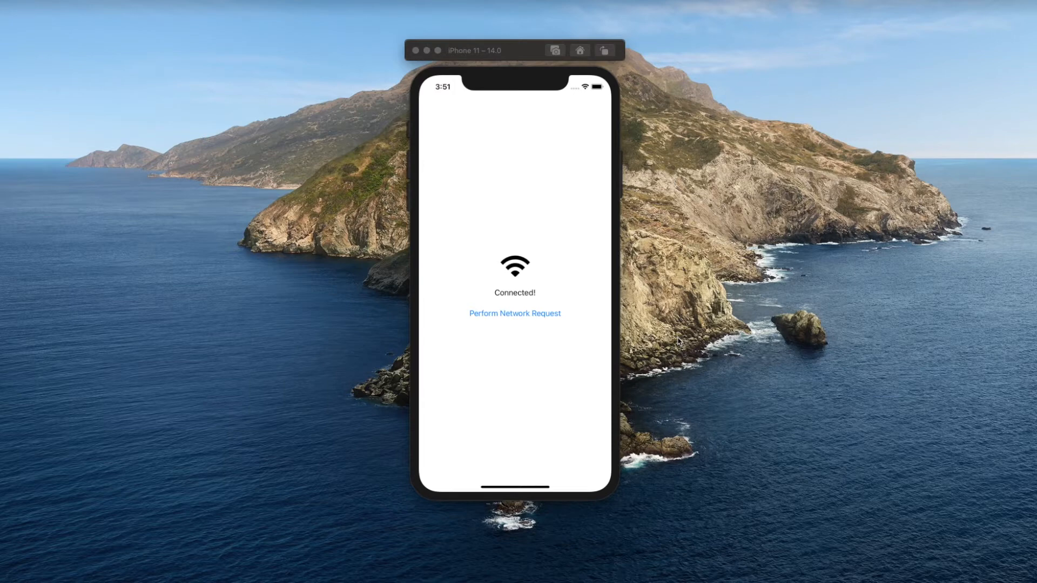
pyautogui.moveTo(658, 389)
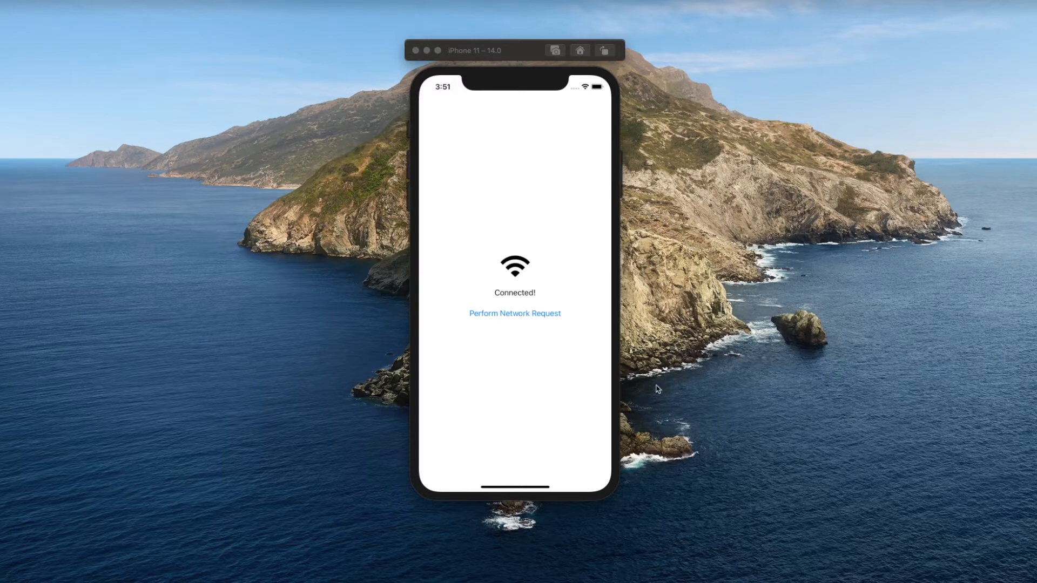
pyautogui.moveTo(608, 416)
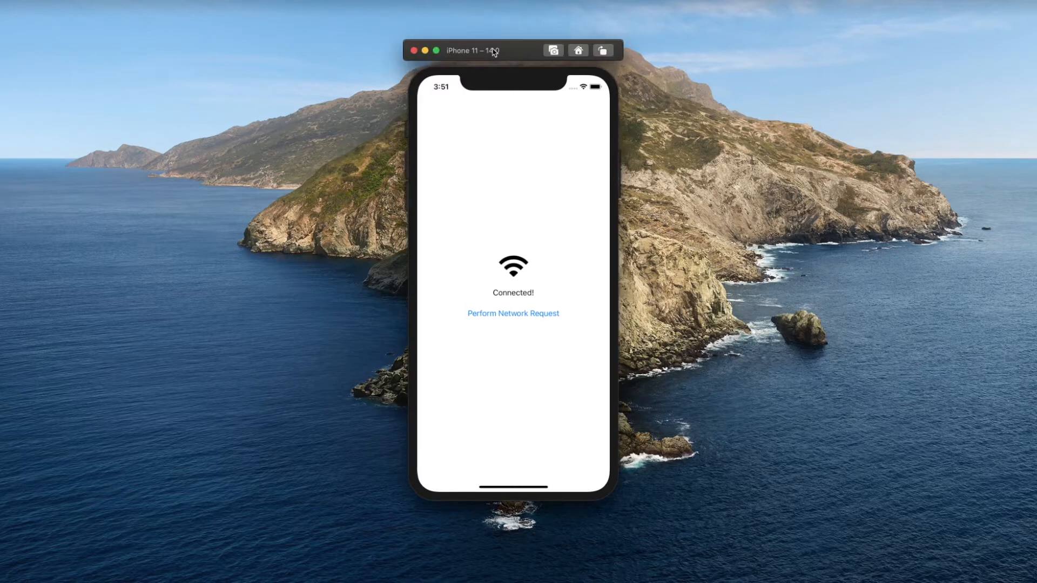
pyautogui.moveTo(554, 281)
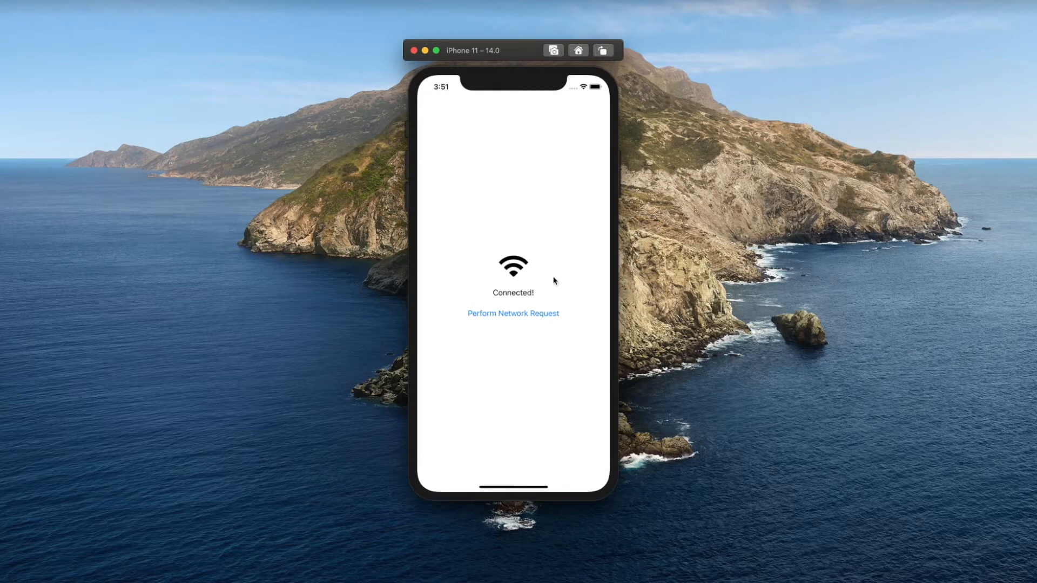
pyautogui.moveTo(478, 259)
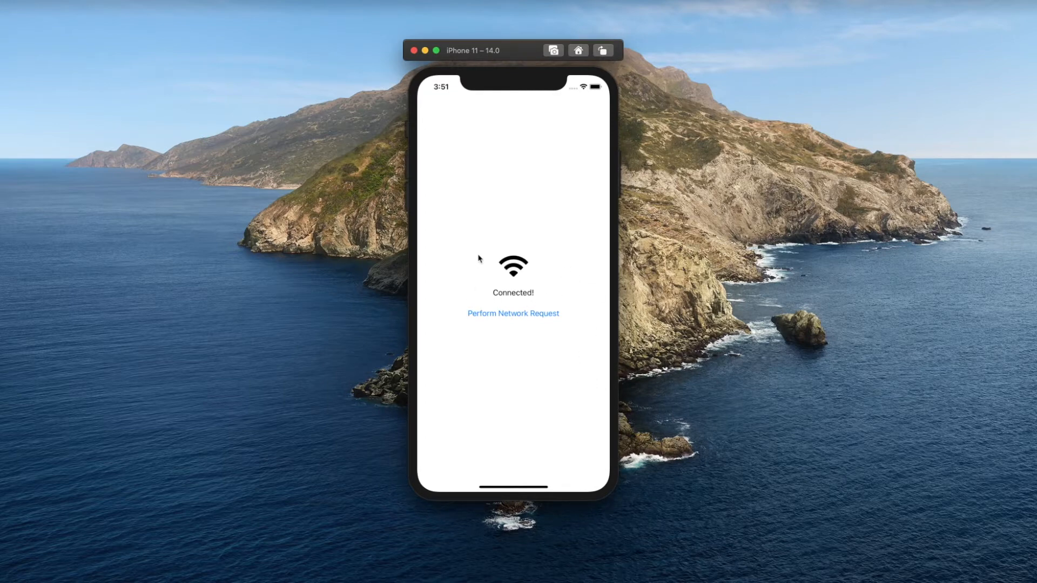
pyautogui.moveTo(503, 333)
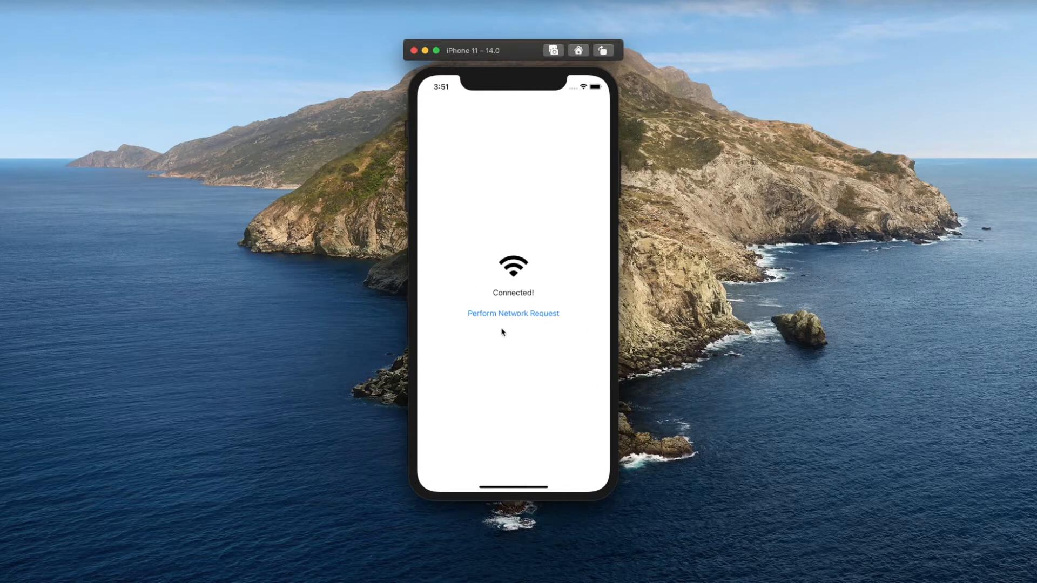
# - Run the network request while connected and dismiss the Success alert
pyautogui.click(512, 314)
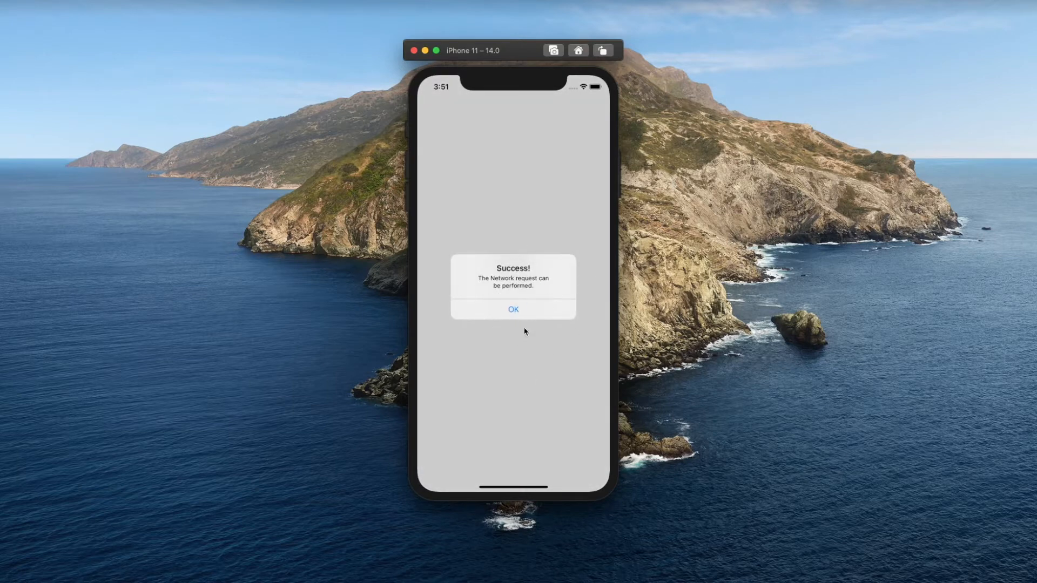
pyautogui.click(512, 310)
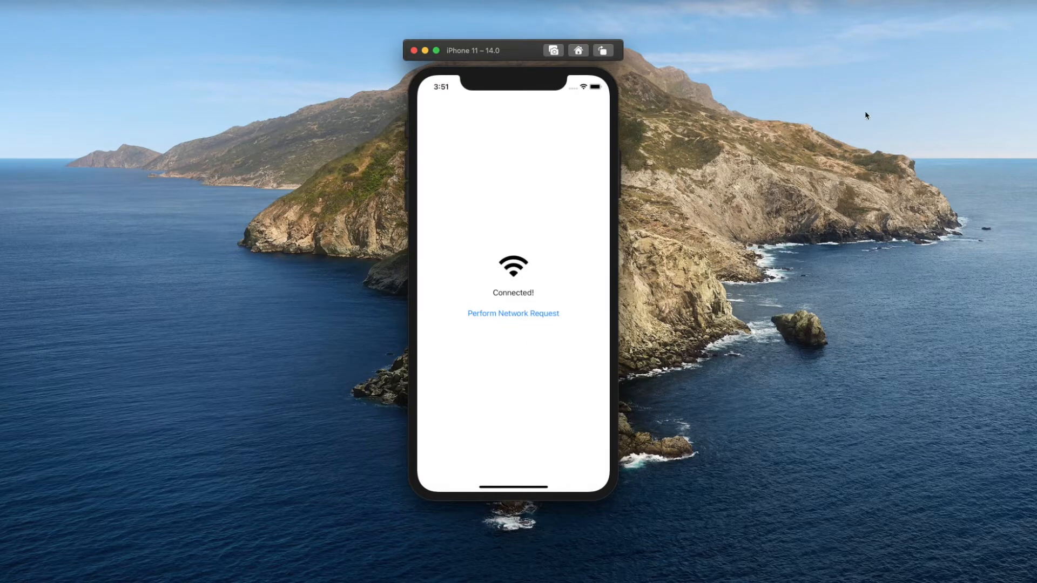
pyautogui.moveTo(880, 93)
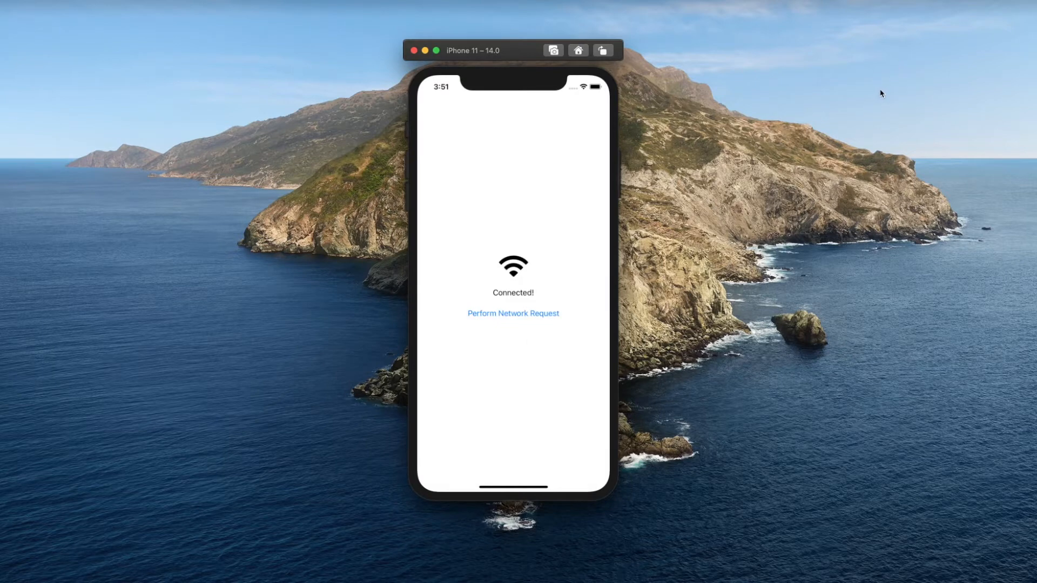
# - Turn the Mac's Wi-Fi off from the menu bar
pyautogui.click(900, 6)
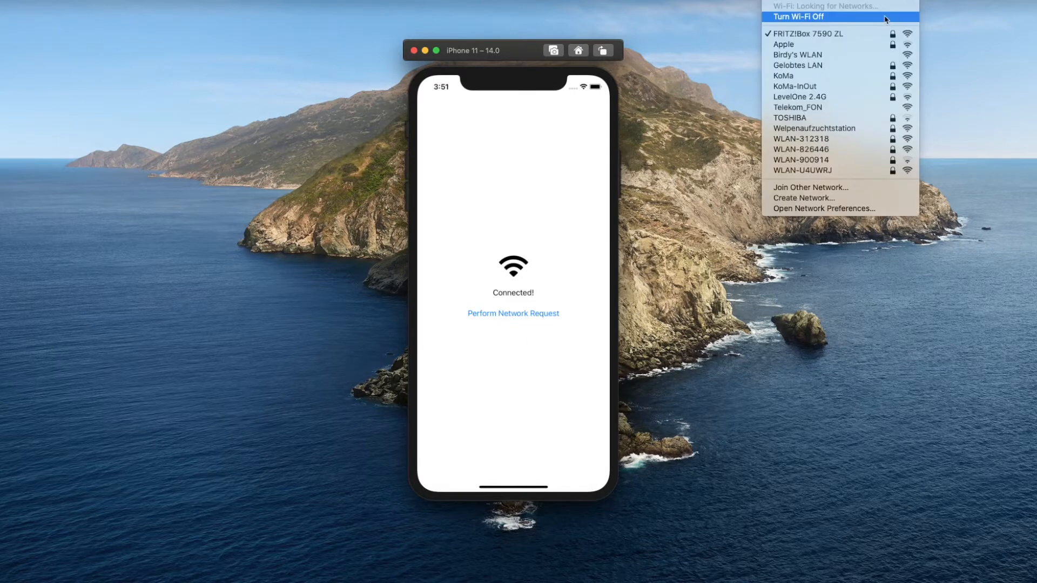
pyautogui.click(799, 17)
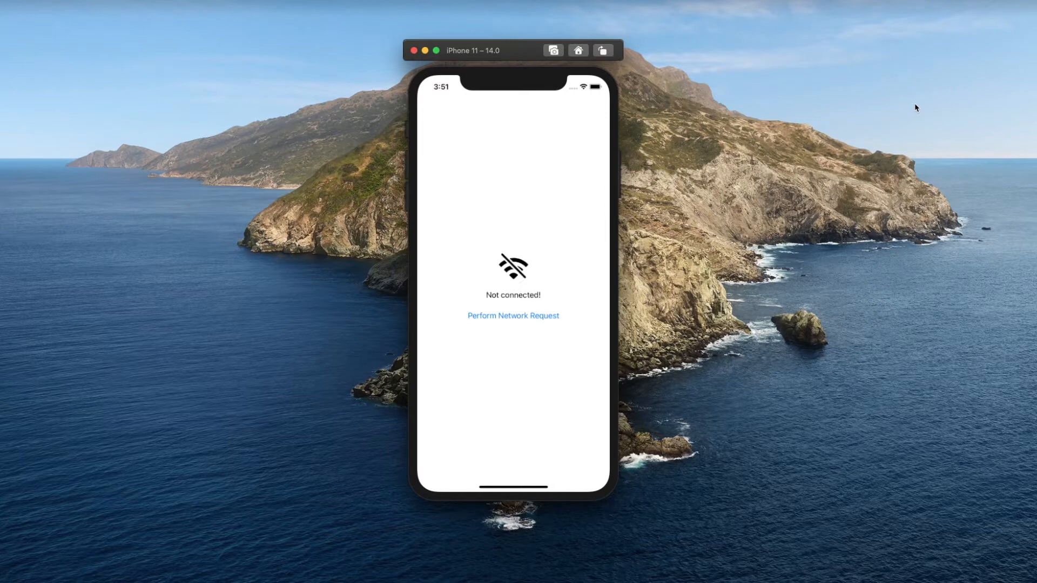
pyautogui.moveTo(534, 287)
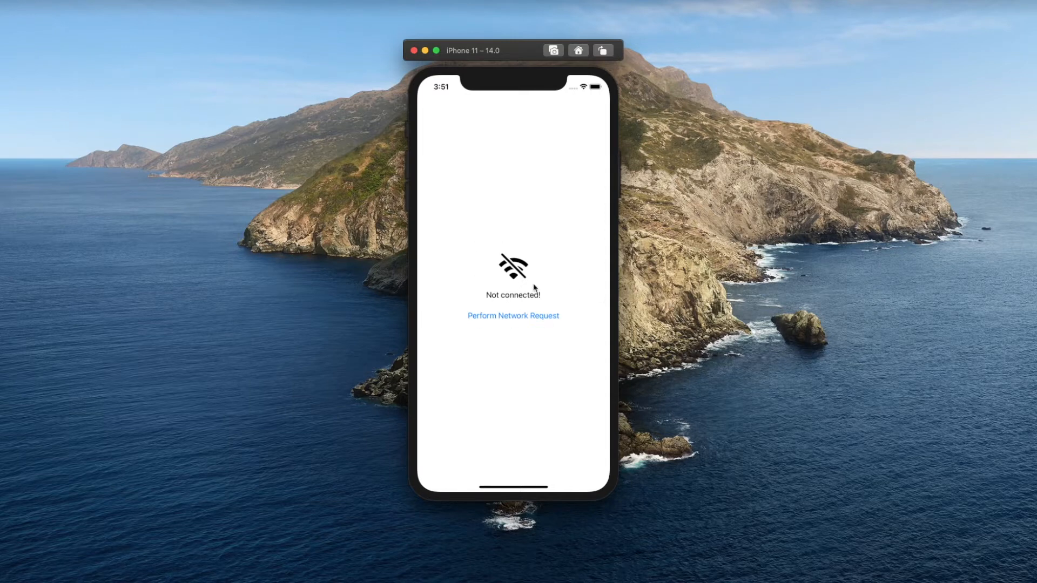
pyautogui.moveTo(528, 317)
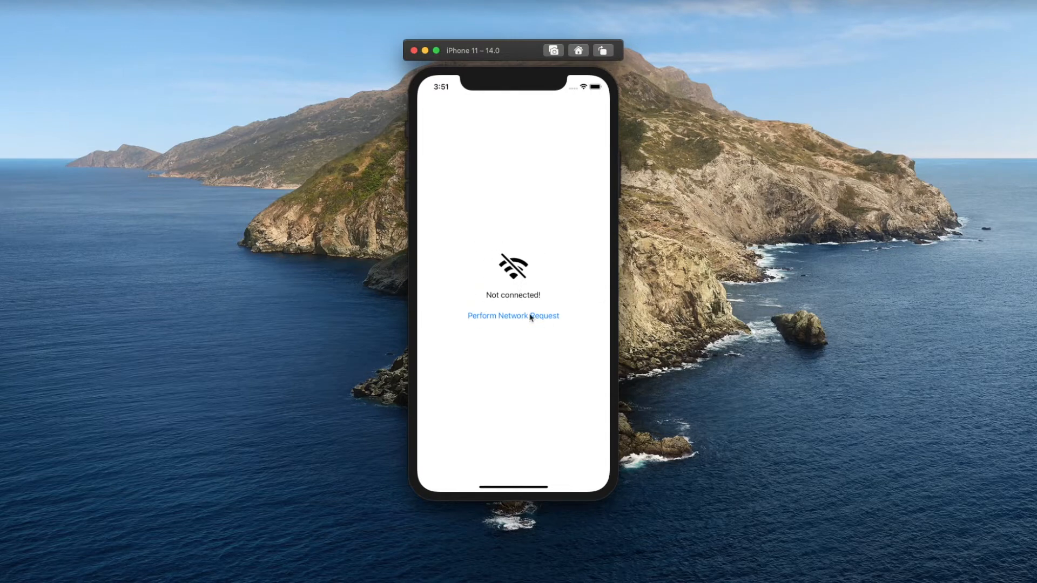
pyautogui.moveTo(512, 324)
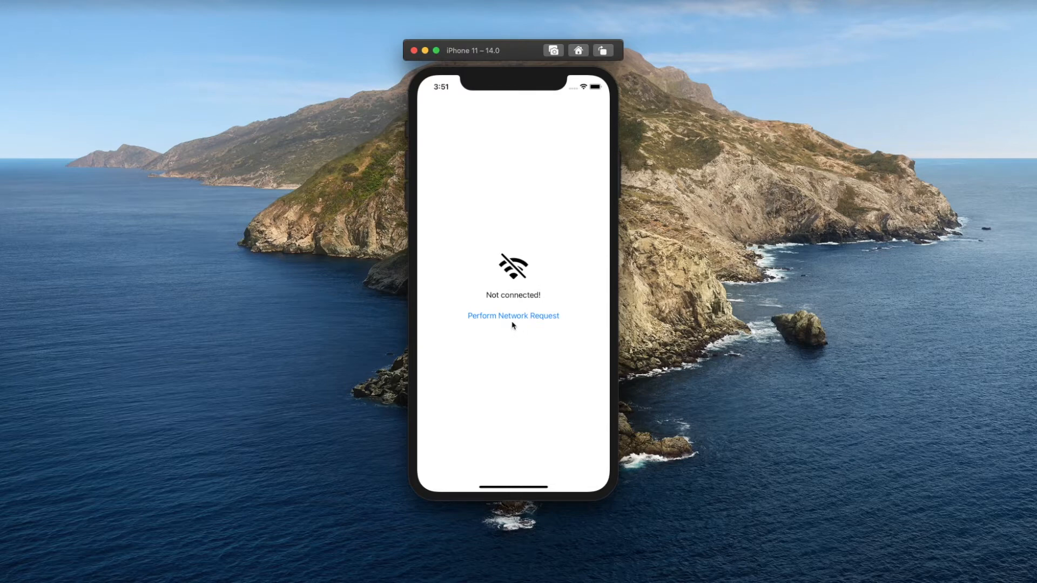
# - Run the network request while offline and dismiss the No Internet Connection alert
pyautogui.click(512, 316)
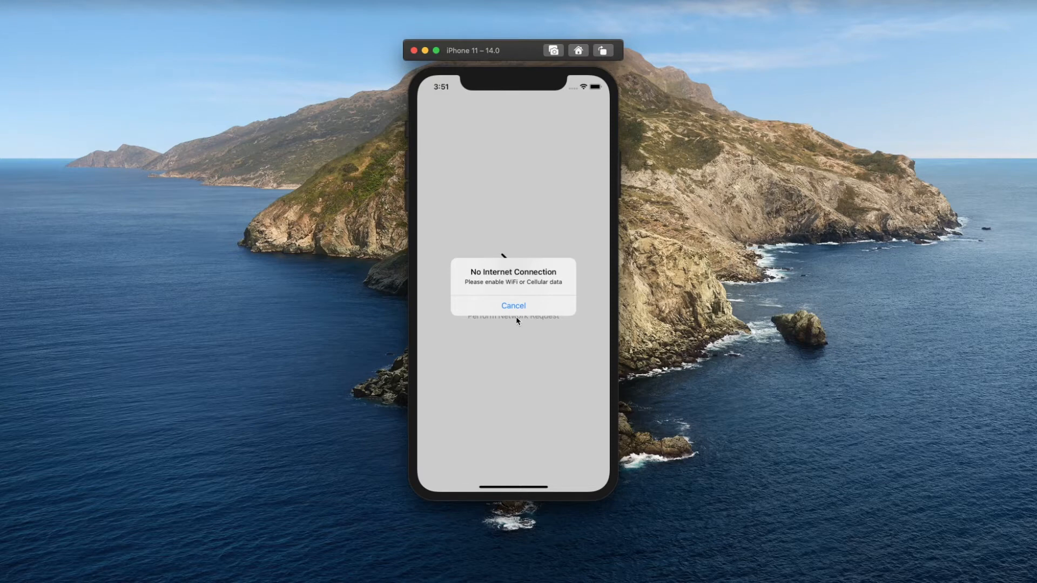
pyautogui.click(512, 306)
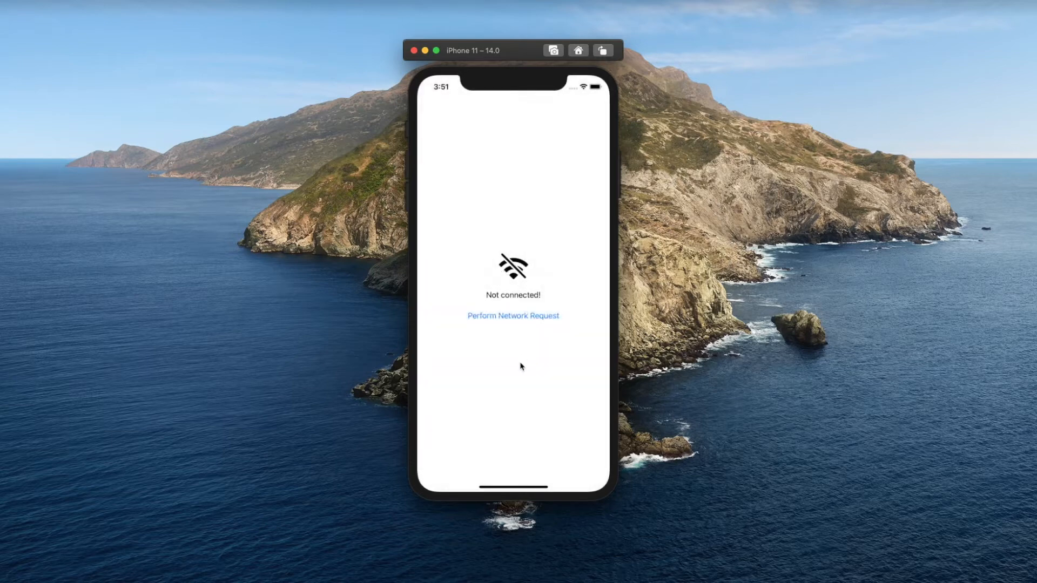
pyautogui.moveTo(570, 390)
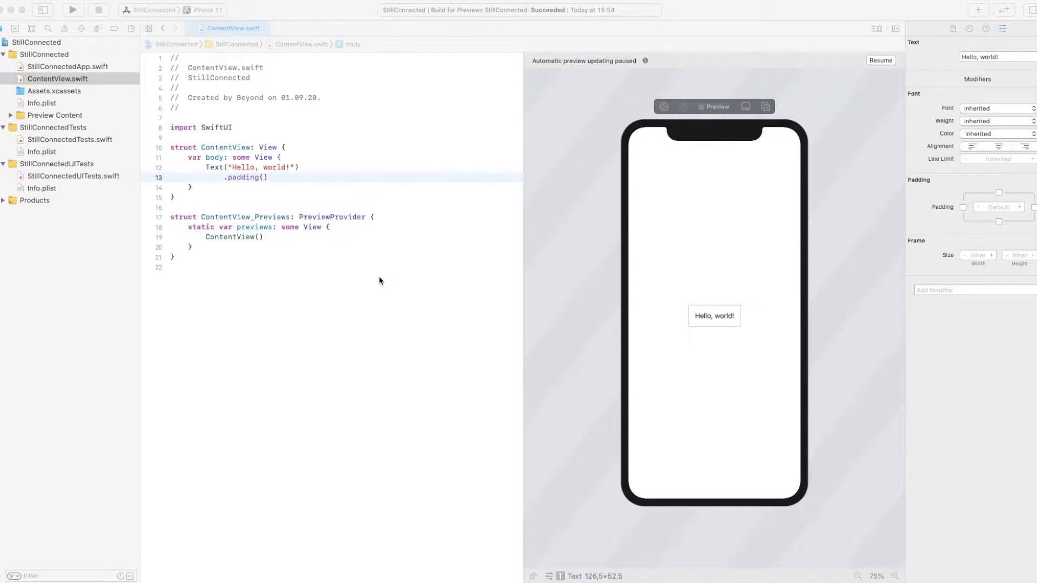
# - Show ContentView.swift with its default Hello, world! code and preview
pyautogui.click(269, 177)
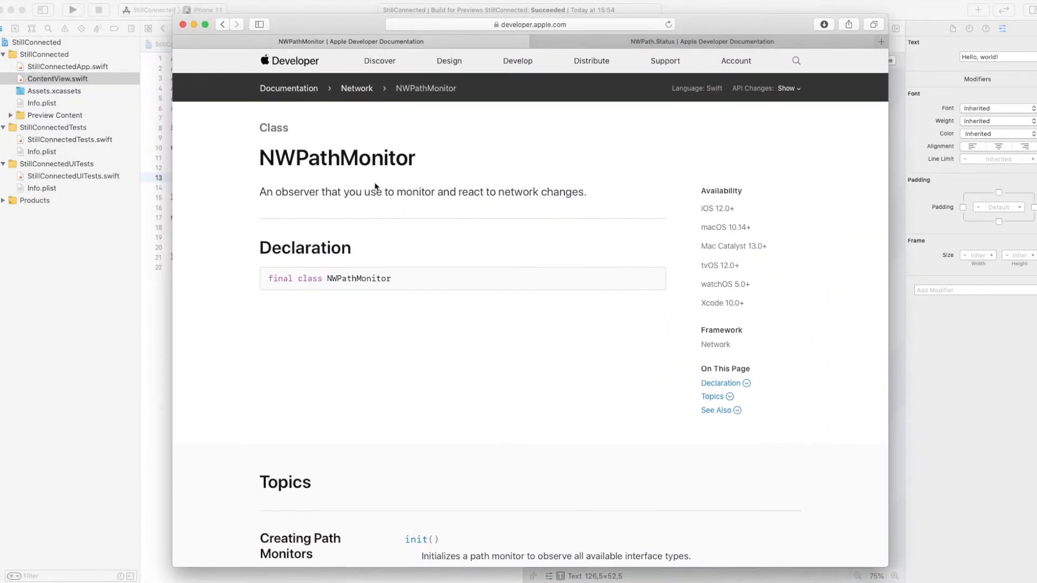
pyautogui.moveTo(282, 194)
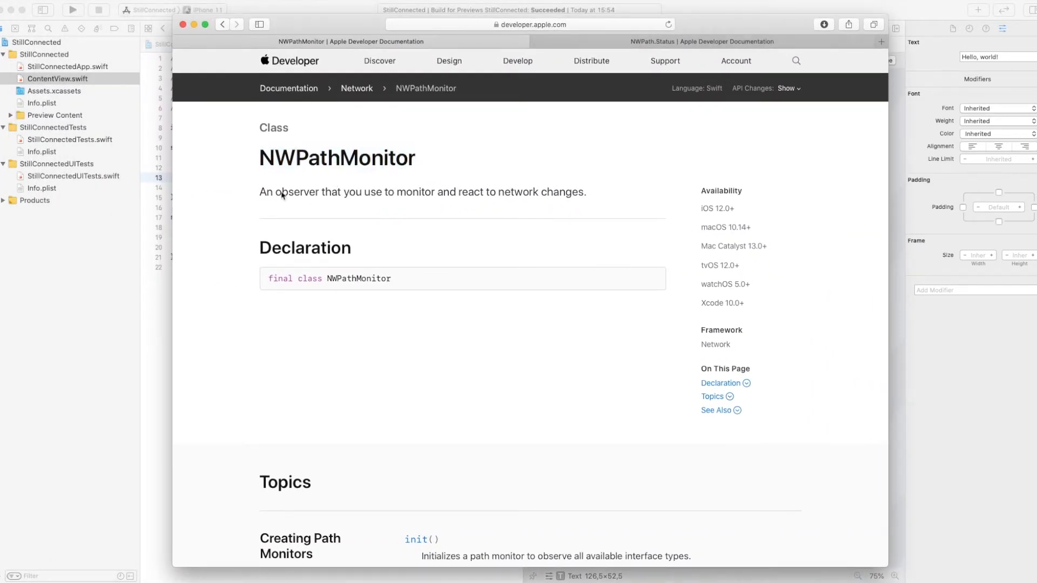
pyautogui.moveTo(462, 204)
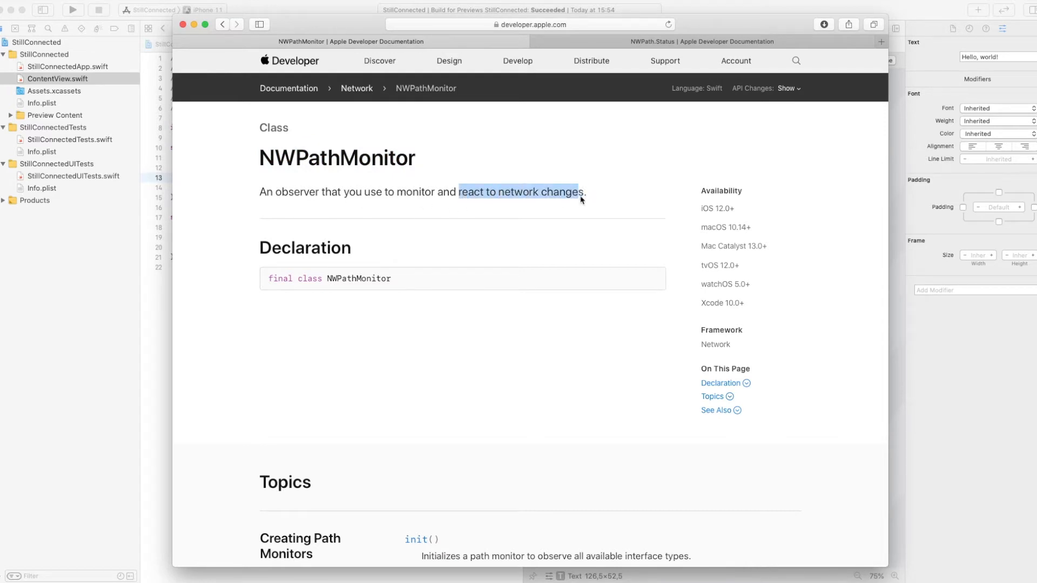
# - Scroll through NWPathMonitor's Topics and open the NWPath.Status page with satisfied, unsatisfied, requiresConnection
pyautogui.scroll(-3)
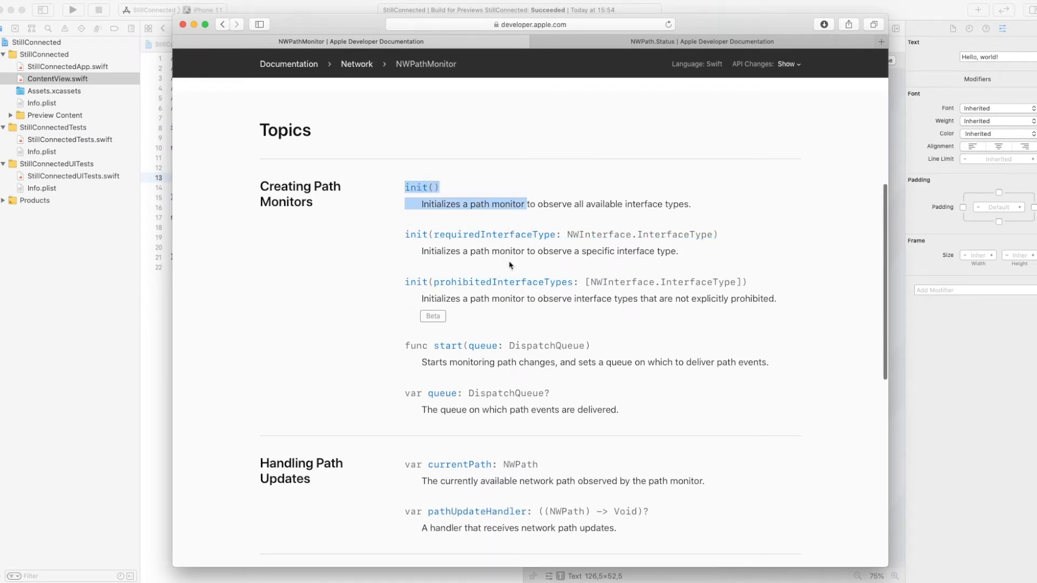
pyautogui.scroll(-3)
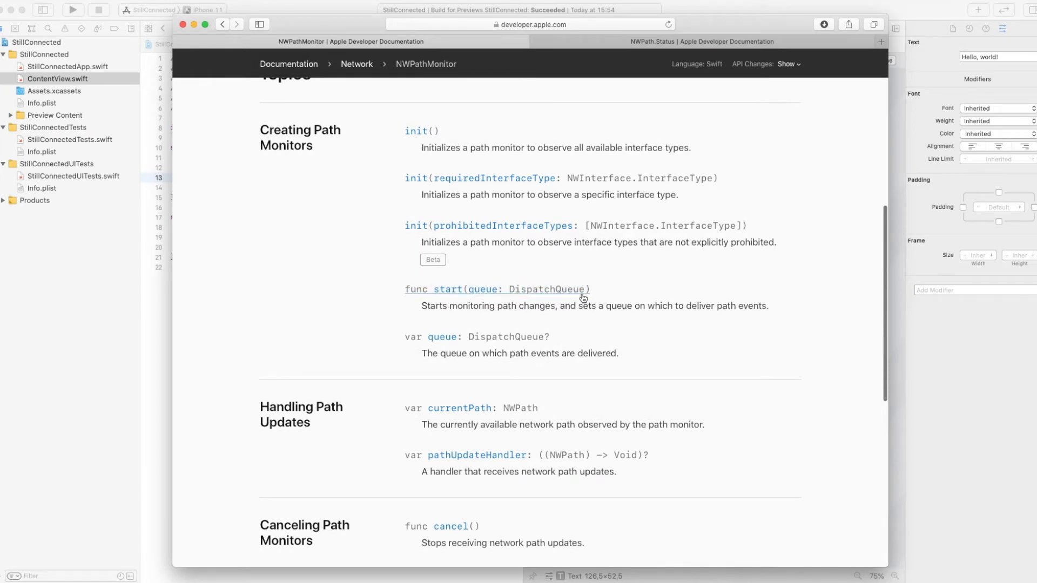
pyautogui.moveTo(520, 299)
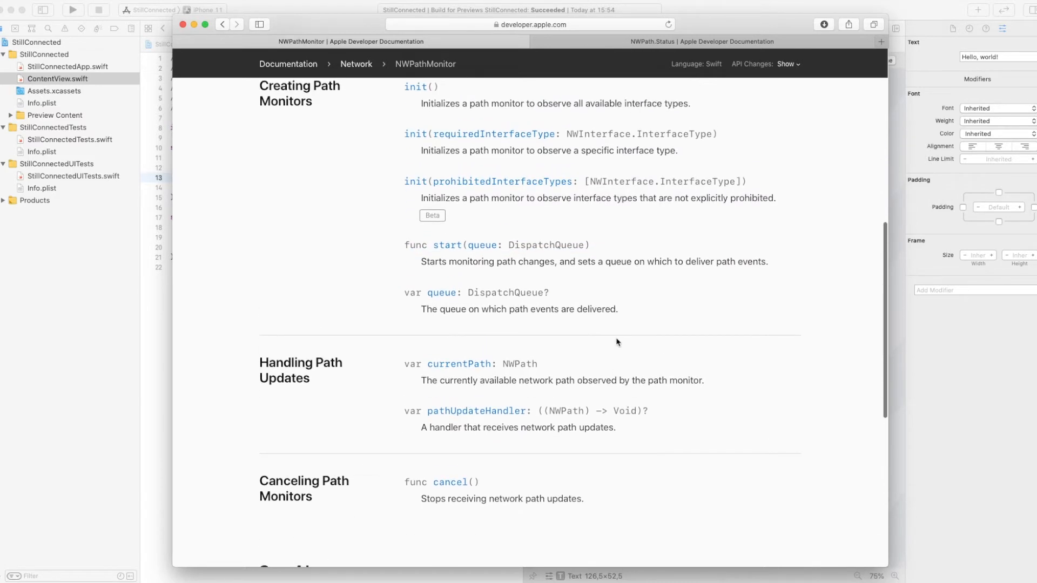
pyautogui.scroll(-3)
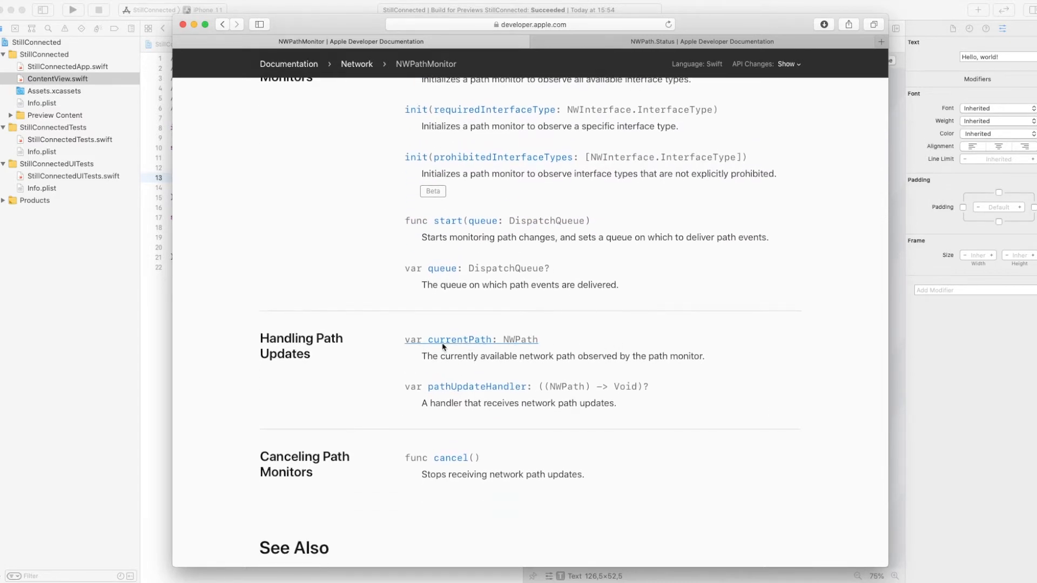
pyautogui.moveTo(550, 344)
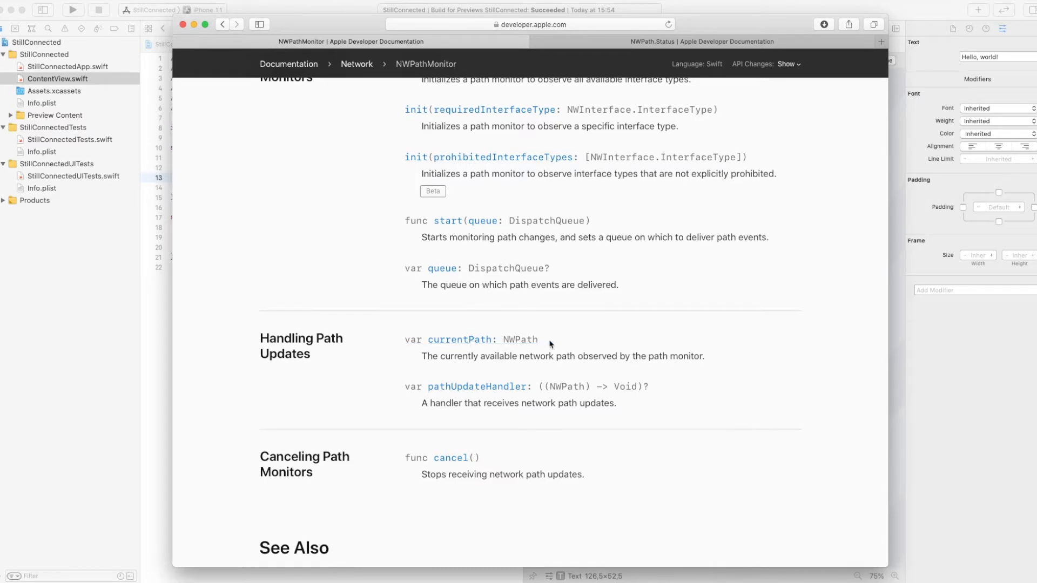
pyautogui.doubleClick(520, 339)
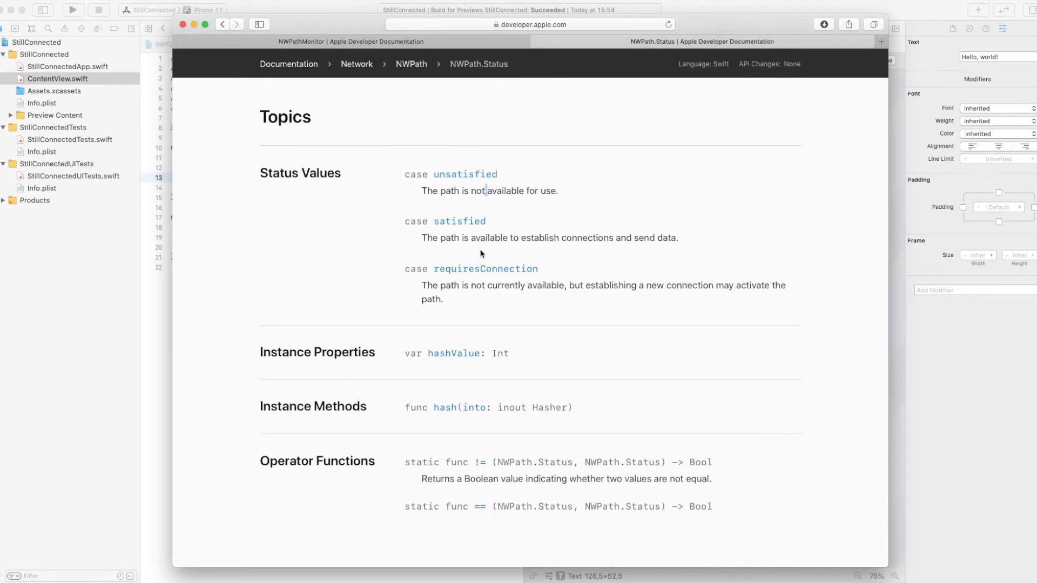
pyautogui.moveTo(343, 26)
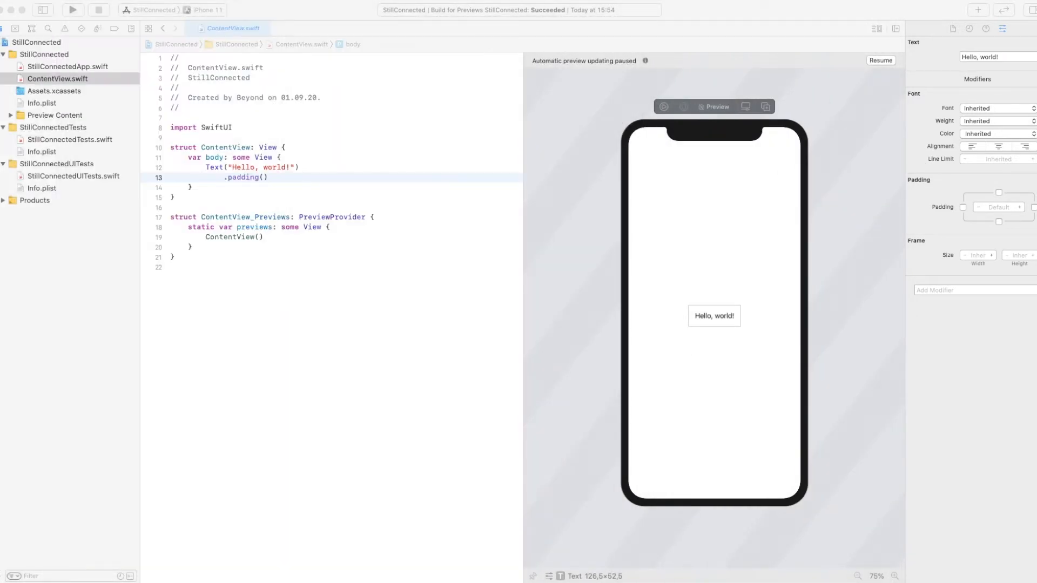
# - Create a new Swift file named NetworkMonitor in the StillConnected group and open it
pyautogui.rightClick(57, 78)
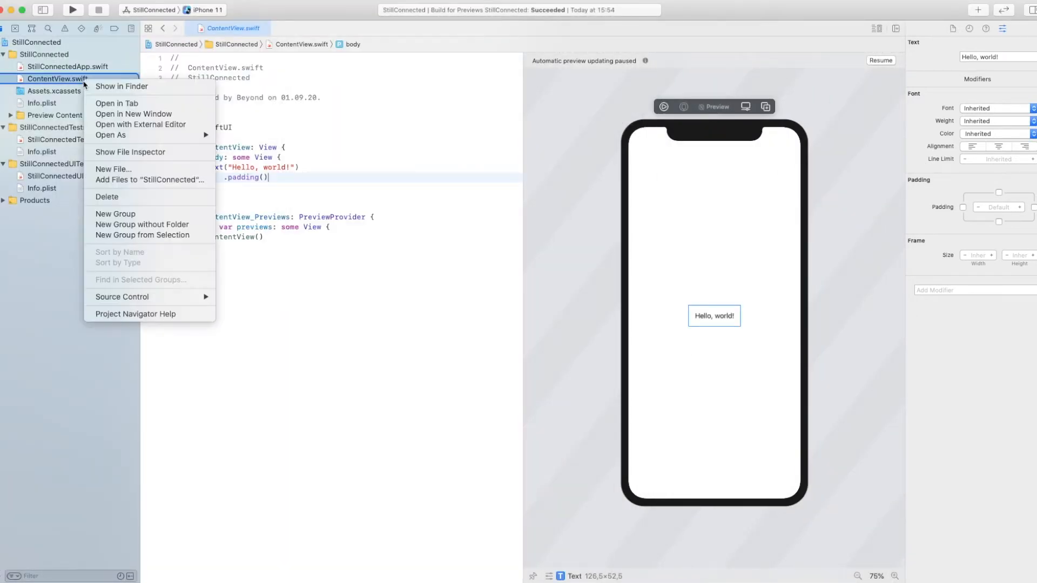
pyautogui.click(113, 170)
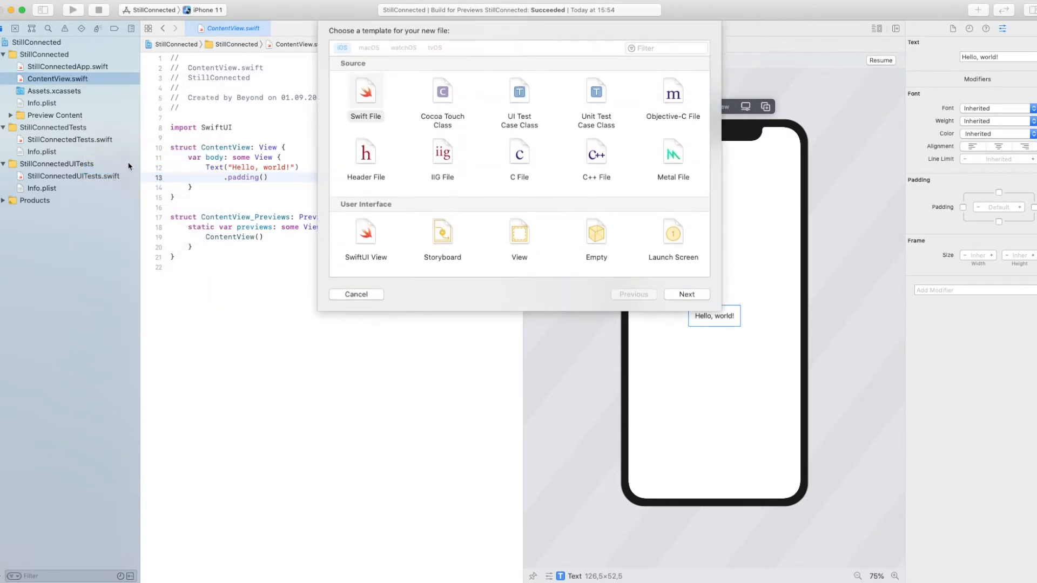
pyautogui.click(686, 294)
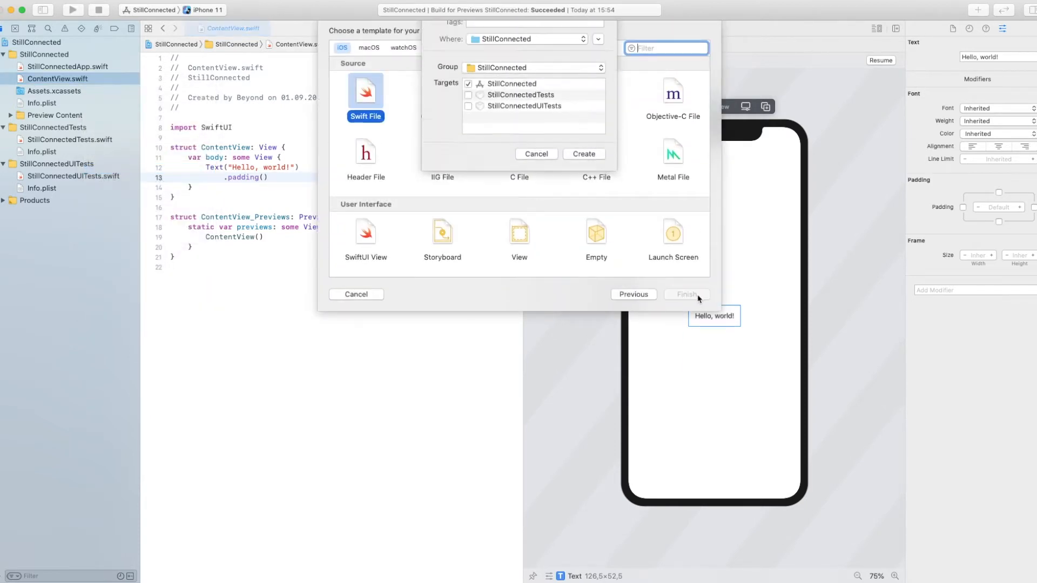
pyautogui.write('NetworkMo')
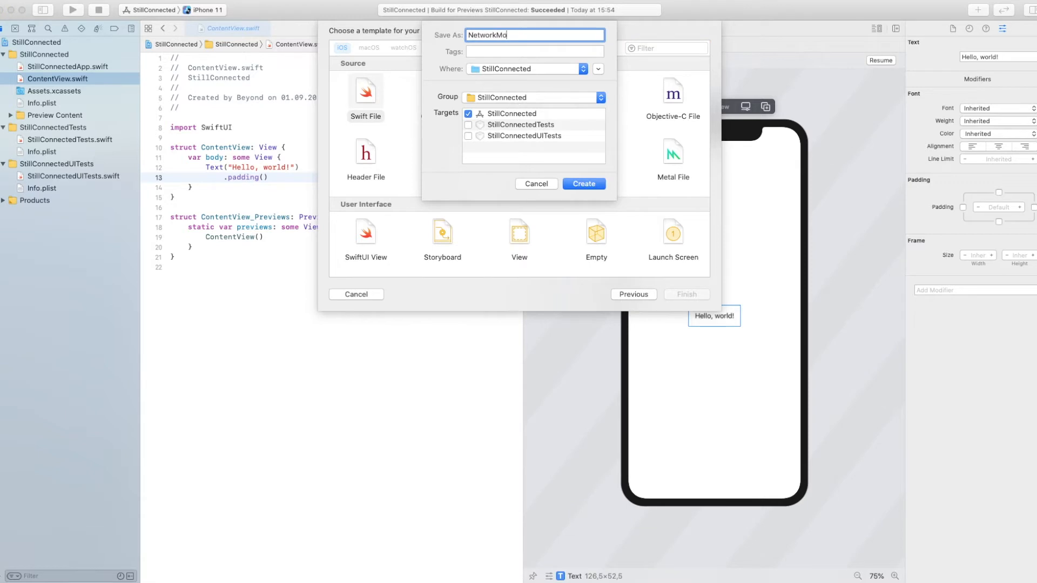
pyautogui.click(355, 293)
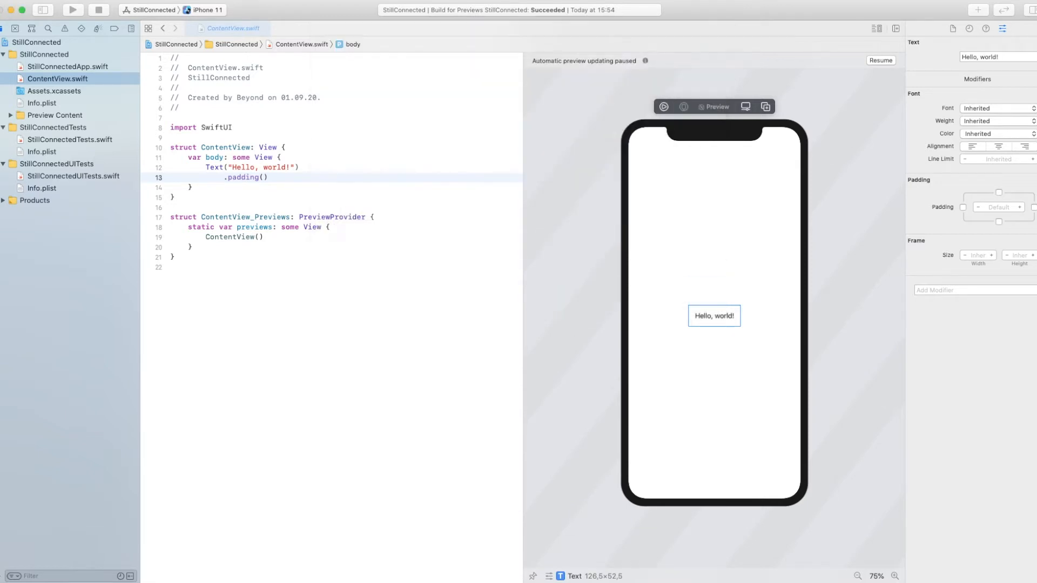
pyautogui.click(62, 90)
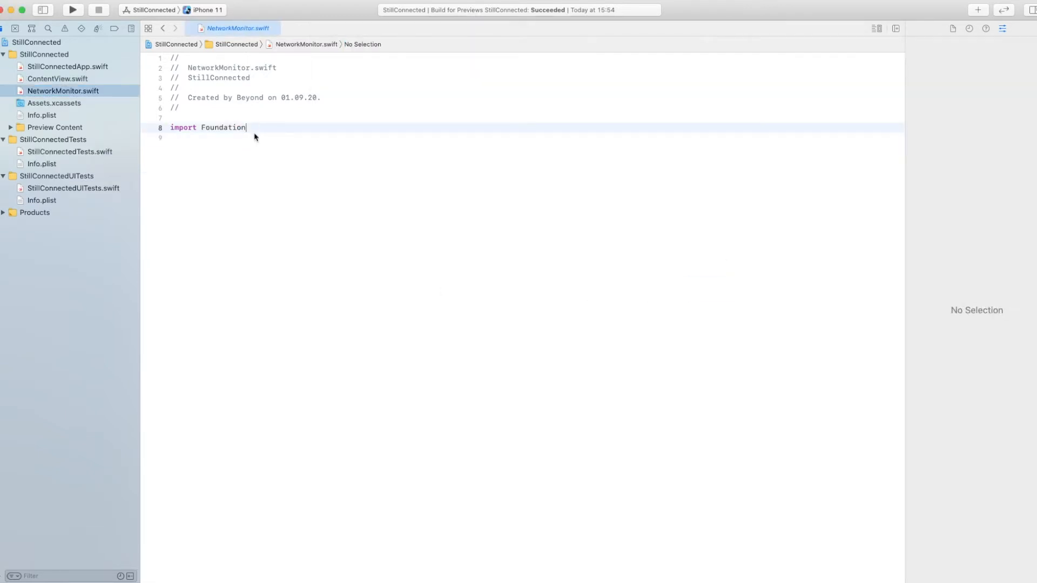
# - Import Network and declare final class NetworkMonitor: ObservableObject
pyautogui.press('Return')
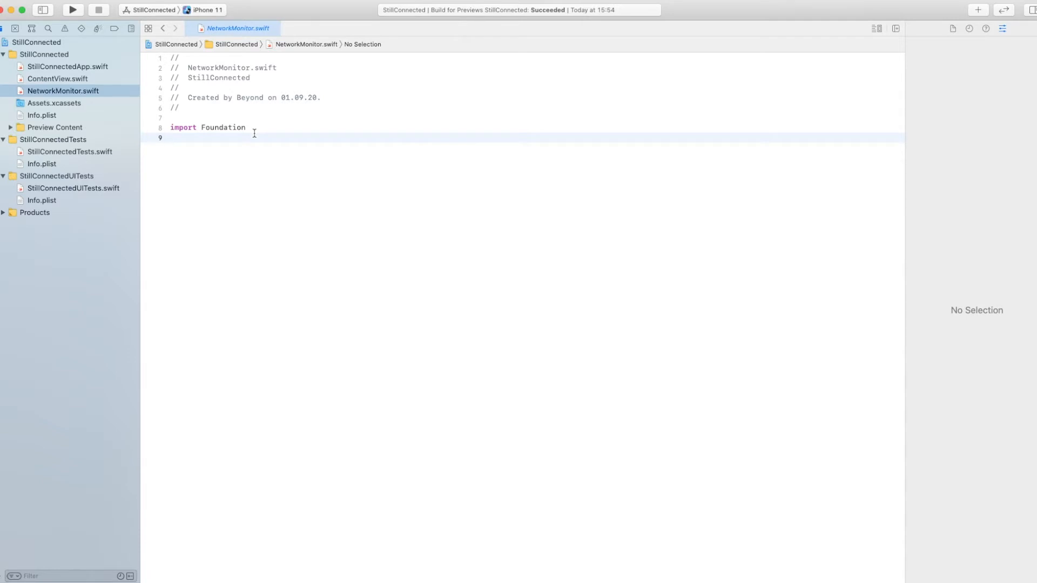
pyautogui.write('import Network')
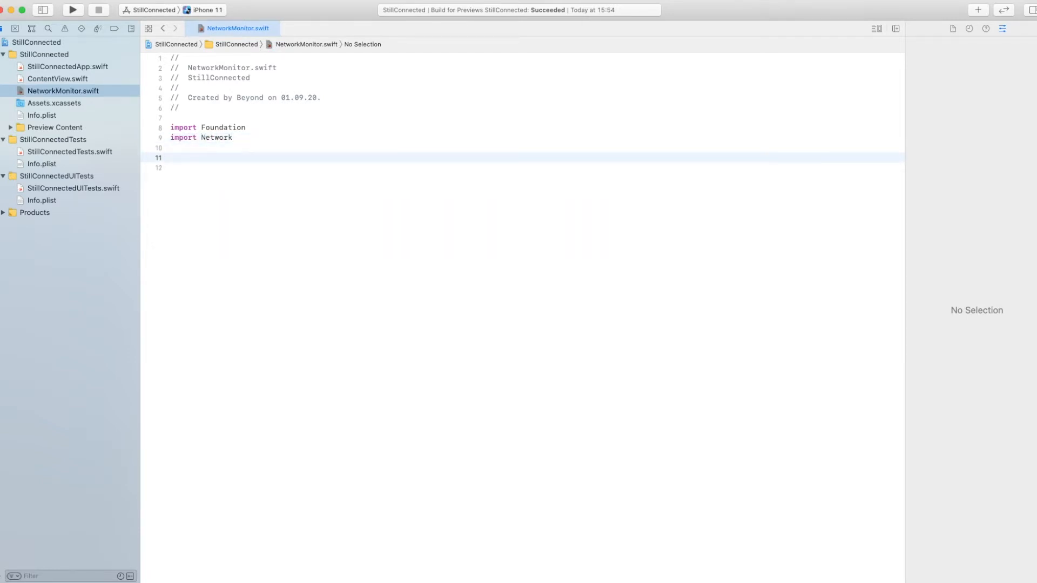
pyautogui.write('final class Network')
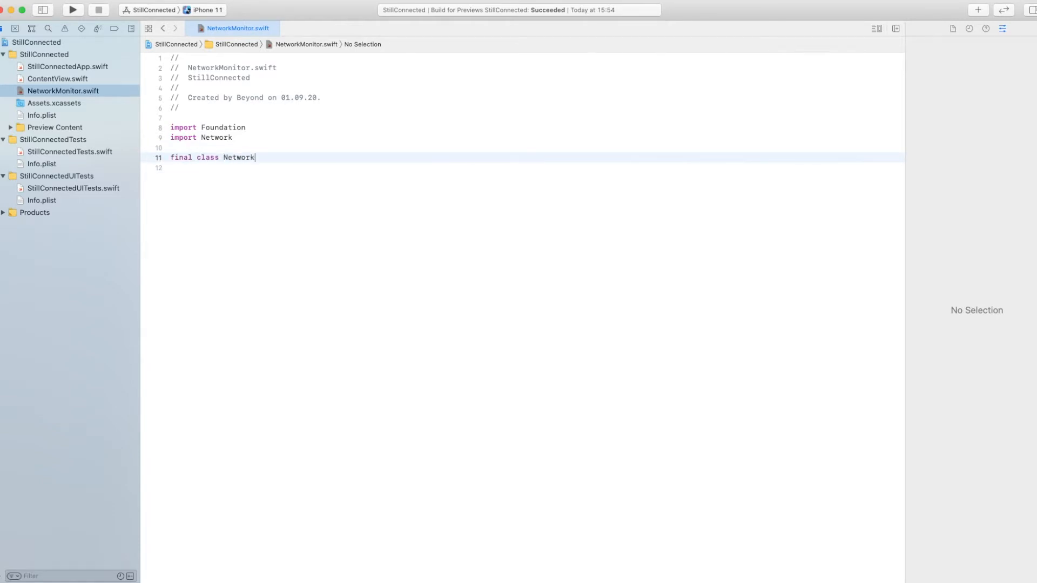
pyautogui.write('Monitor:')
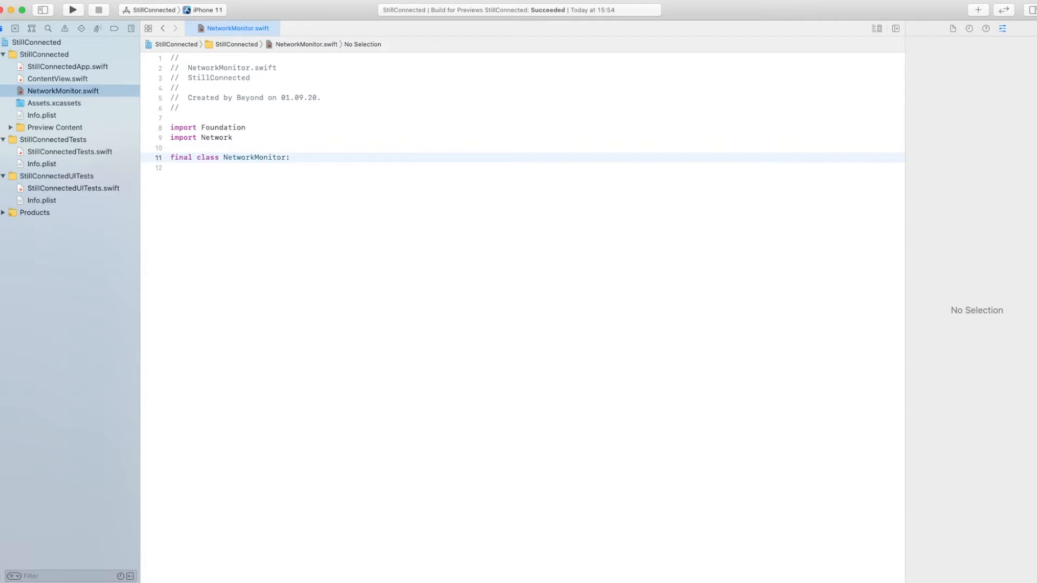
pyautogui.write('ObservableObject')
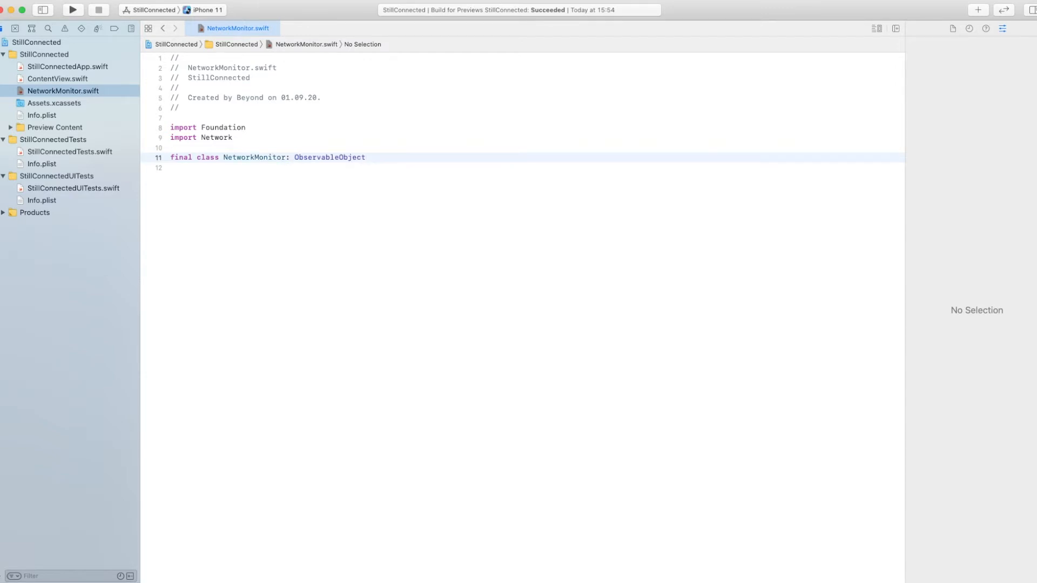
pyautogui.write('{')
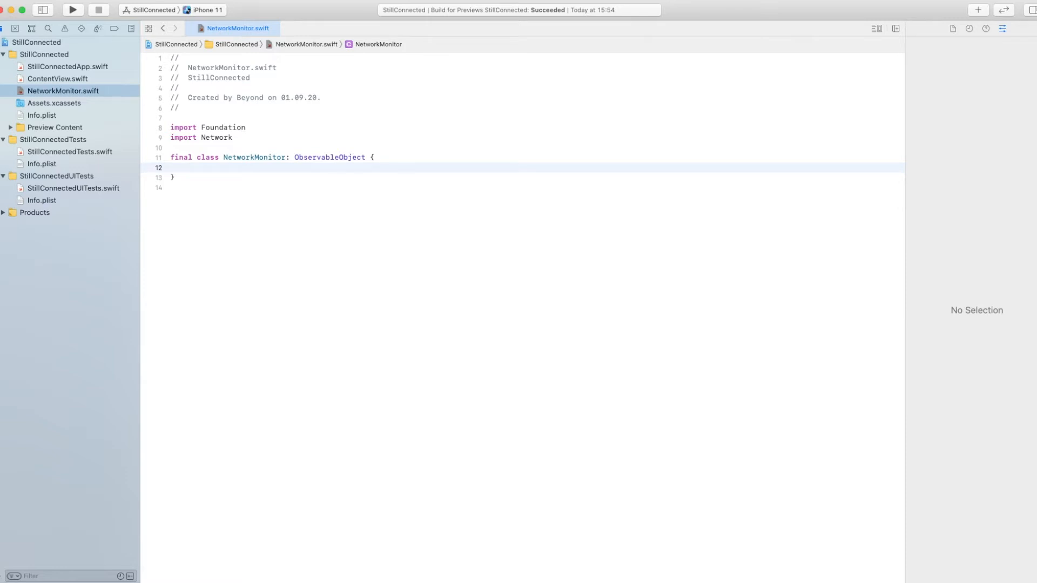
# - Add let monitor = NWPathMonitor() and a DispatchQueue labelled "Monitor"
pyautogui.write('let mo')
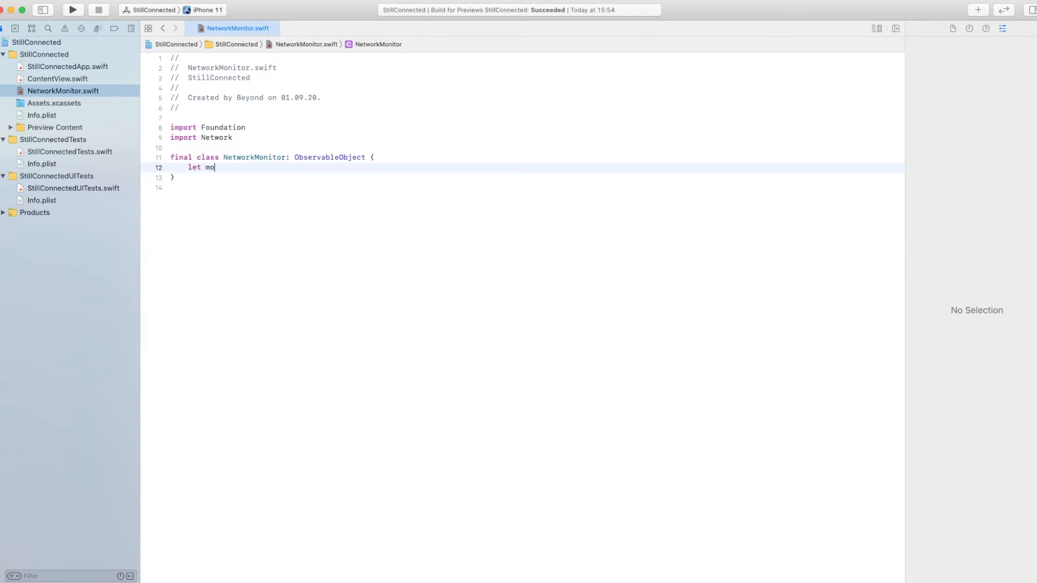
pyautogui.write('nitor')
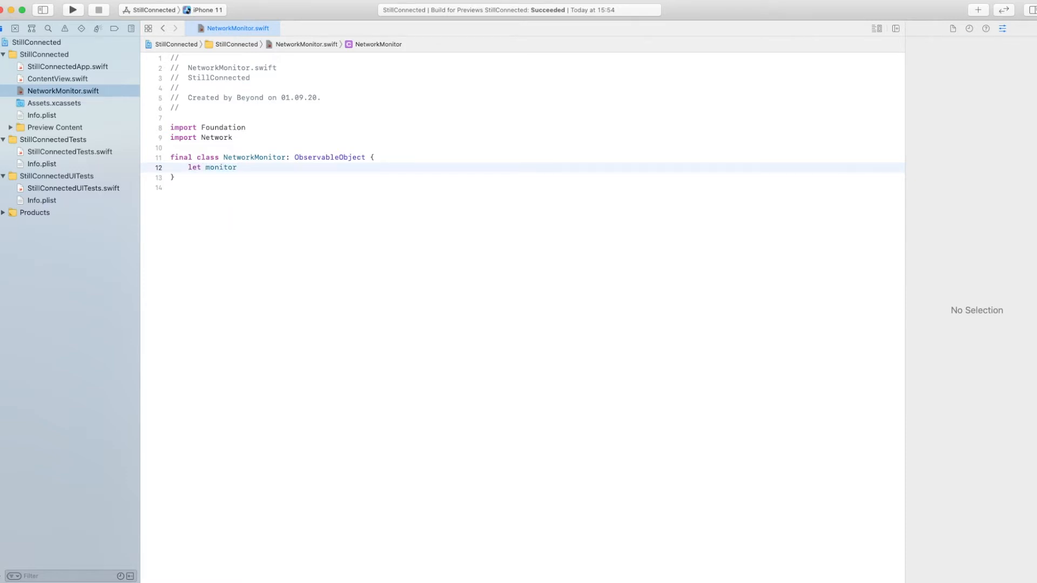
pyautogui.write('= NWPathMonitor()')
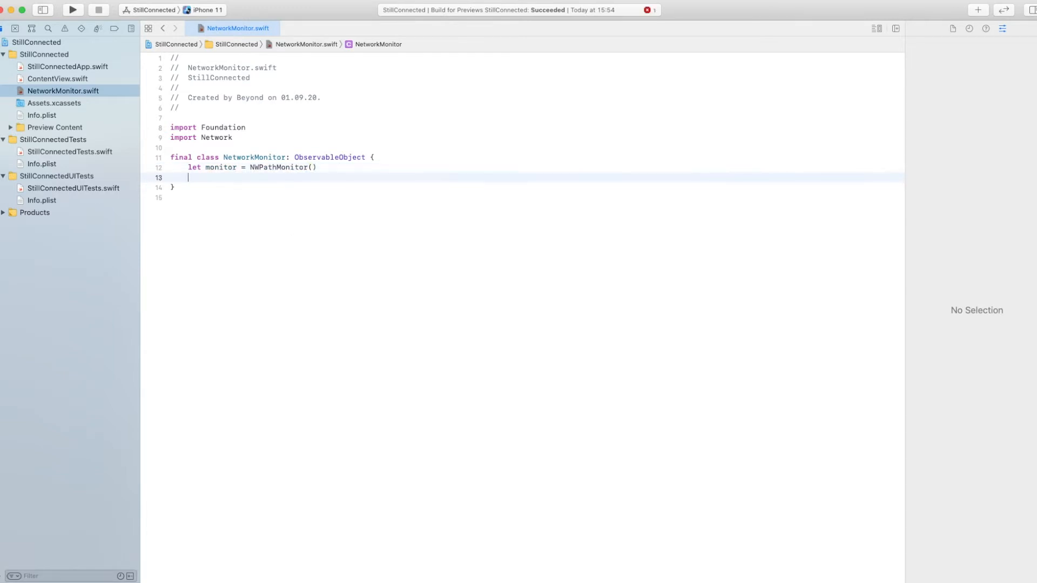
pyautogui.write('let queue')
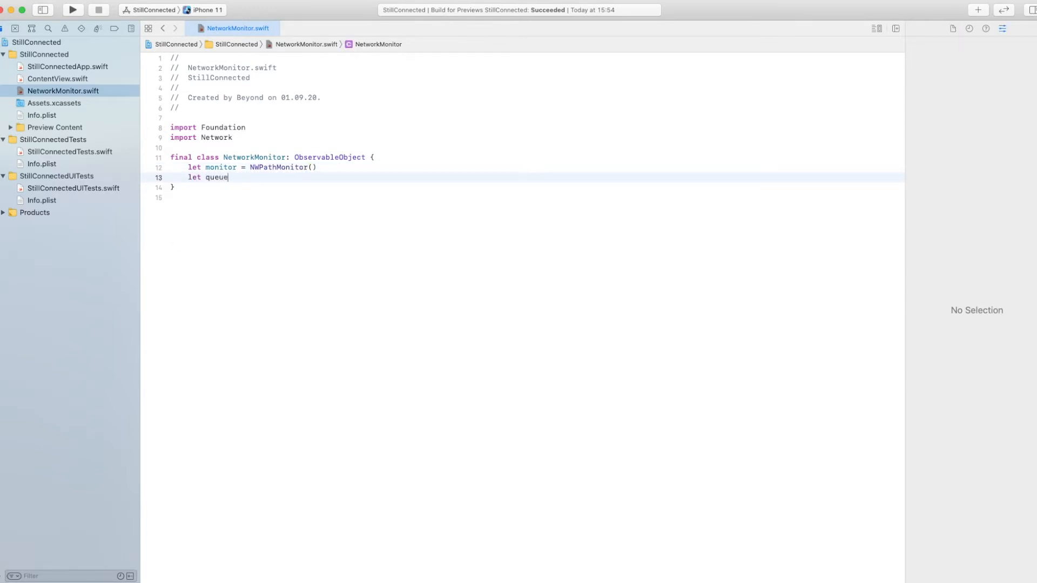
pyautogui.write('= DispatchQueue')
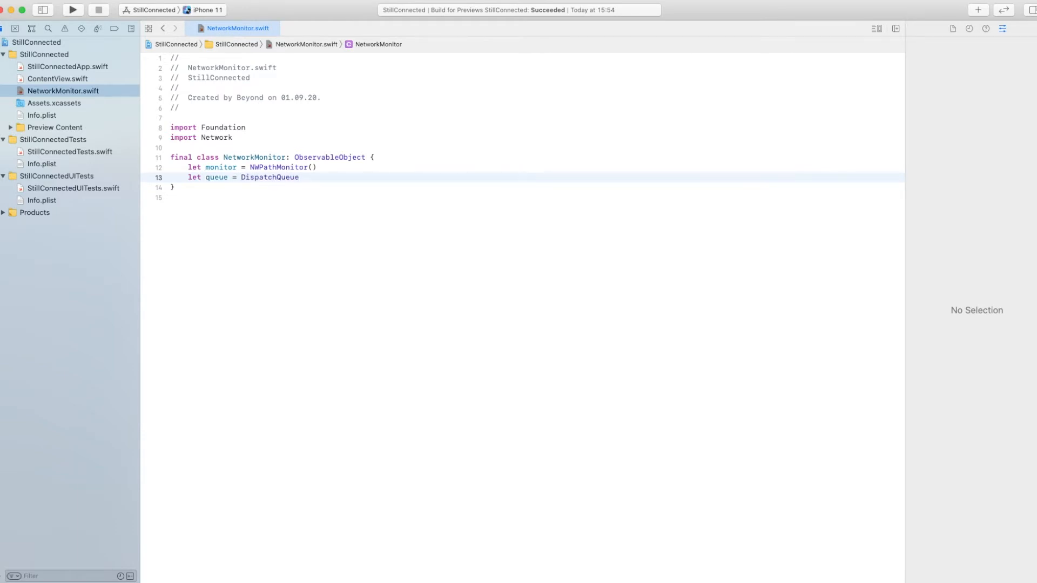
pyautogui.write('(label: "")')
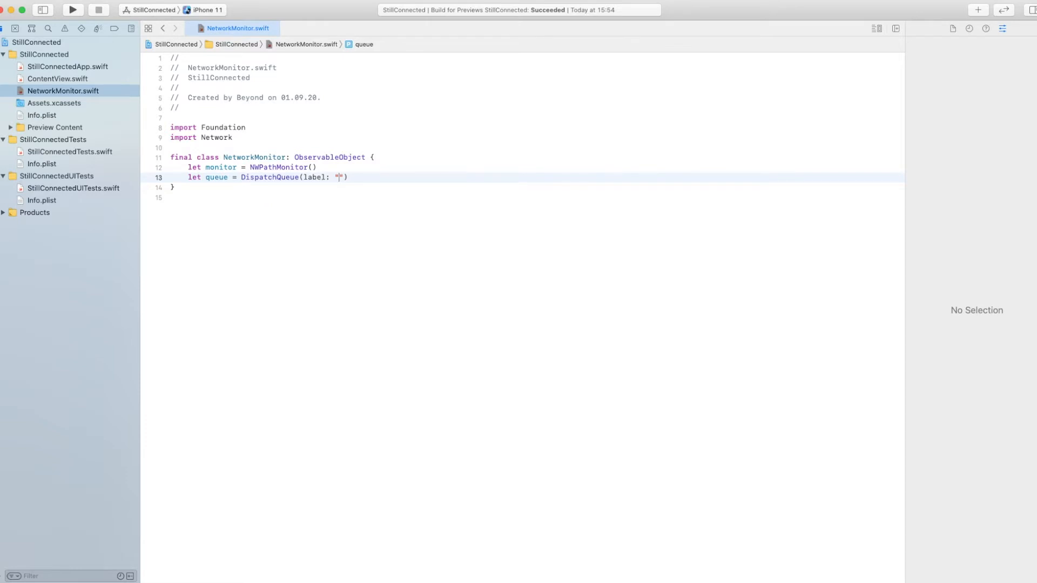
pyautogui.write('Monitor')
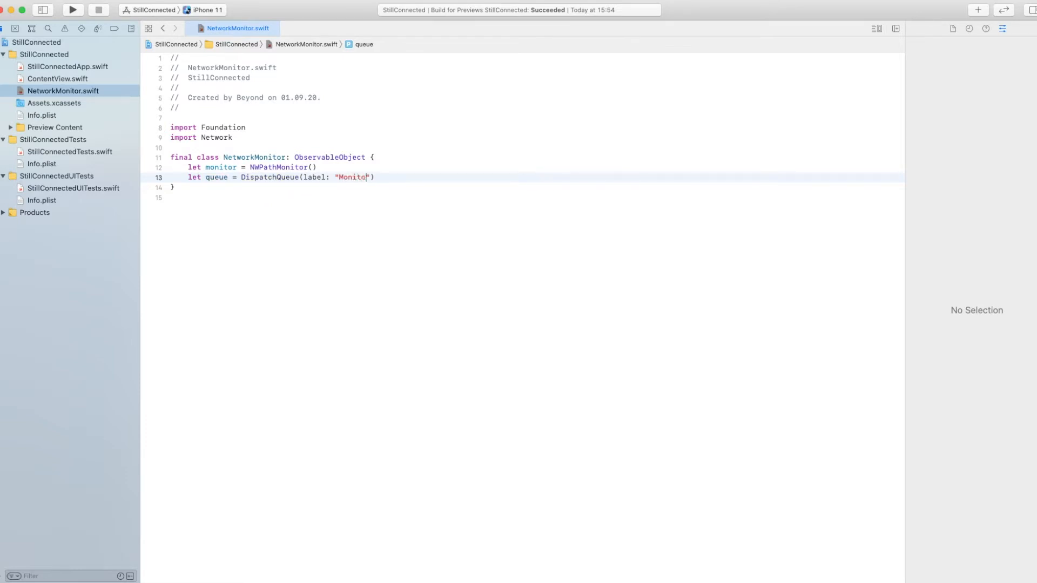
pyautogui.press('Return')
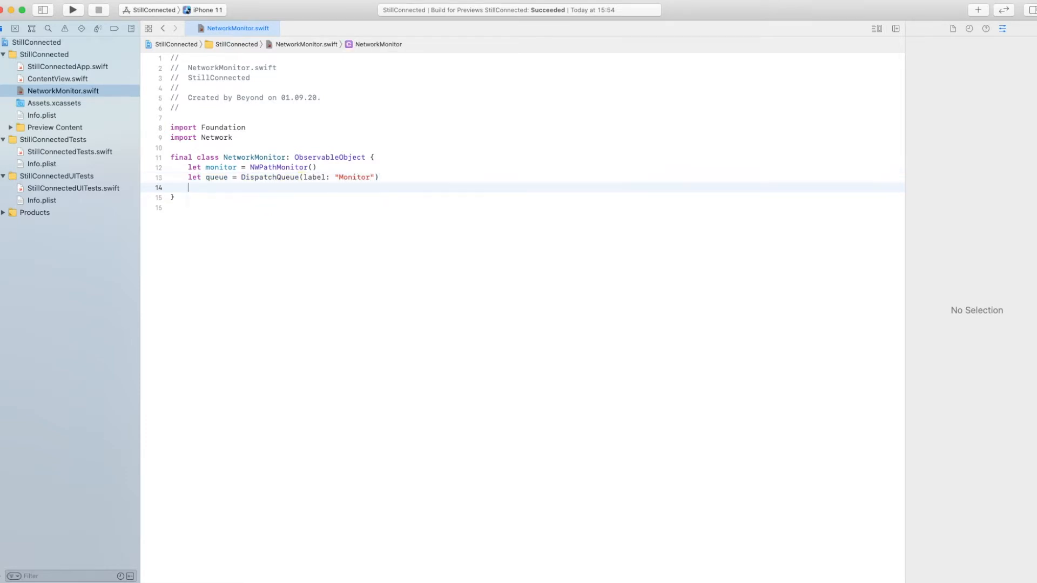
pyautogui.press('return')
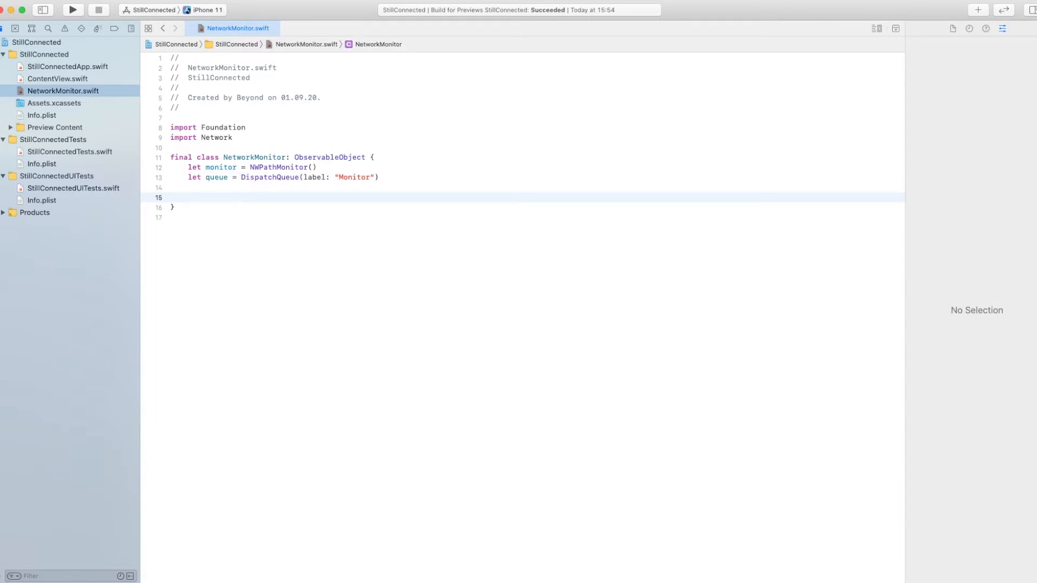
pyautogui.write('@Published')
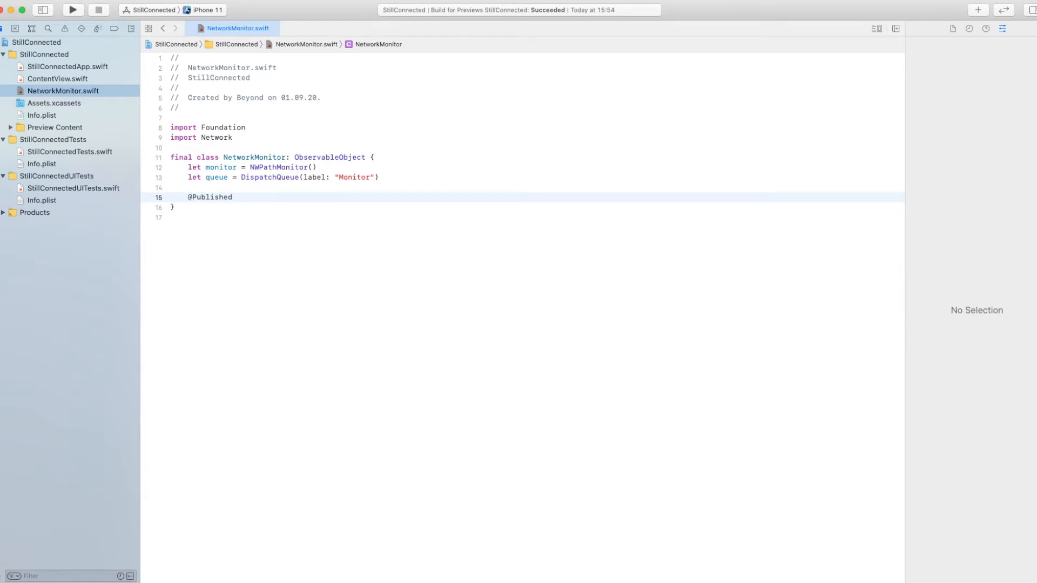
pyautogui.write('var i')
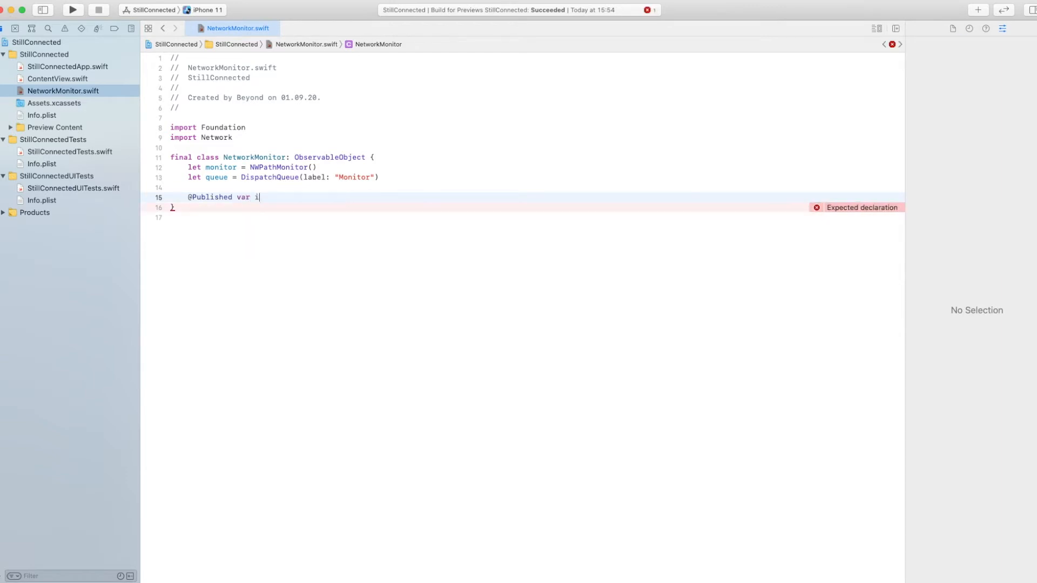
pyautogui.write('sConnected')
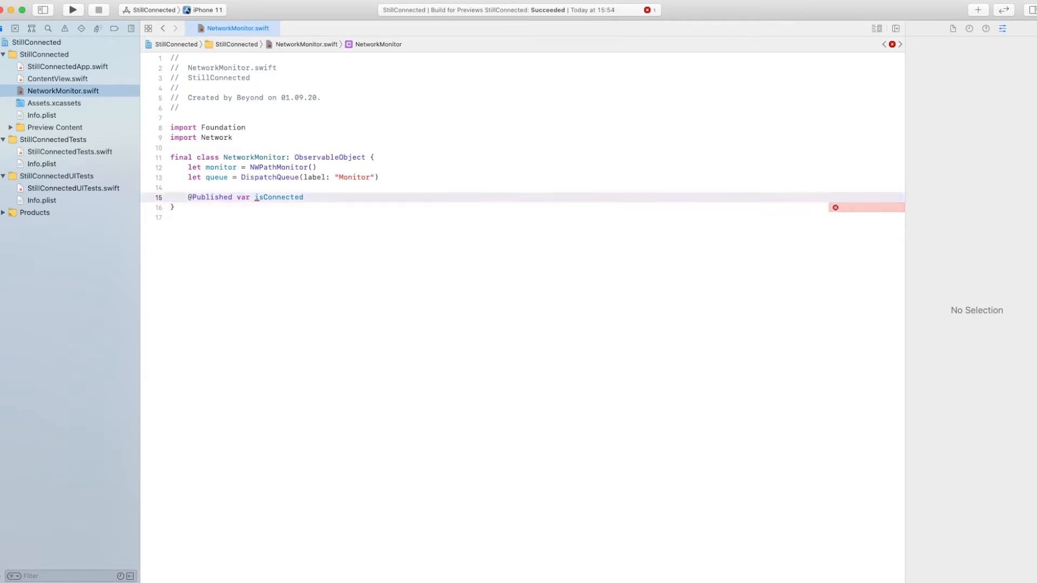
pyautogui.write('= true')
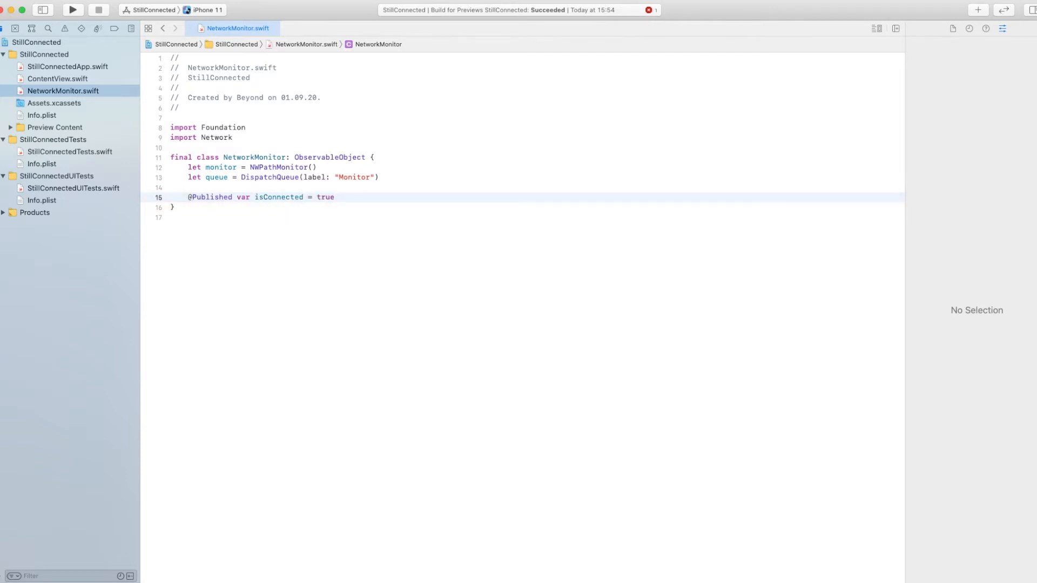
pyautogui.press('Return')
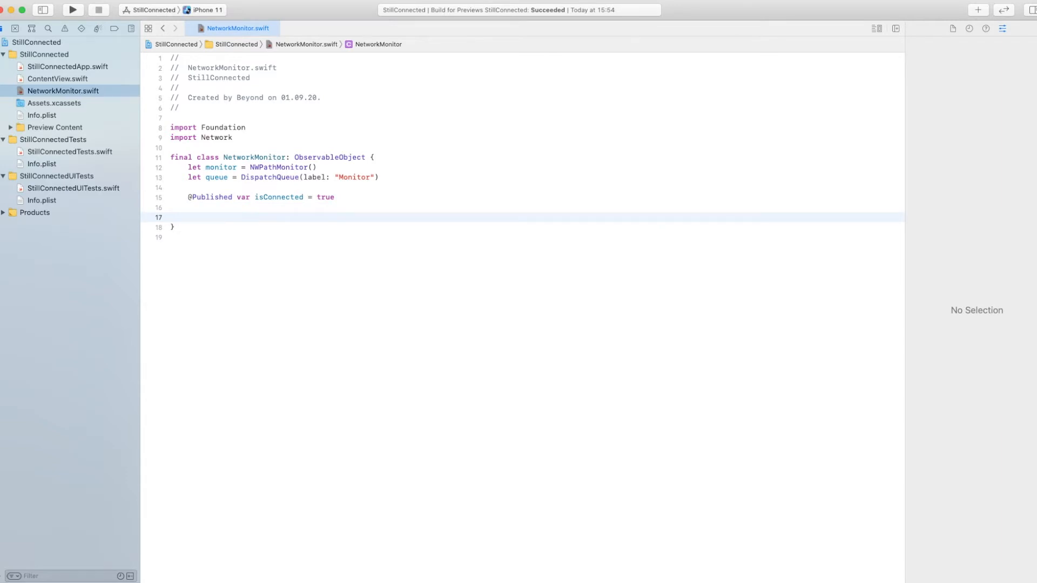
# - Write init() assigning monitor.pathUpdateHandler = { path in }
pyautogui.write('init(')
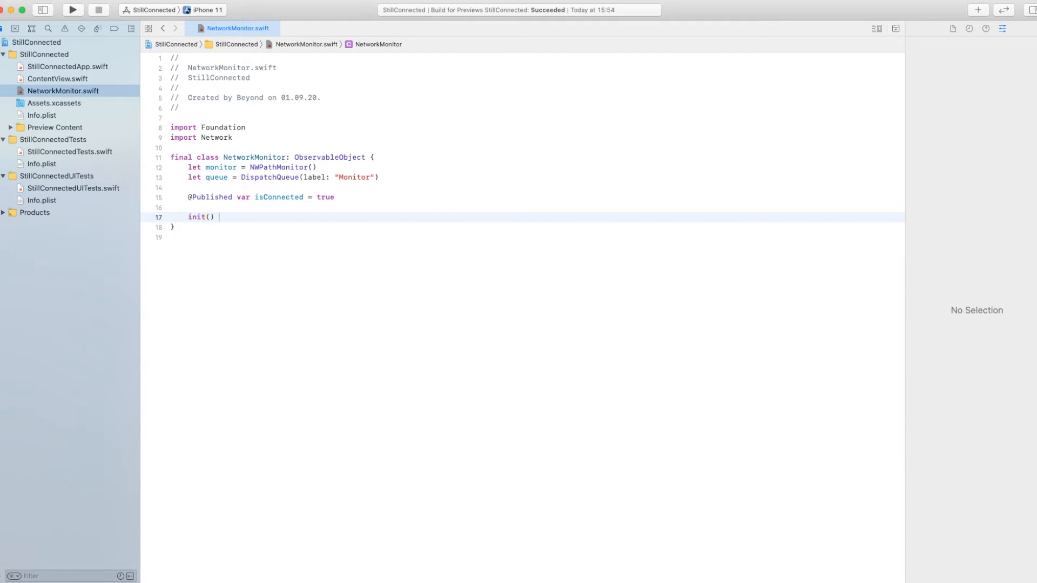
pyautogui.write('{')
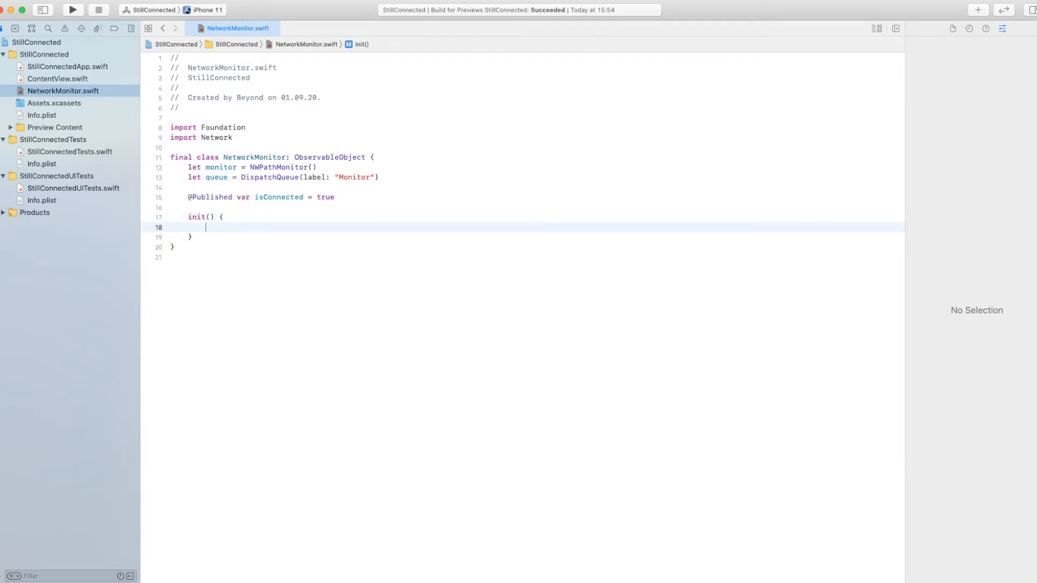
pyautogui.write('monitor.')
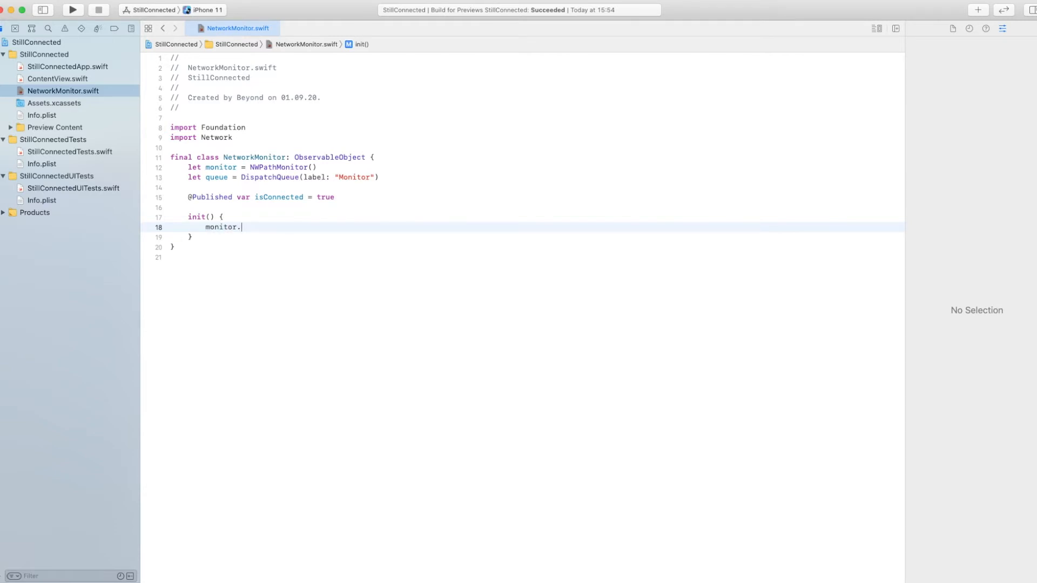
pyautogui.write('pathUpdateHandler =')
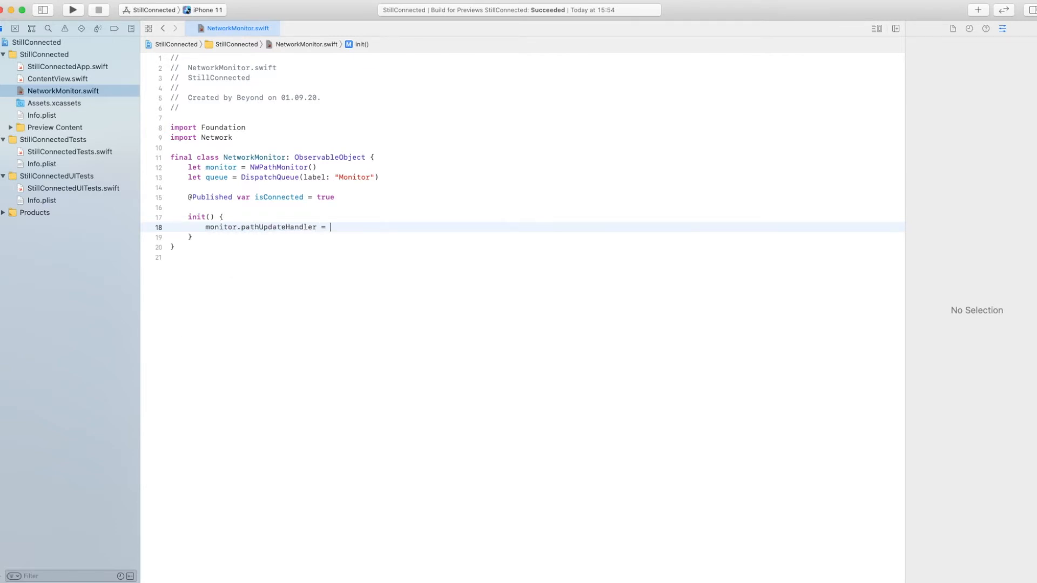
pyautogui.write('{')
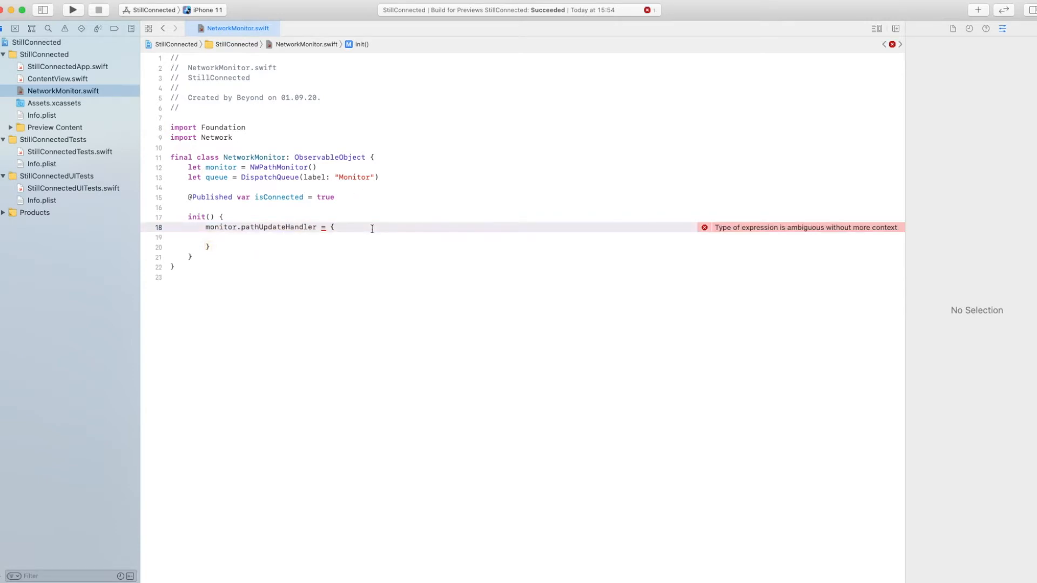
pyautogui.write('path in')
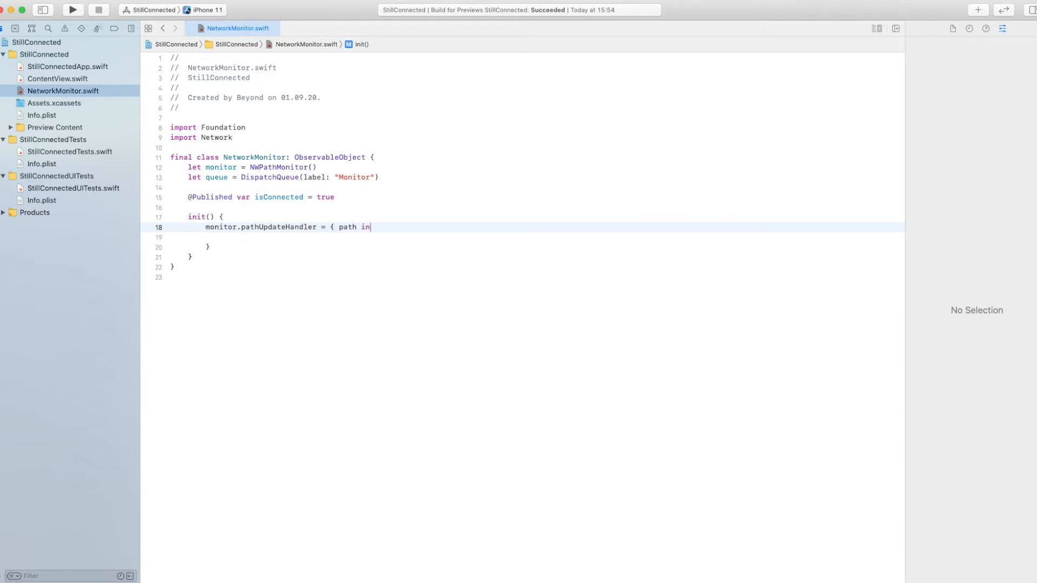
# - Review the path parameter and isConnected, then position editing on the empty closure line
pyautogui.doubleClick(347, 227)
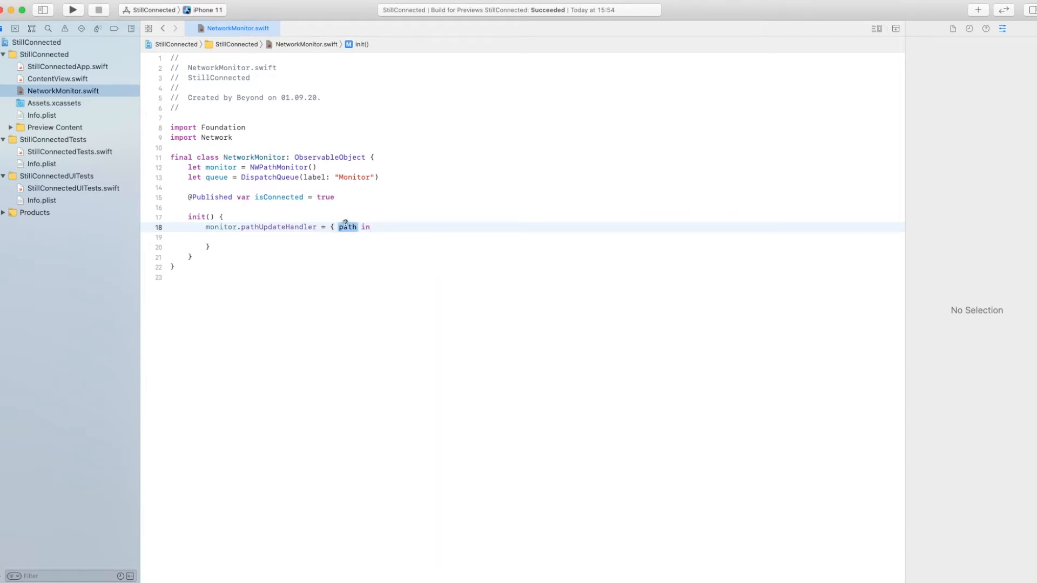
pyautogui.click(322, 236)
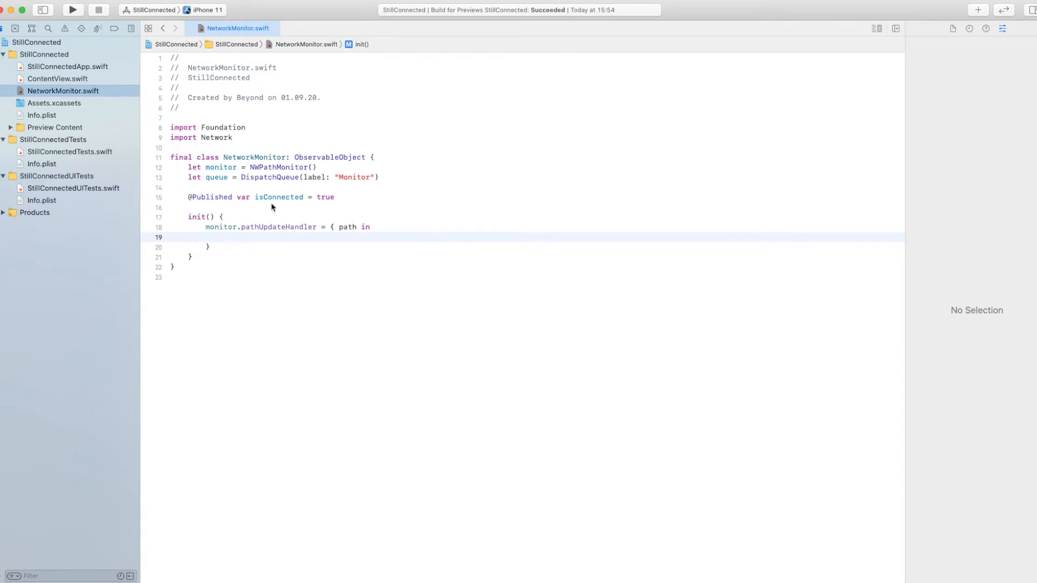
pyautogui.doubleClick(279, 197)
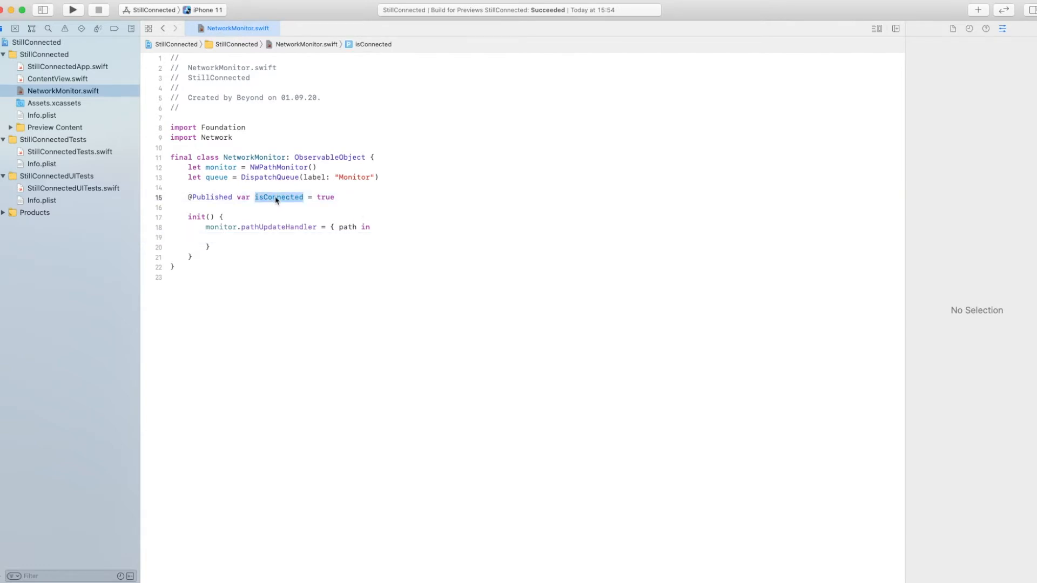
pyautogui.click(272, 236)
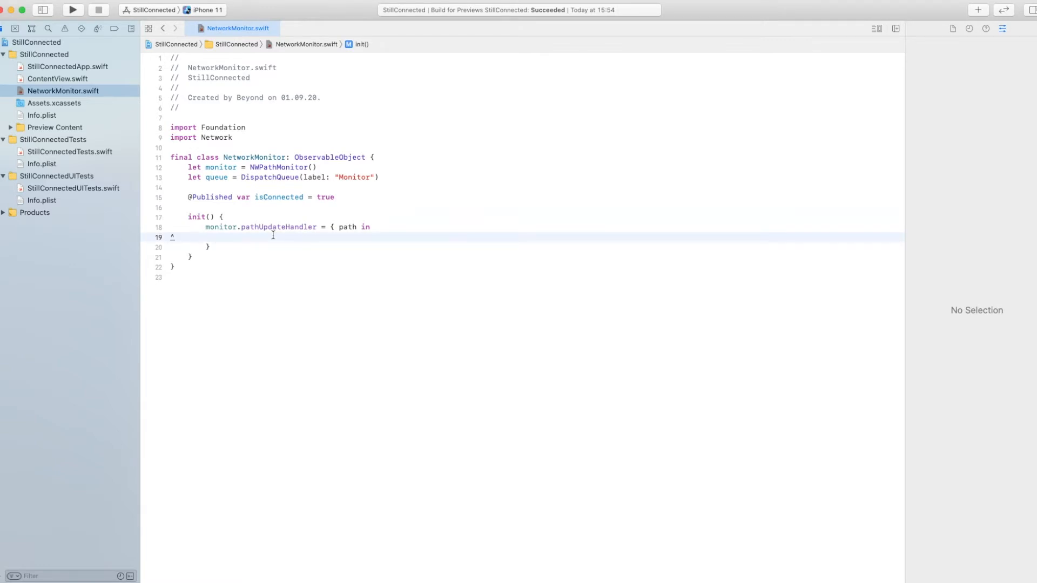
pyautogui.click(224, 237)
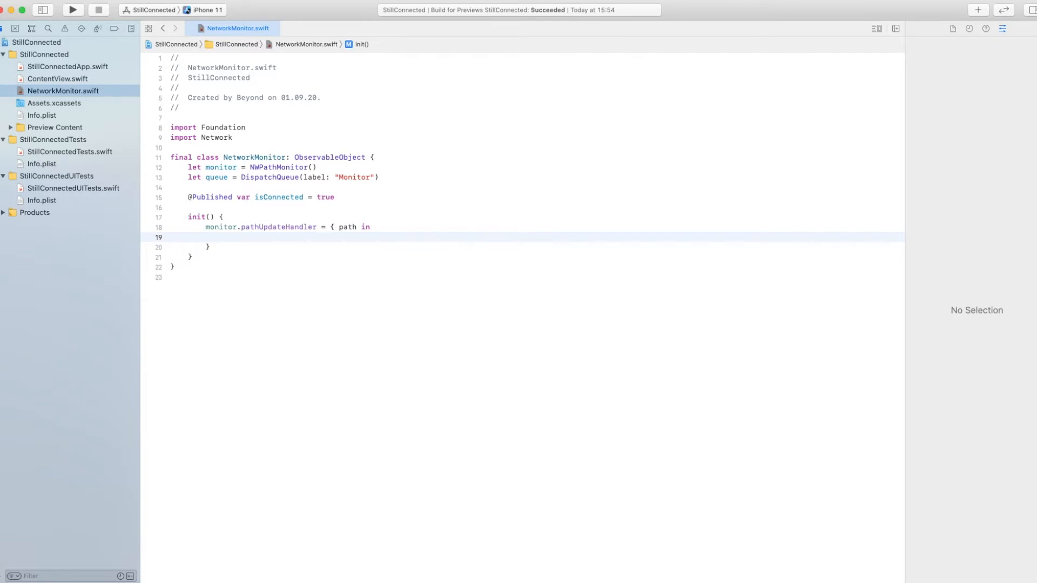
# - Add DispatchQueue.main.async { self.isConnected = path.status == .satisfied ? true : false }
pyautogui.write('DispatchQueue.main.async {')
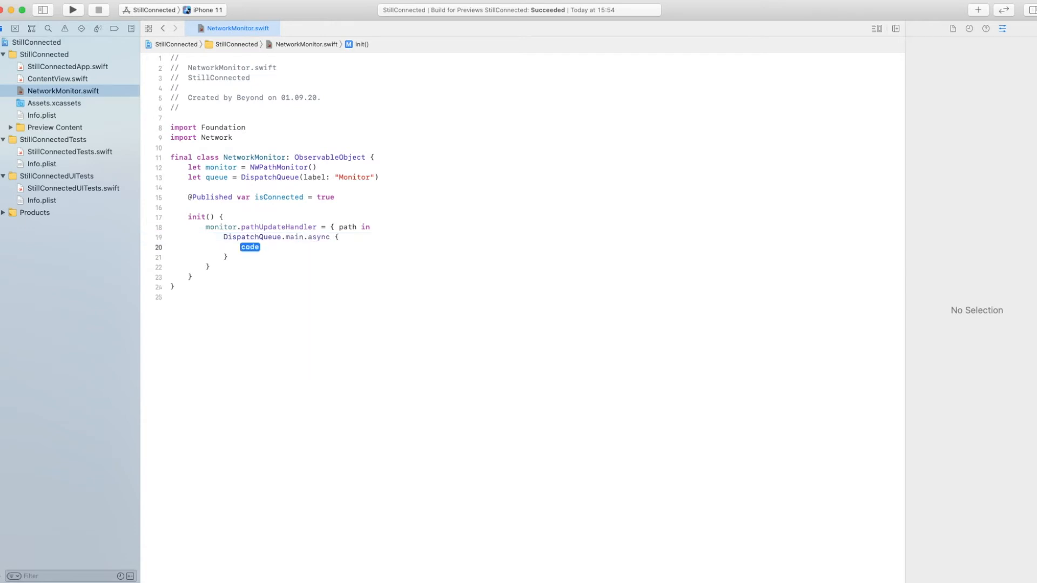
pyautogui.write('self.isConnected =')
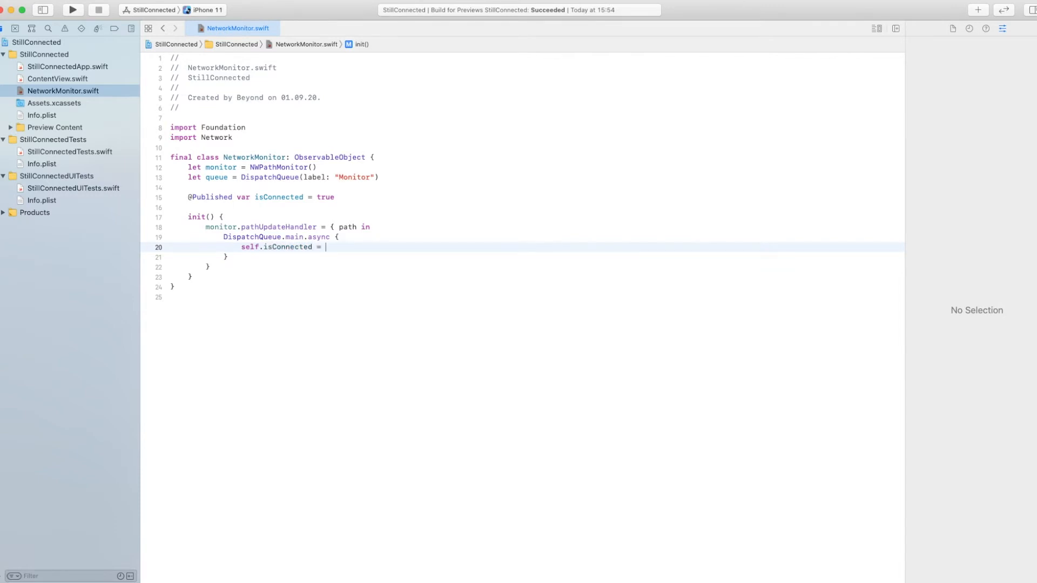
pyautogui.write('path.status')
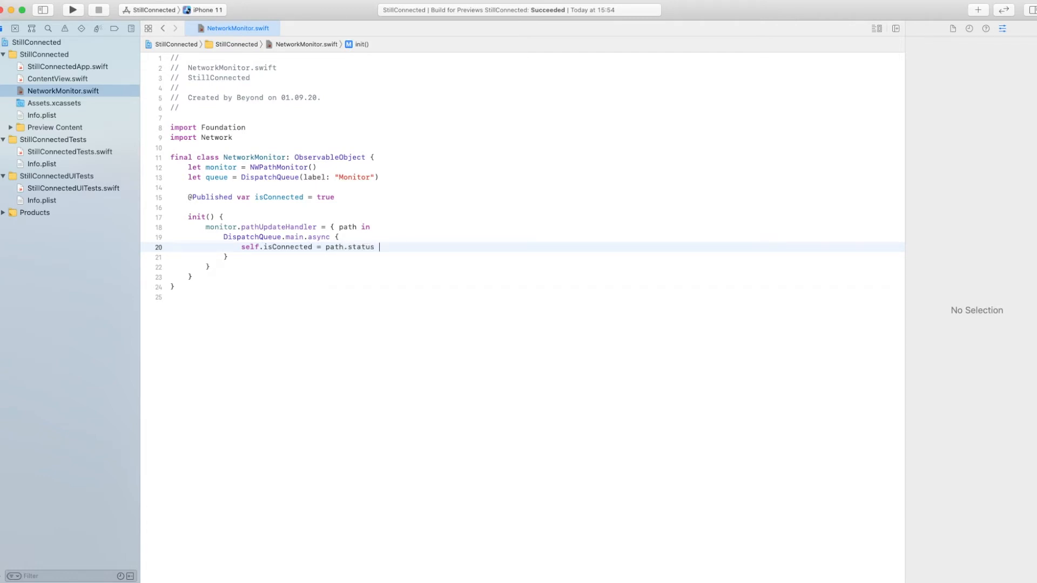
pyautogui.write('== .satisfied')
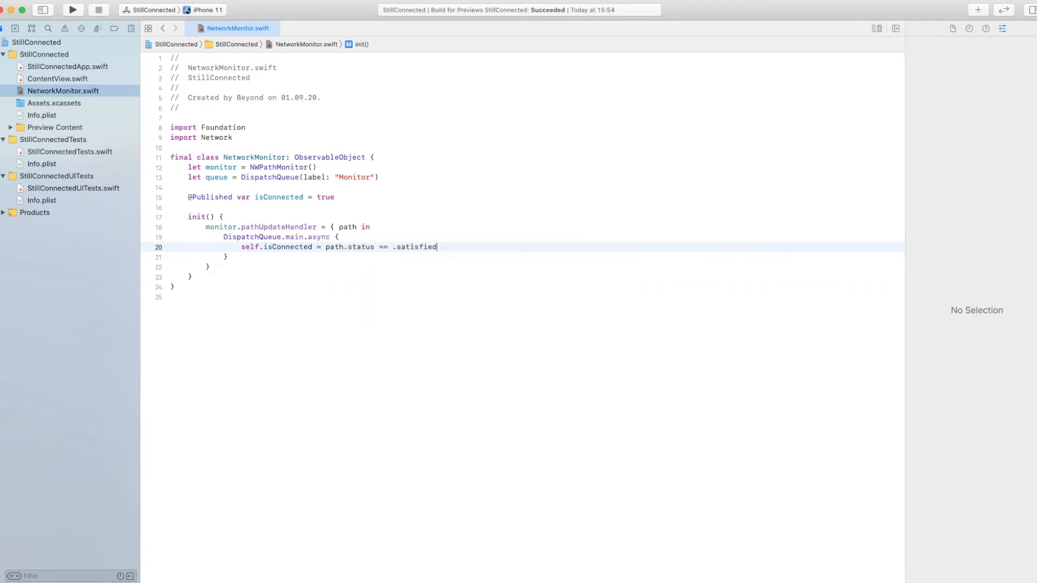
pyautogui.write('? true')
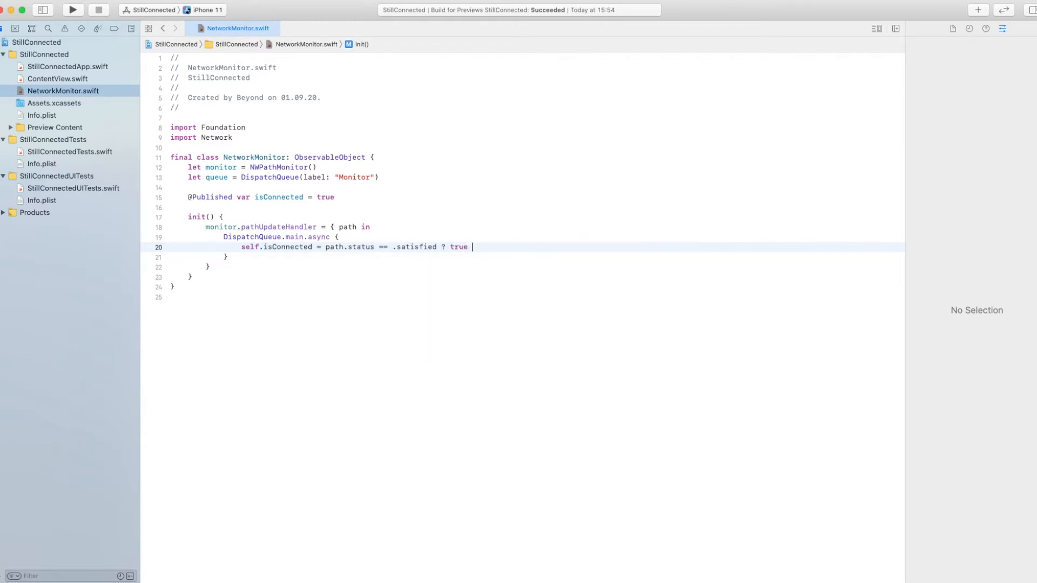
pyautogui.write(': false')
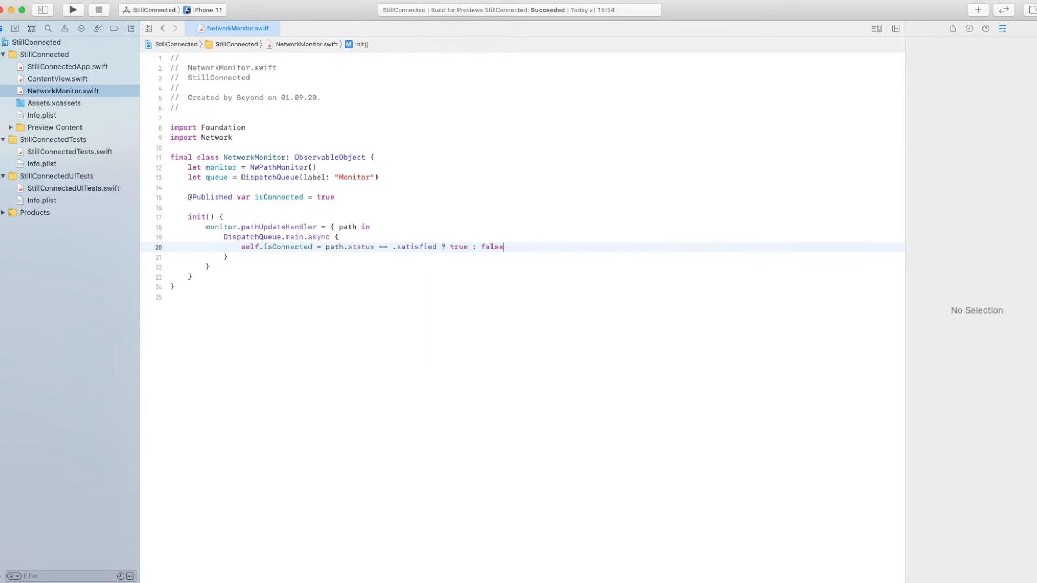
pyautogui.moveTo(260, 232)
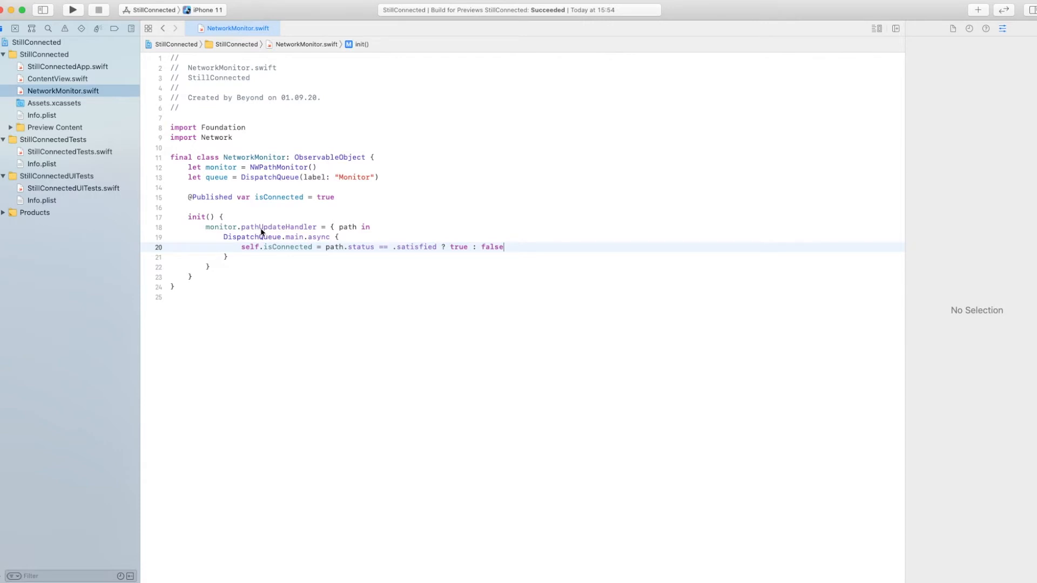
# - Capture [weak self] in the handler and assign through self?.isConnected, clearing the unwrap error
pyautogui.doubleClick(250, 246)
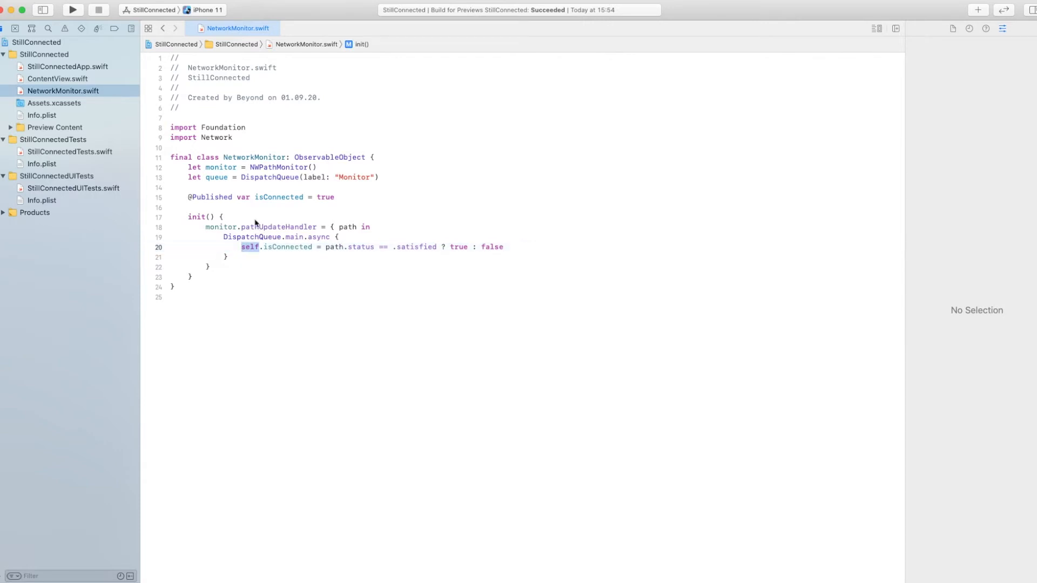
pyautogui.doubleClick(278, 197)
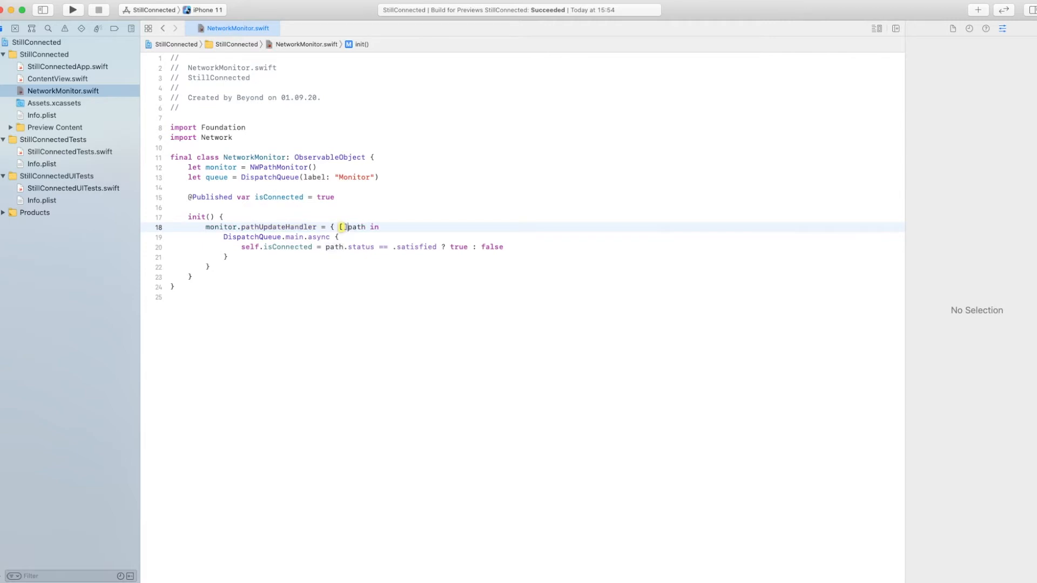
pyautogui.write('weak')
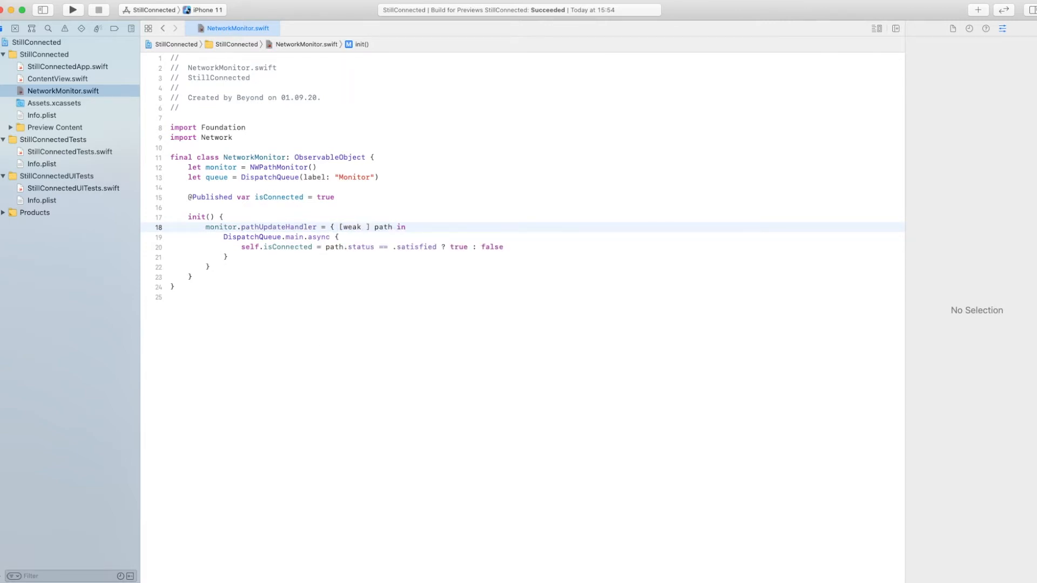
pyautogui.write('self')
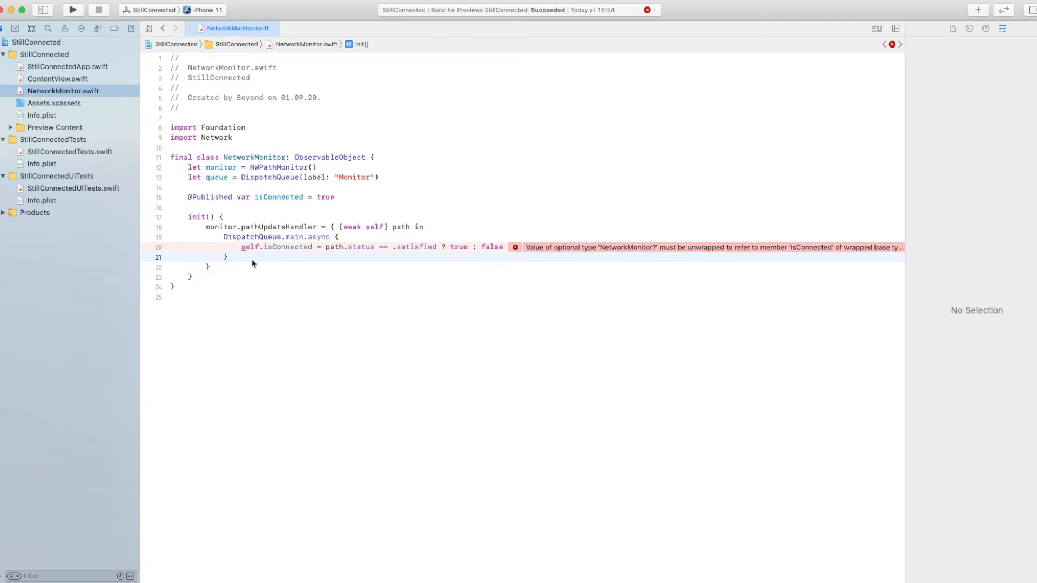
pyautogui.click(260, 247)
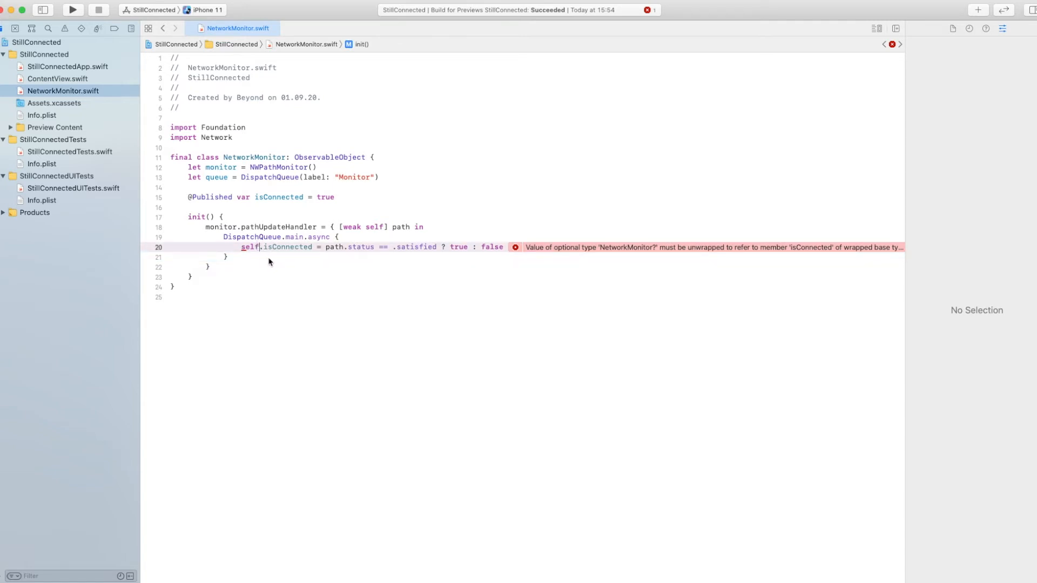
pyautogui.write('?')
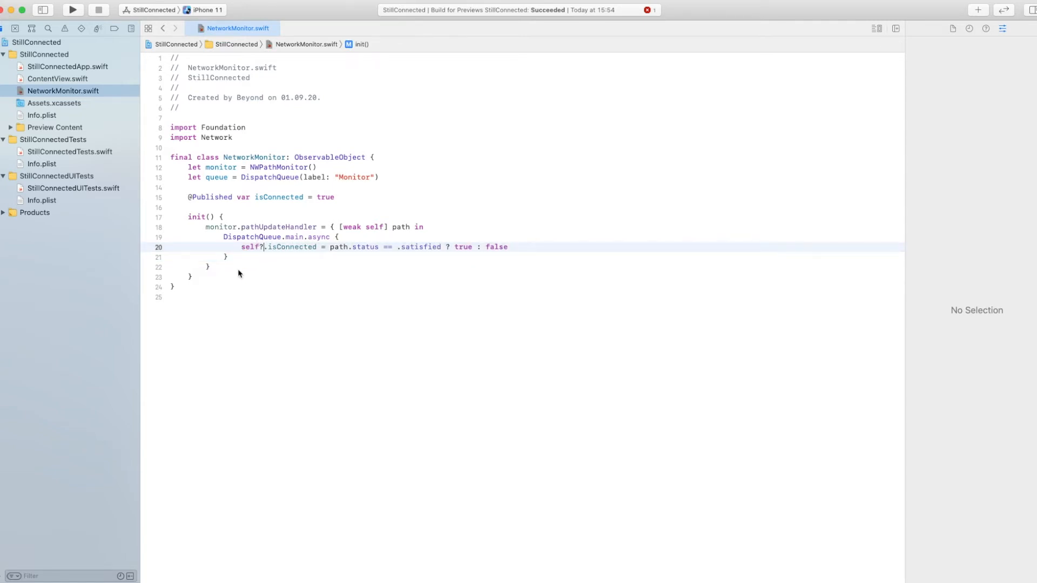
pyautogui.click(231, 267)
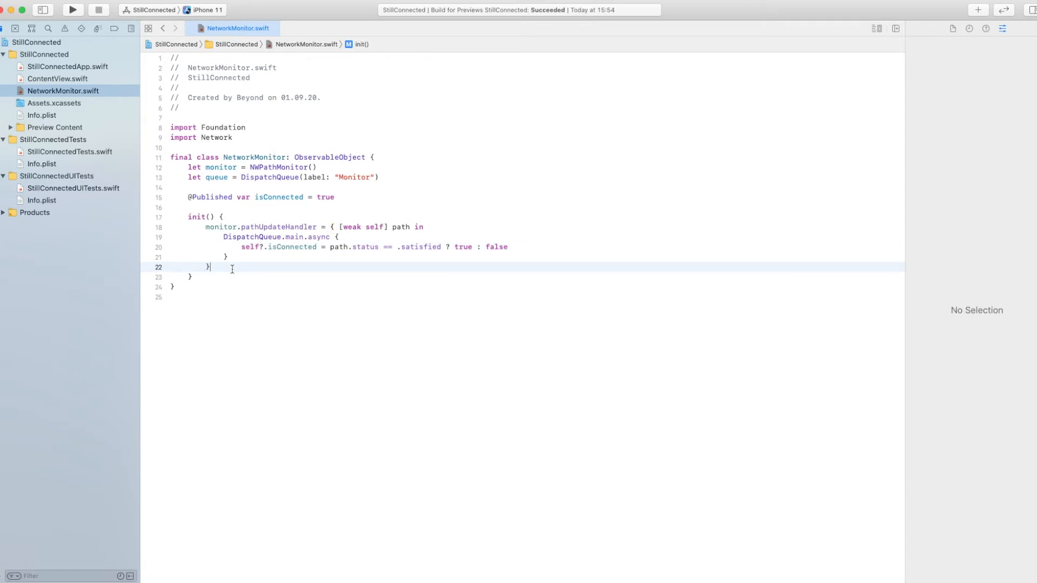
# - Add monitor.start(queue: queue) to init and switch to ContentView
pyautogui.write('monitor.start(')
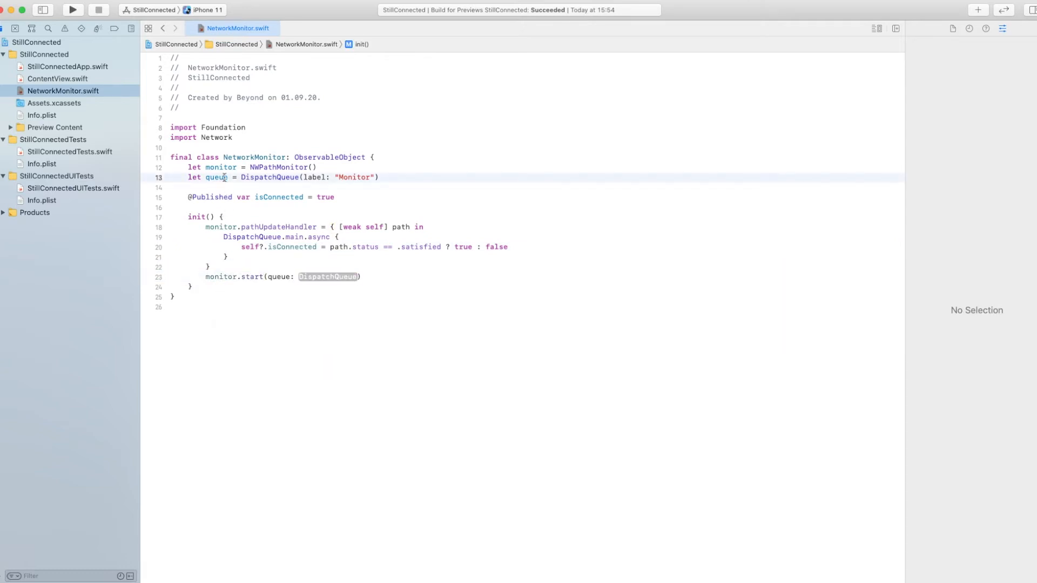
pyautogui.write('queue')
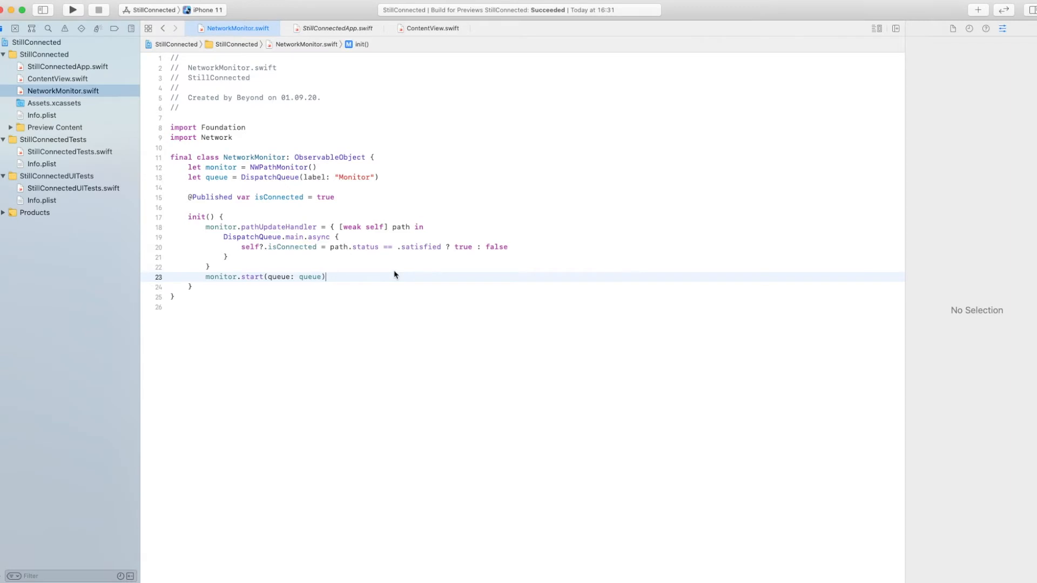
pyautogui.click(432, 28)
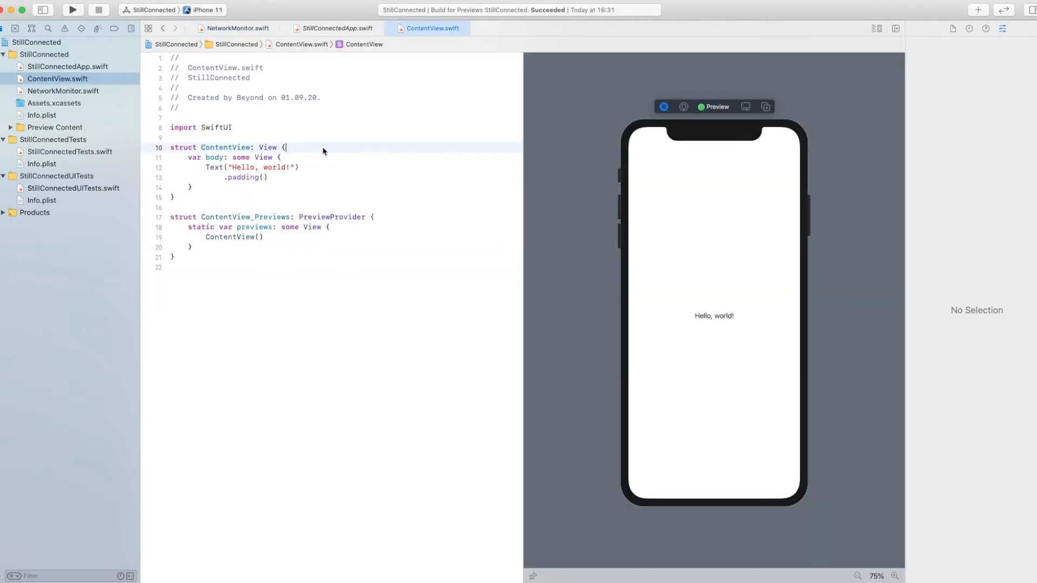
pyautogui.press('Return')
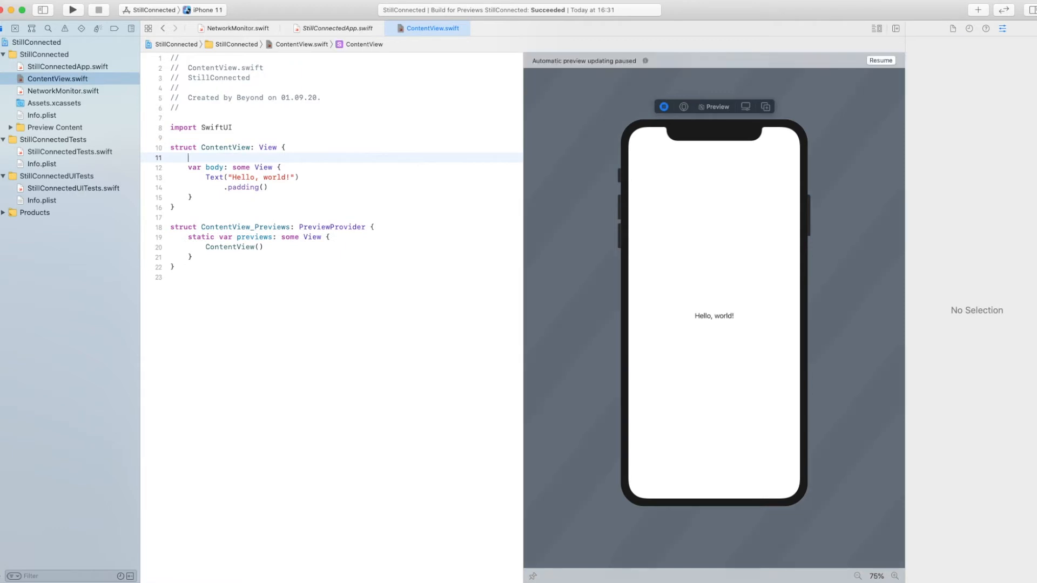
pyautogui.write('0')
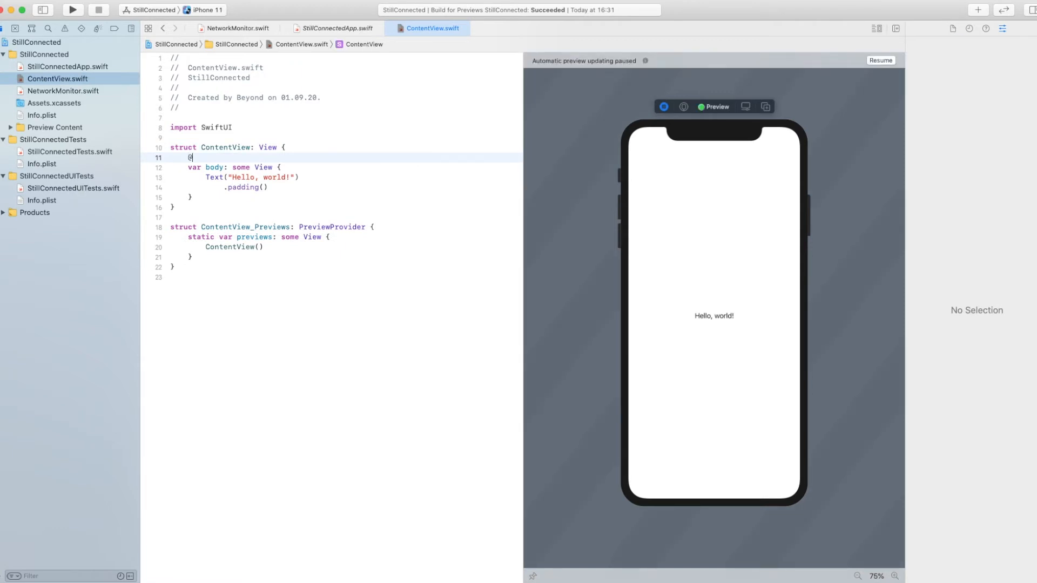
pyautogui.write('ObservedObject var m')
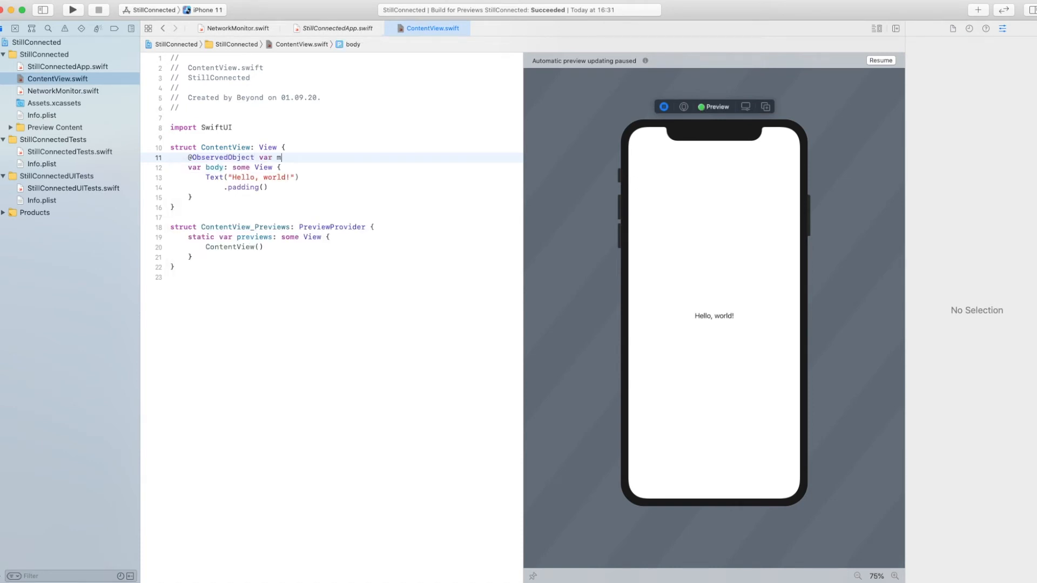
pyautogui.write('onitor')
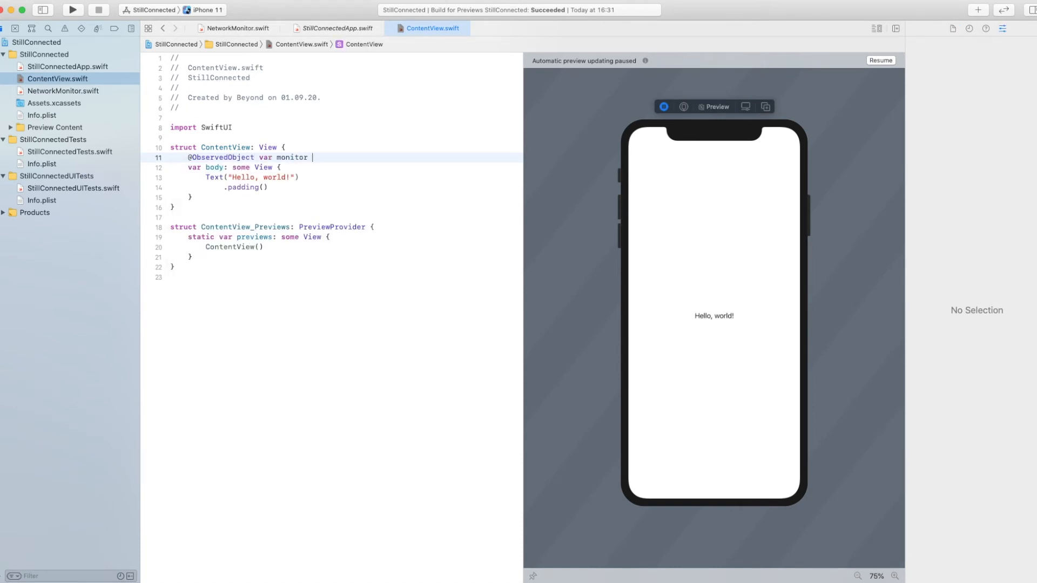
pyautogui.write('= NetworkMonitor(')
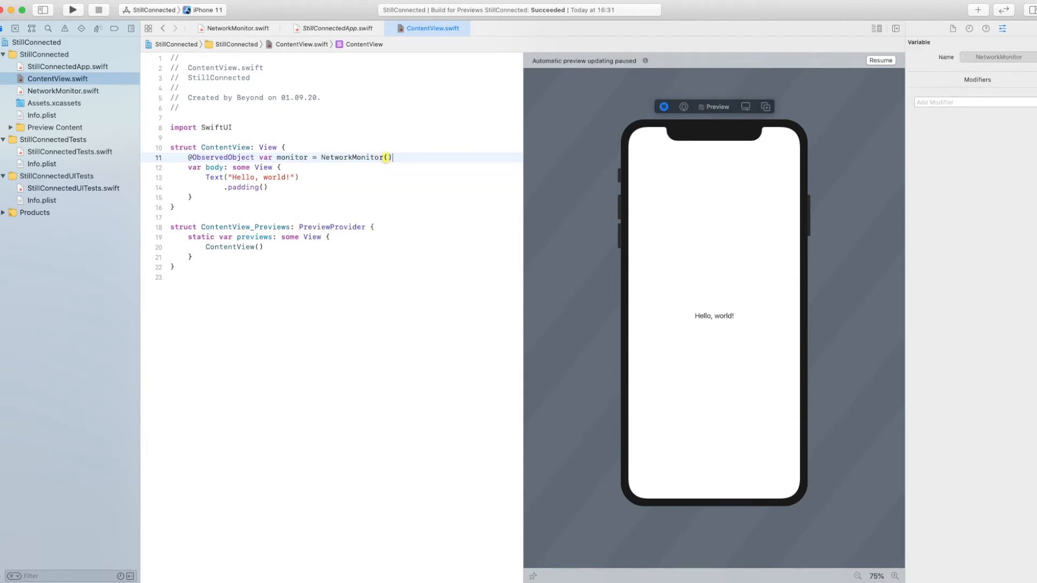
pyautogui.press('return')
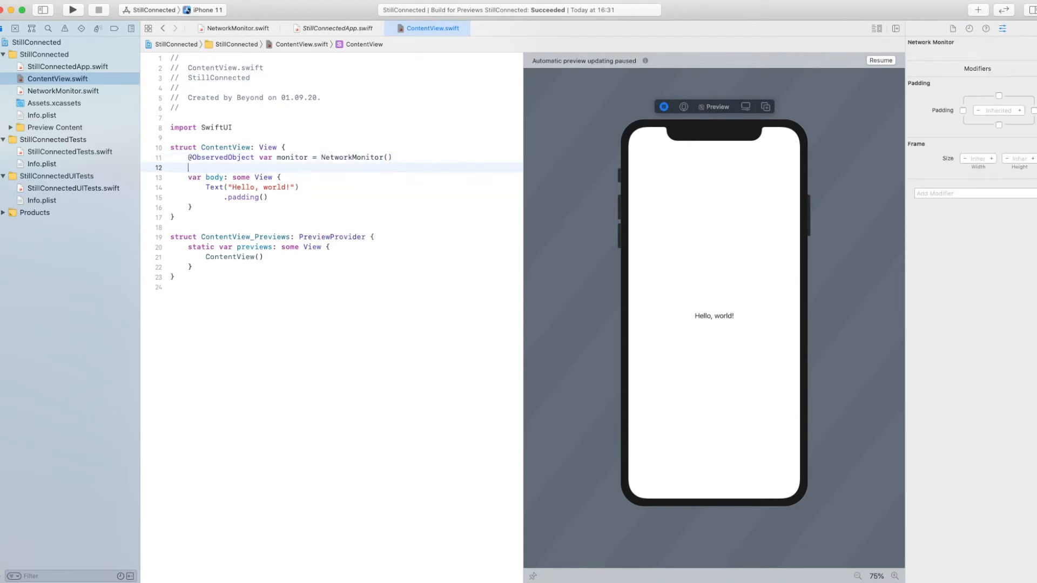
pyautogui.write('@S')
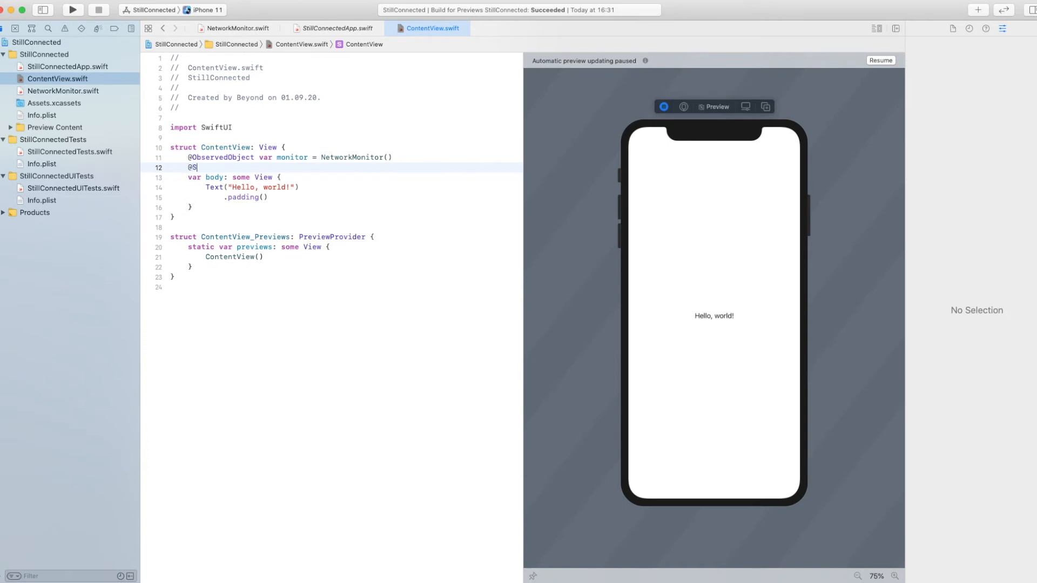
pyautogui.write('tate priva')
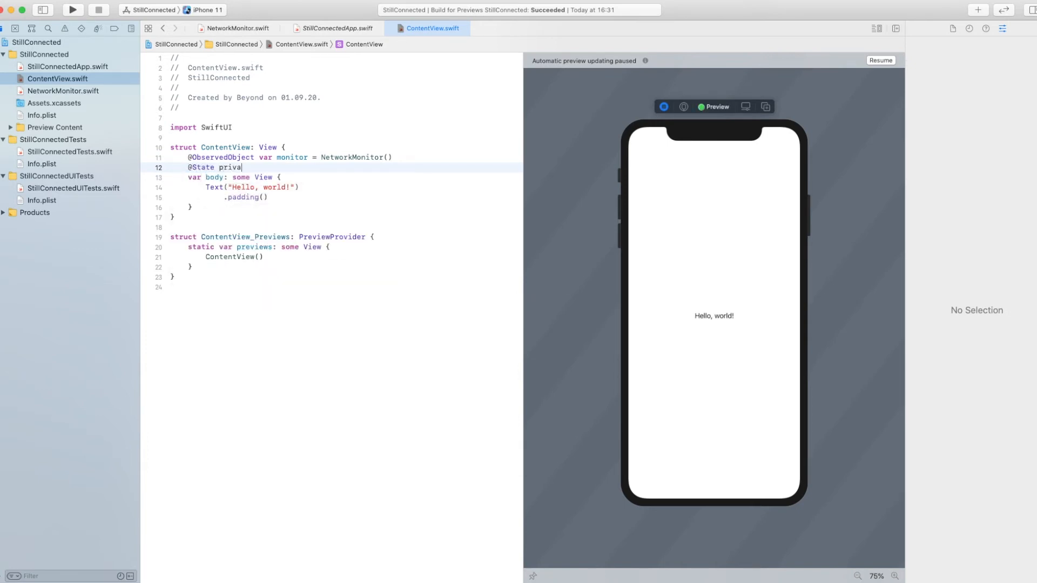
pyautogui.write('te var')
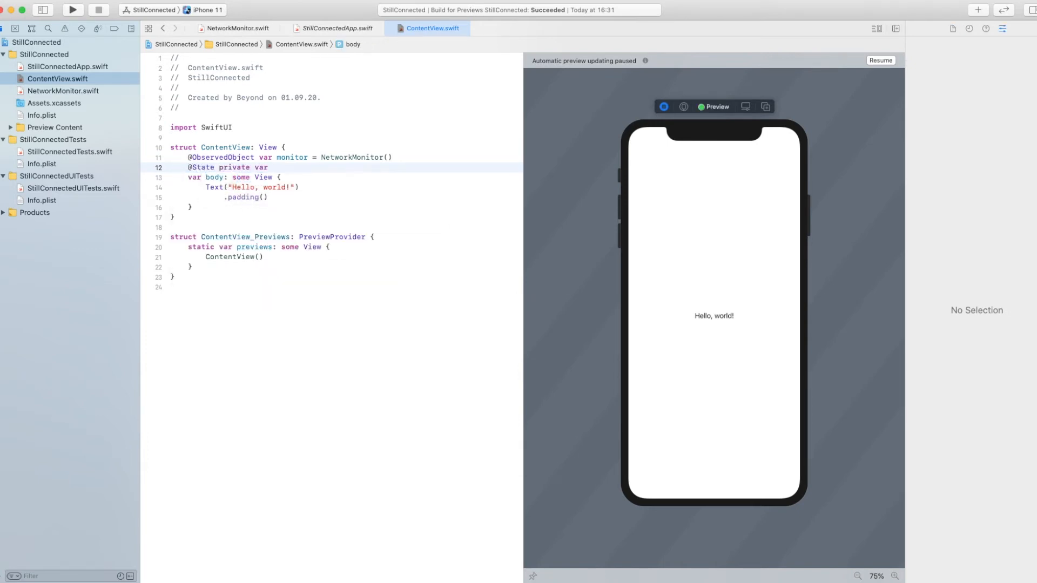
pyautogui.write('showAler')
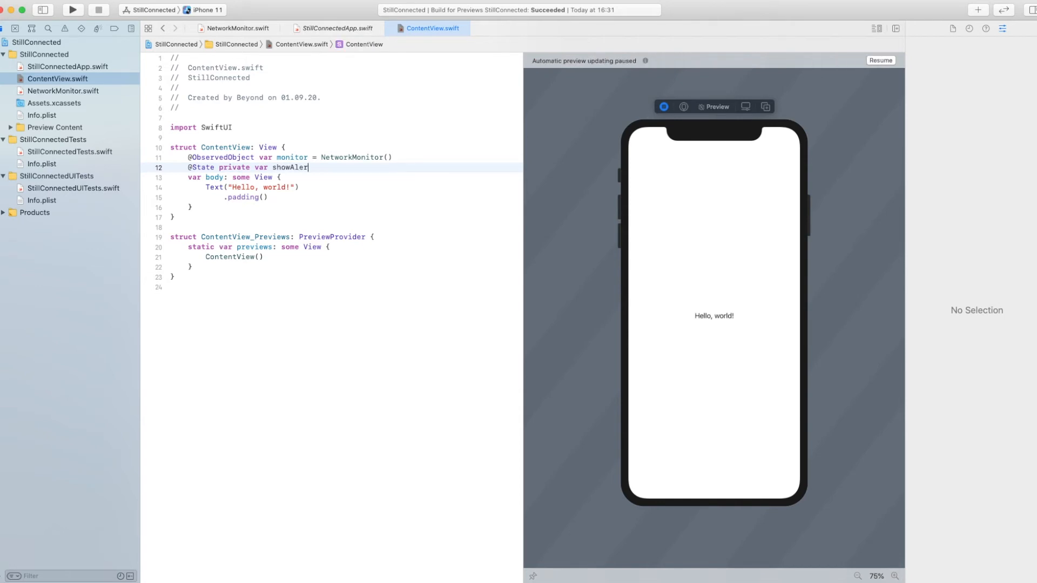
pyautogui.write('tSheet = false')
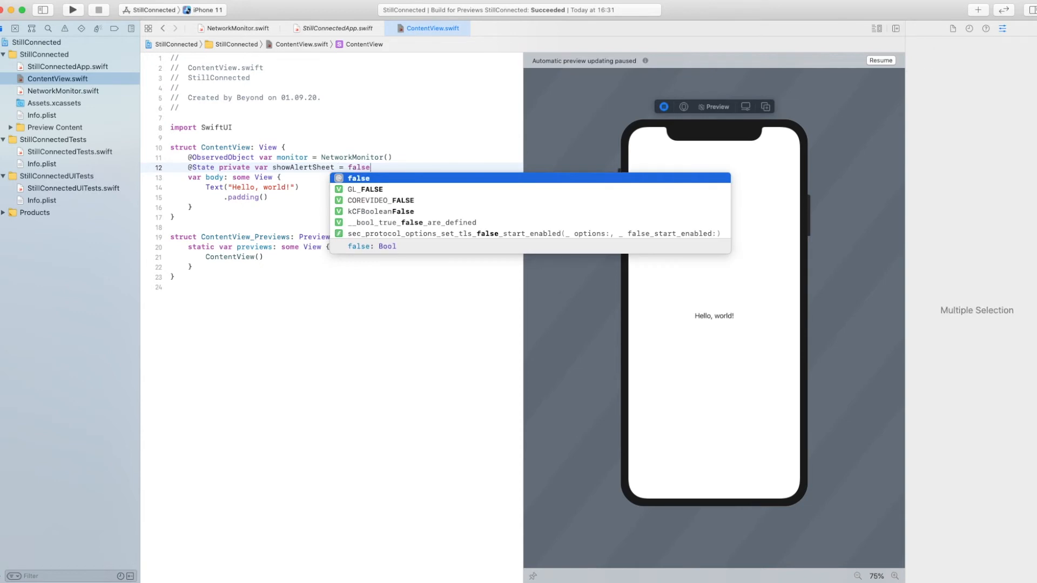
pyautogui.press('return')
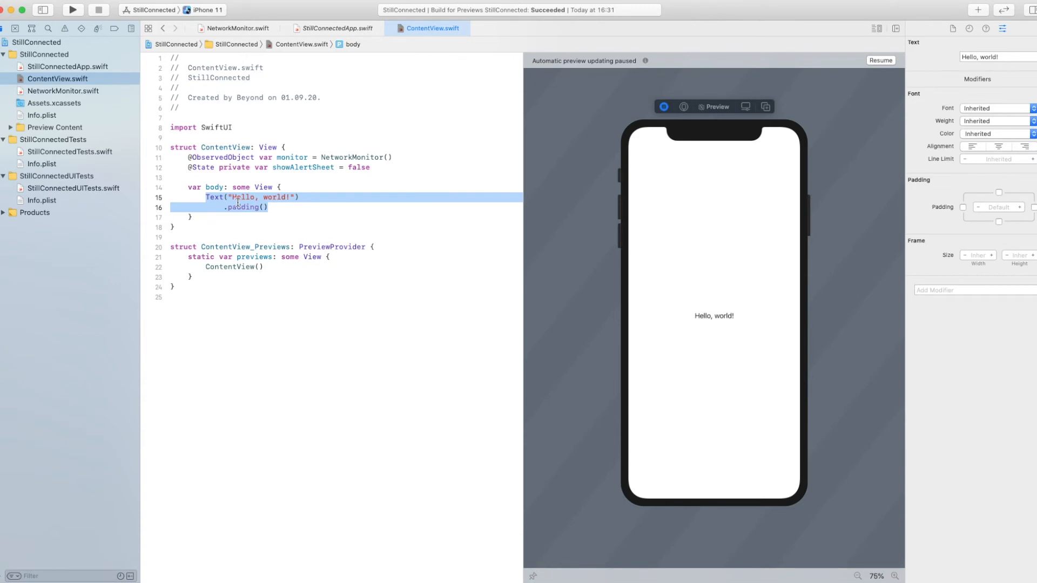
# - Write a VStack with Image(systemName:) showing "wifi" or "wifi.slash" by monitor.isConnected
pyautogui.write('Vsta')
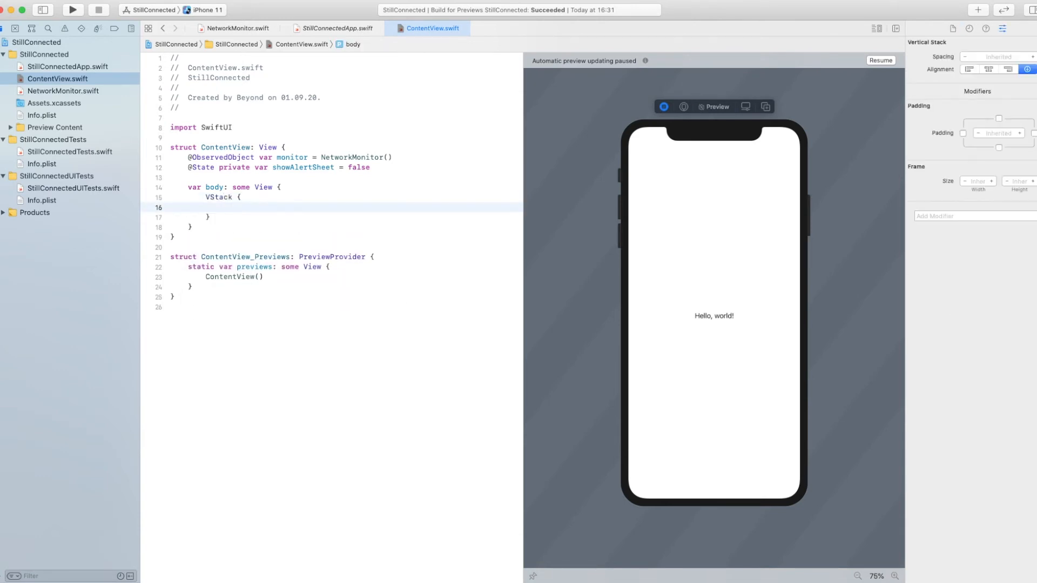
pyautogui.write('IM')
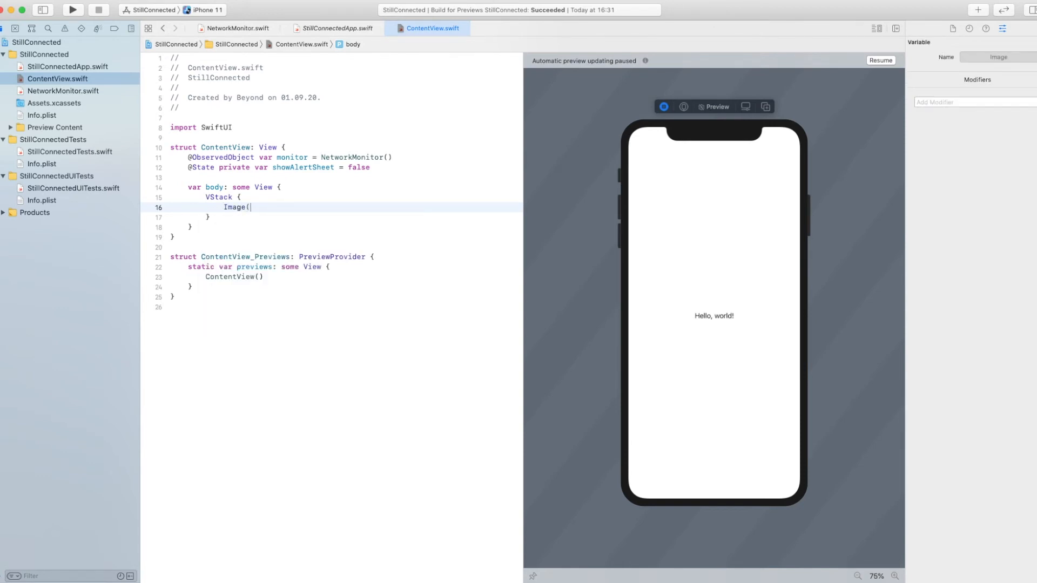
pyautogui.write('systemName: String)')
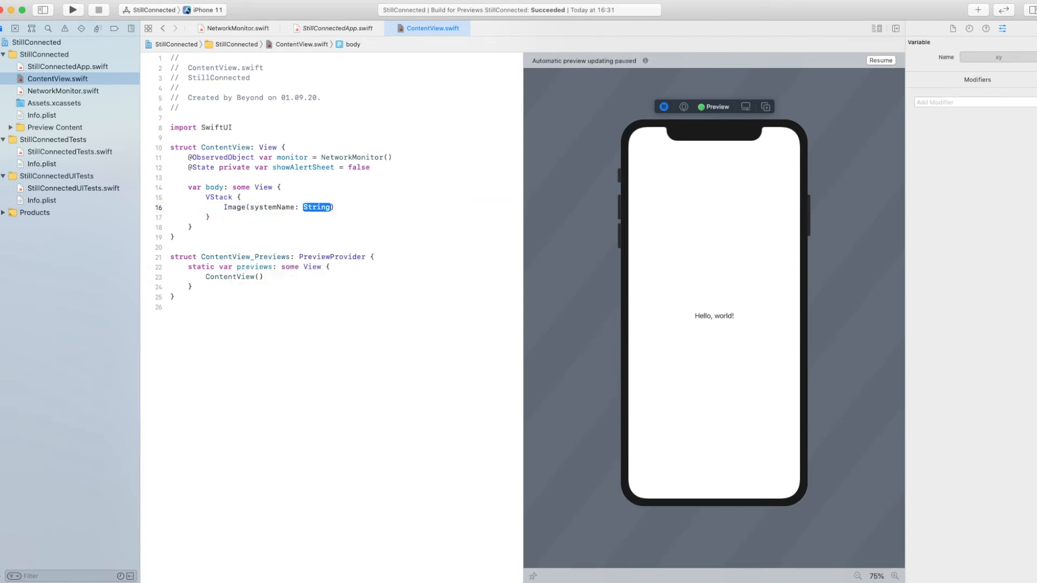
pyautogui.click(879, 61)
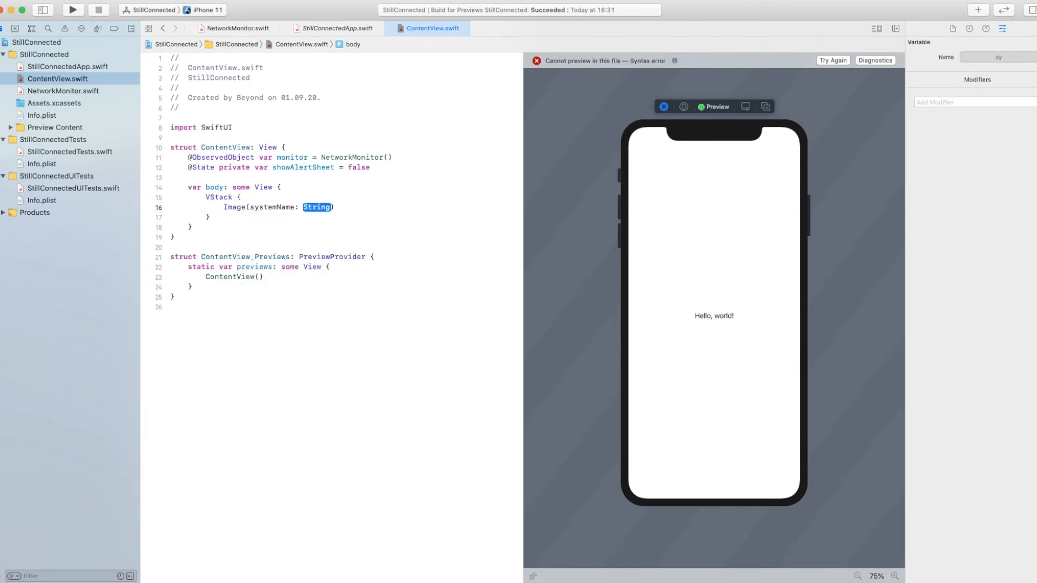
pyautogui.write('monitor')
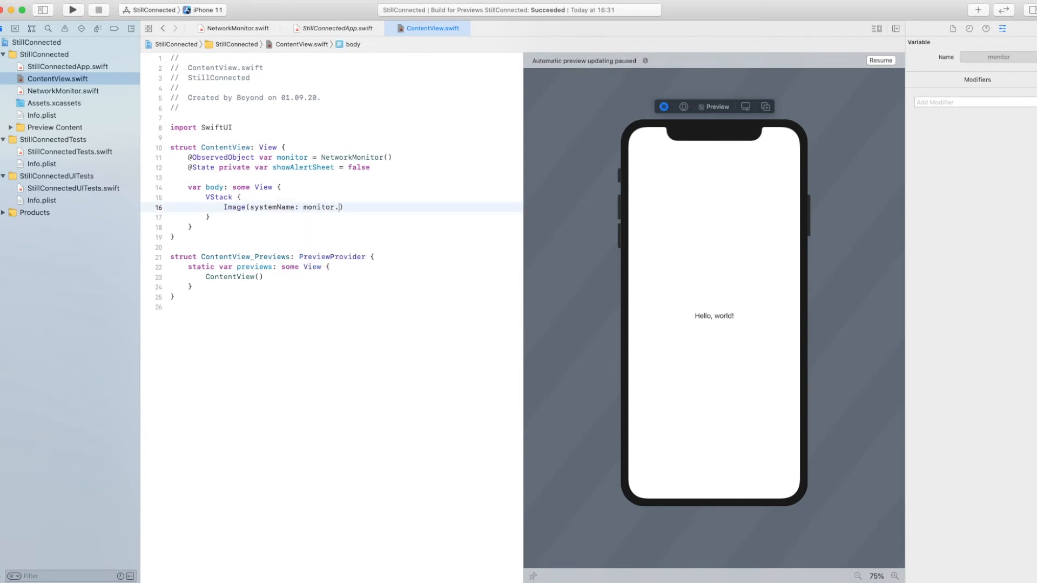
pyautogui.write('.')
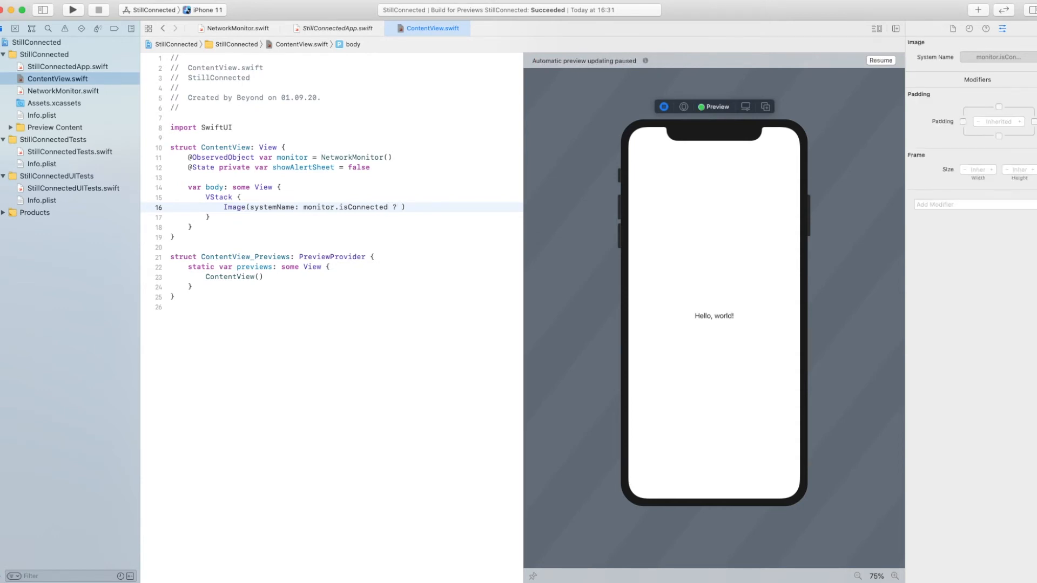
pyautogui.write('"wifi" :')
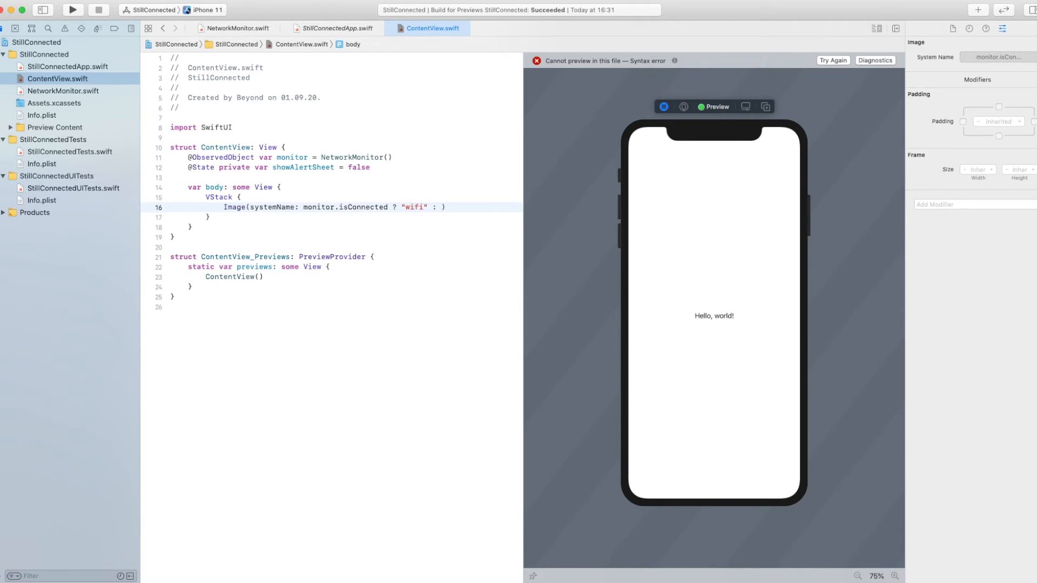
pyautogui.write('"')
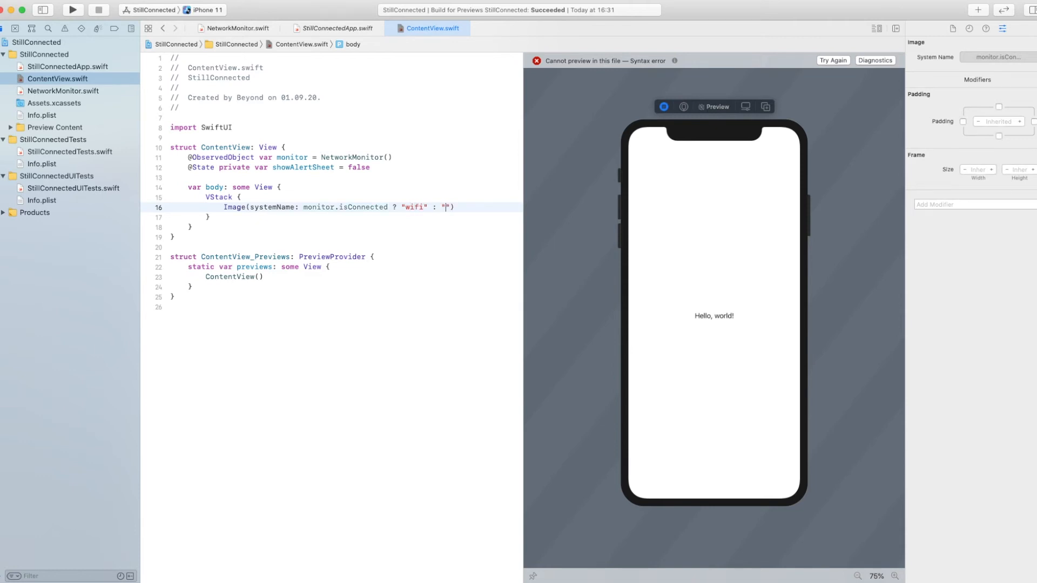
pyautogui.write('wifi.slad')
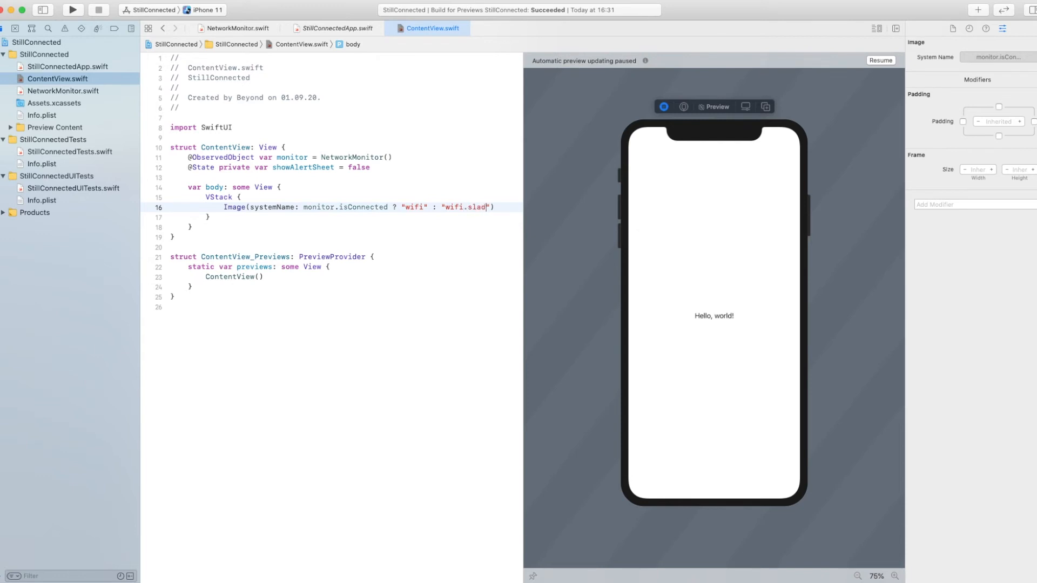
pyautogui.write('h)')
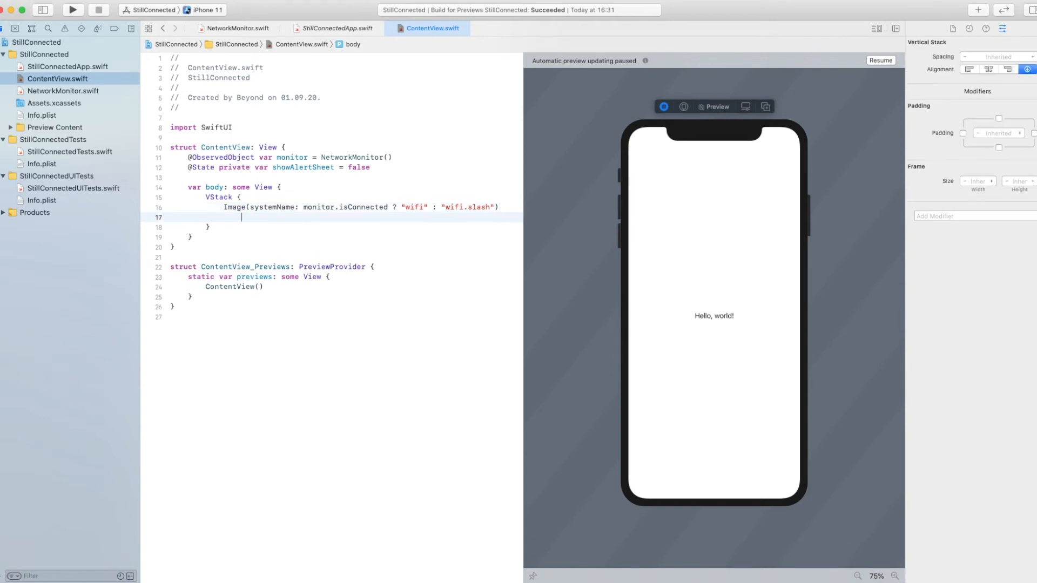
# - Give the image .font(.system(size: 56)) and resume the live preview
pyautogui.write('.font(.system(size: CGFloat))')
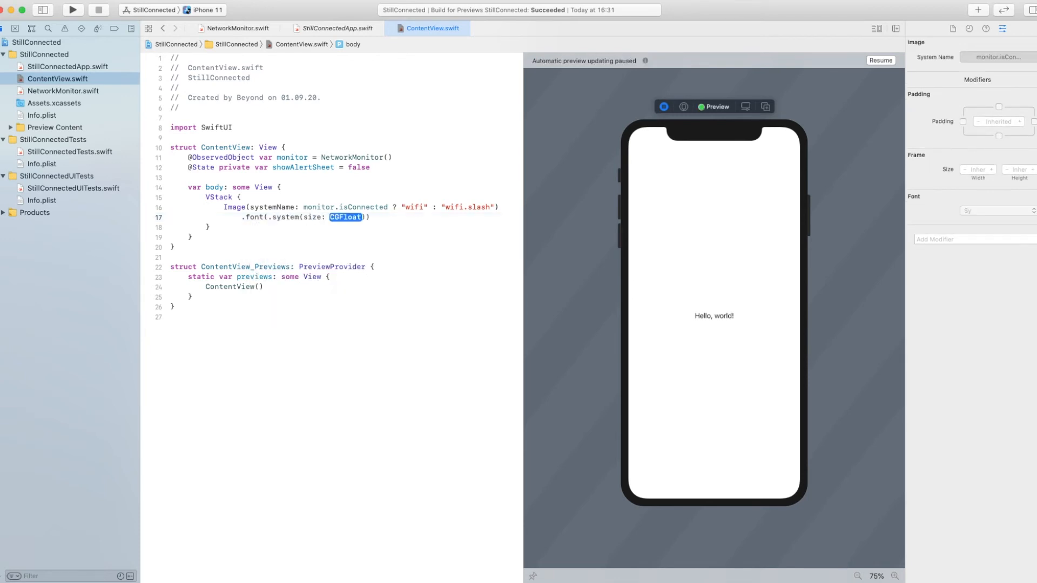
pyautogui.write('56')
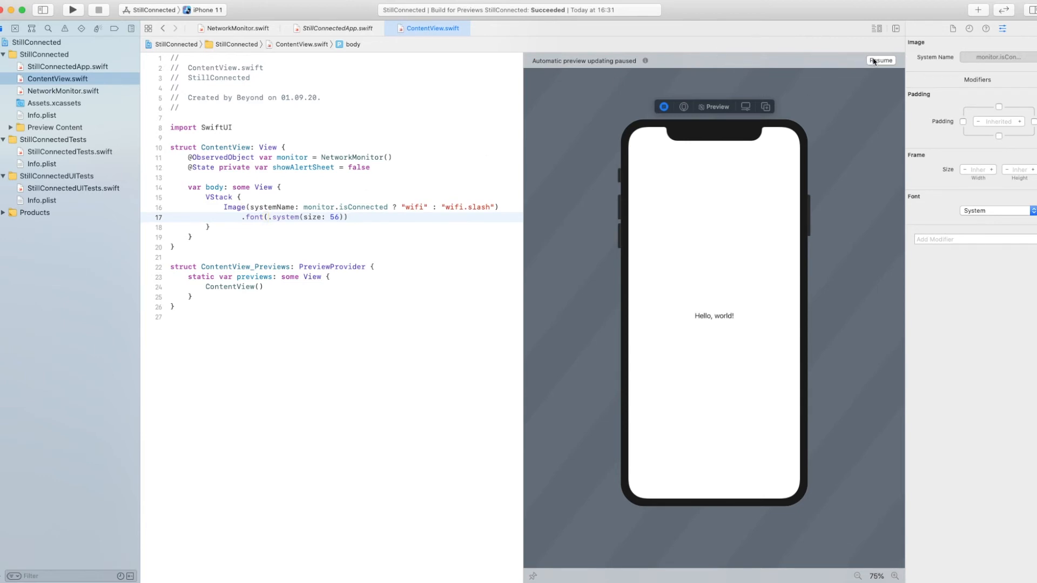
pyautogui.click(883, 60)
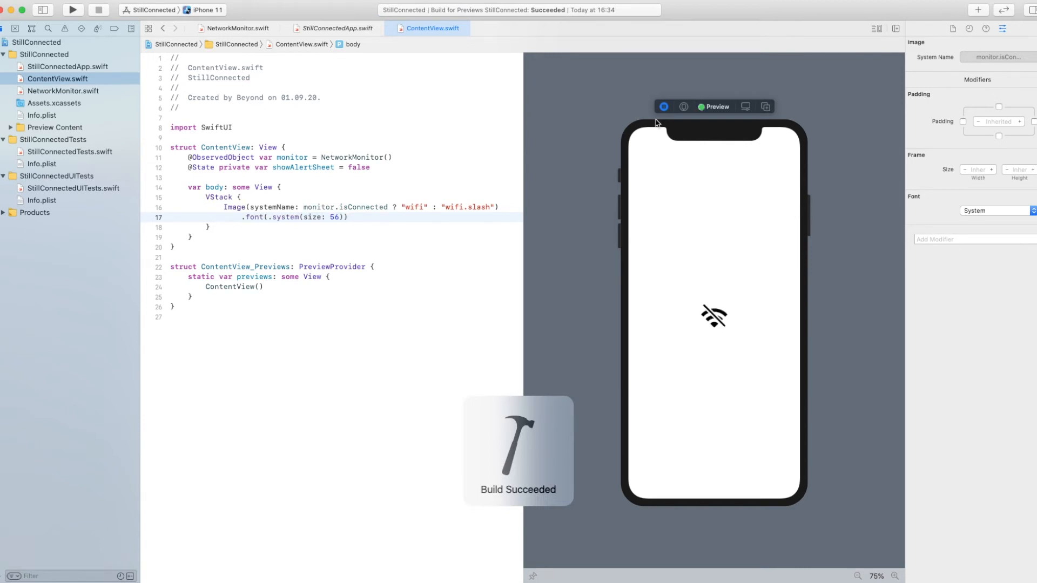
# - Add a Text reading "Connected!" or "Not connected!" by monitor.isConnected below the image
pyautogui.click(358, 221)
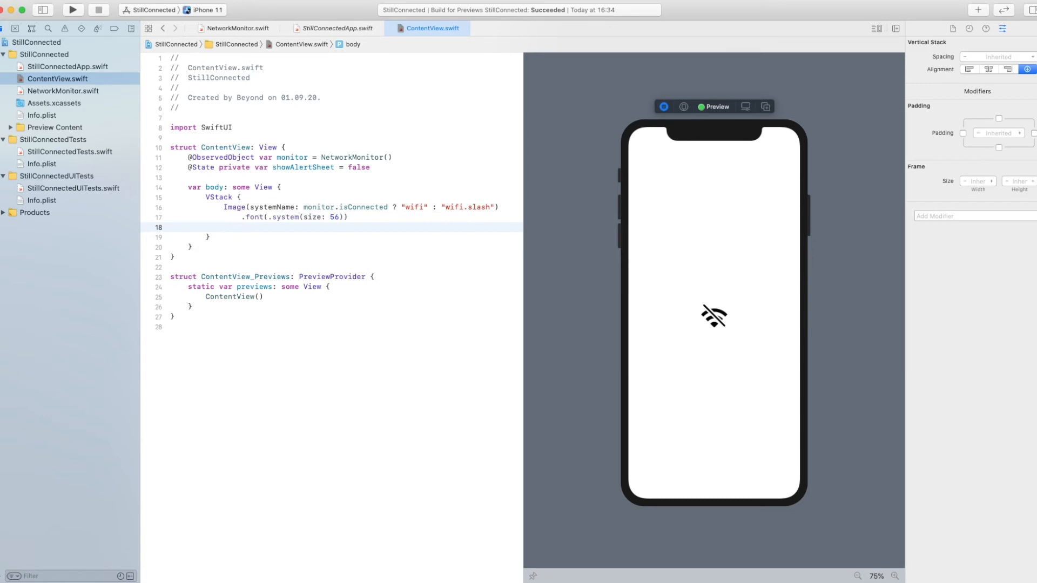
pyautogui.write('multilineTextAlignment(.leading)')
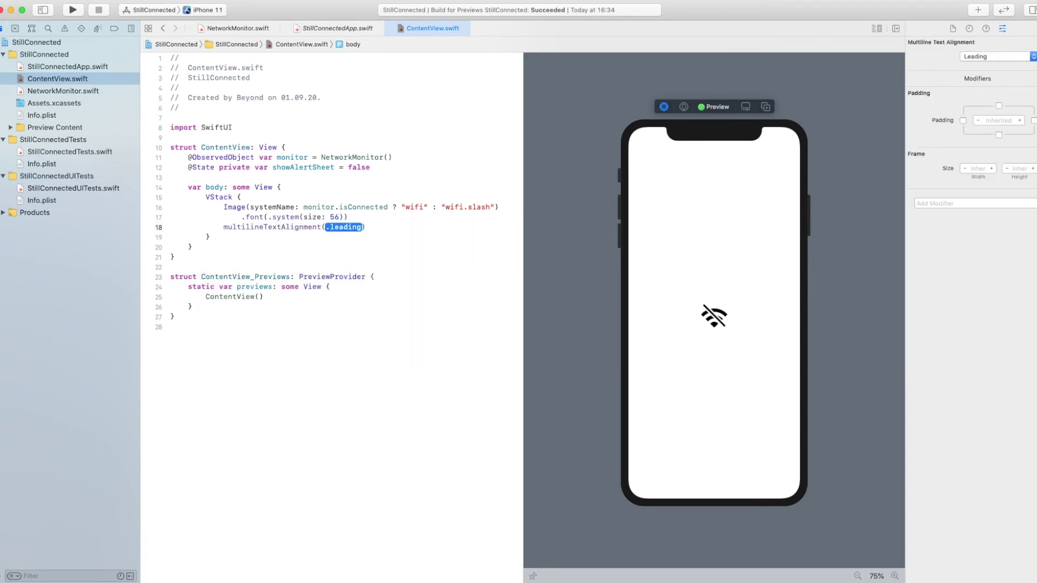
pyautogui.write('Text(')
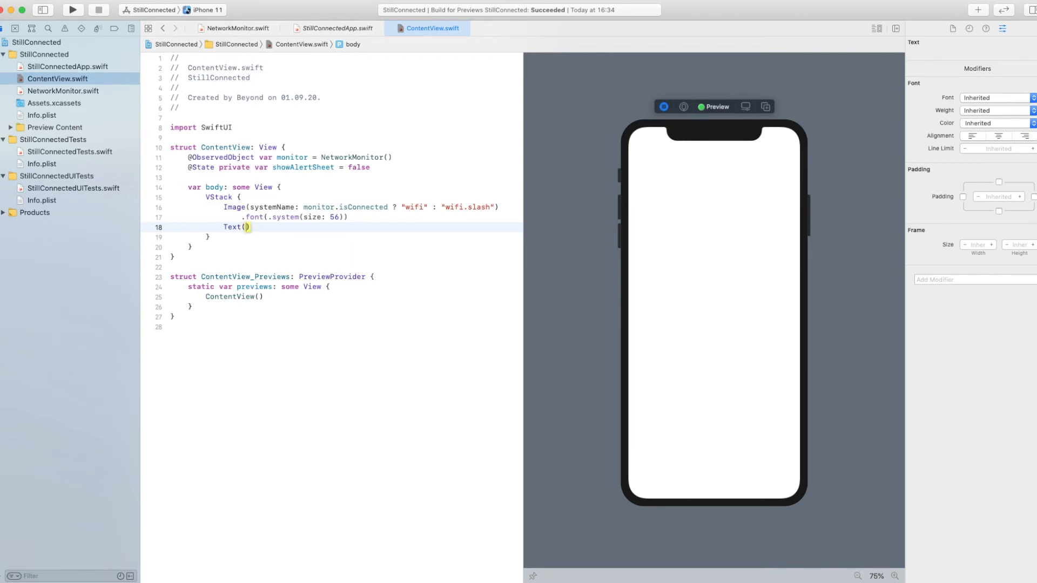
pyautogui.write('monitor.isConnected')
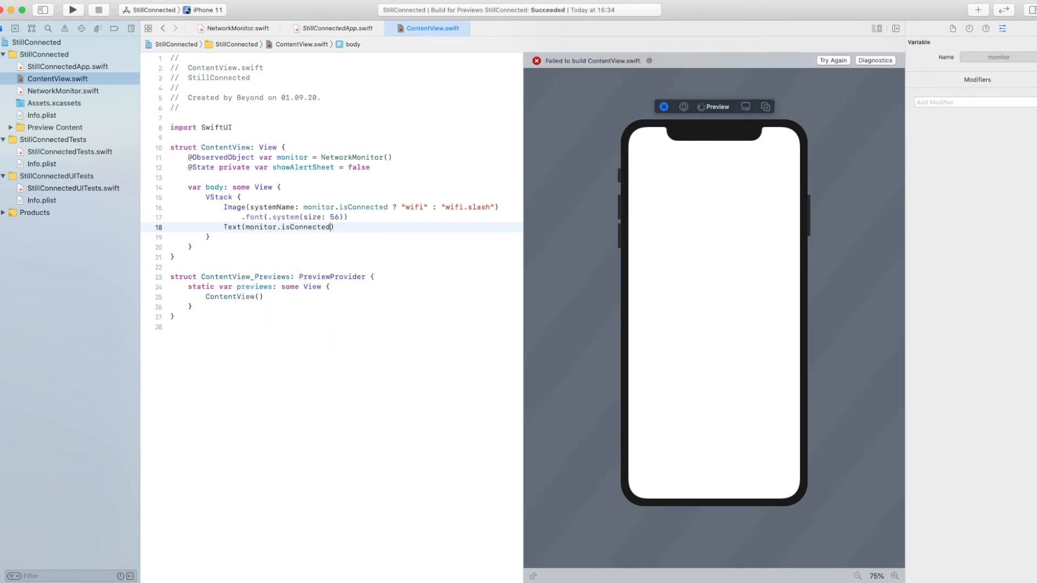
pyautogui.write('? "')
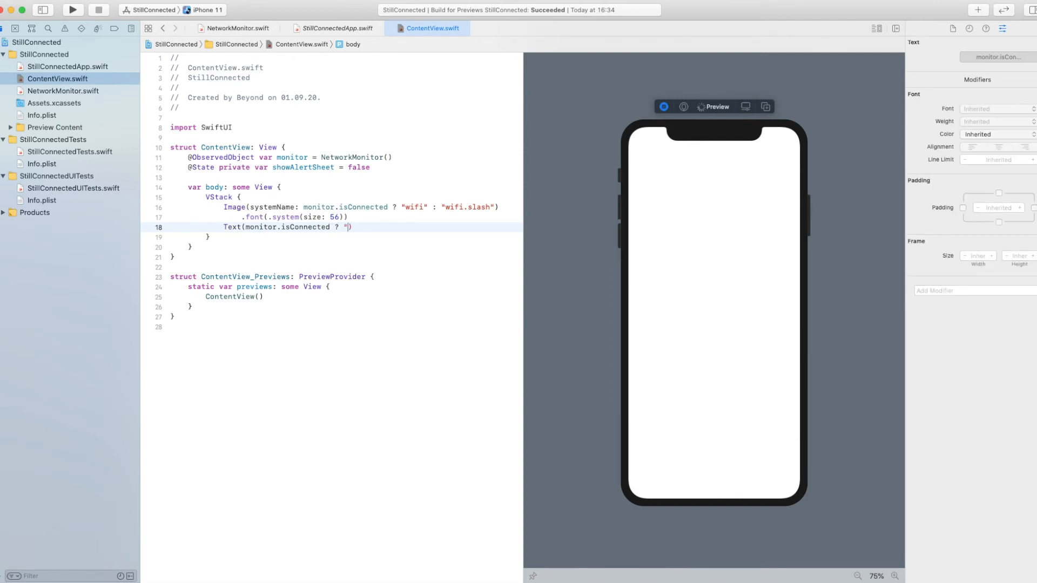
pyautogui.write('Connected')
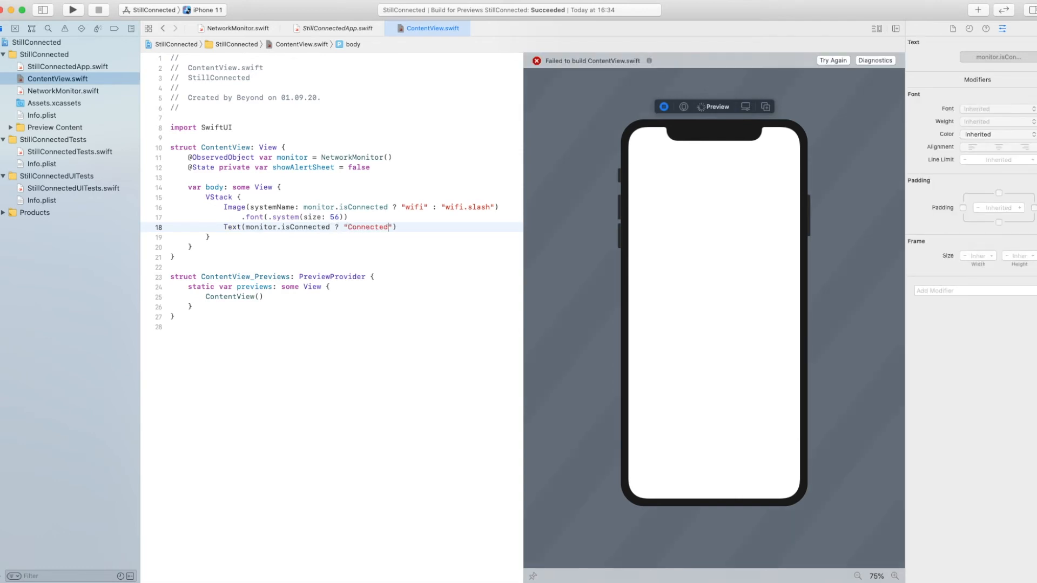
pyautogui.write('!')
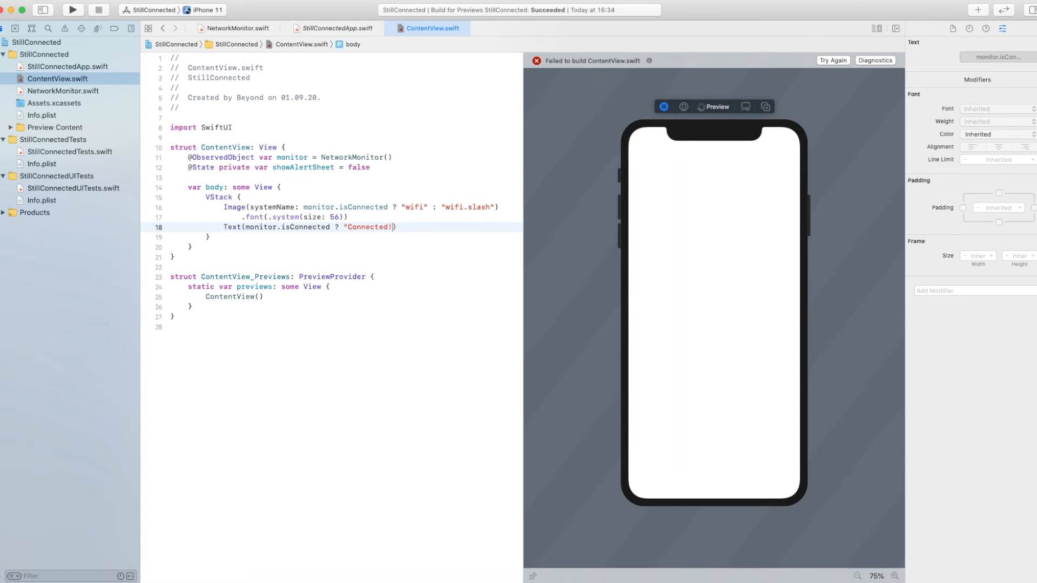
pyautogui.write('" : "')
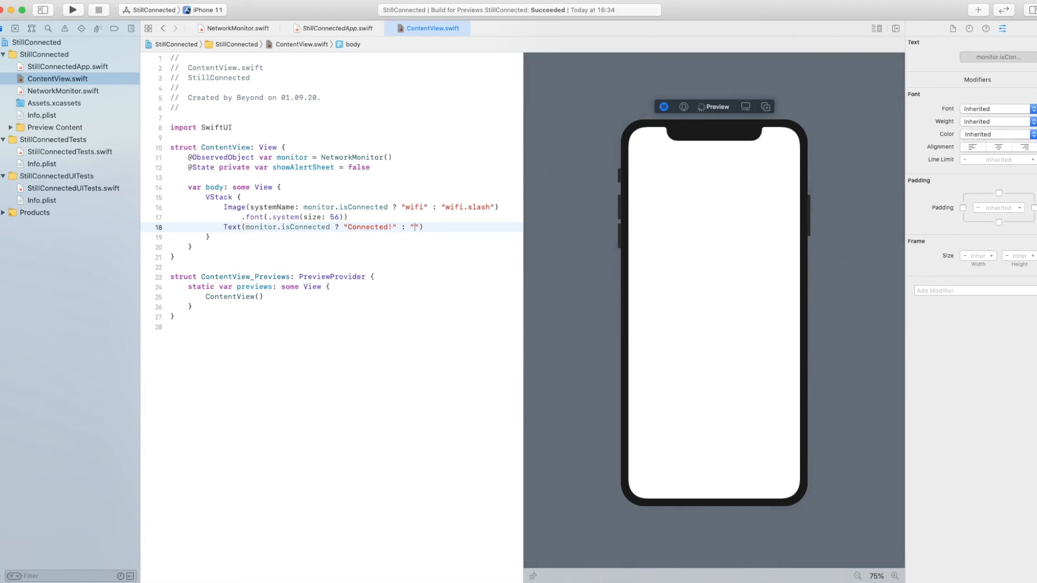
pyautogui.write('Not c')
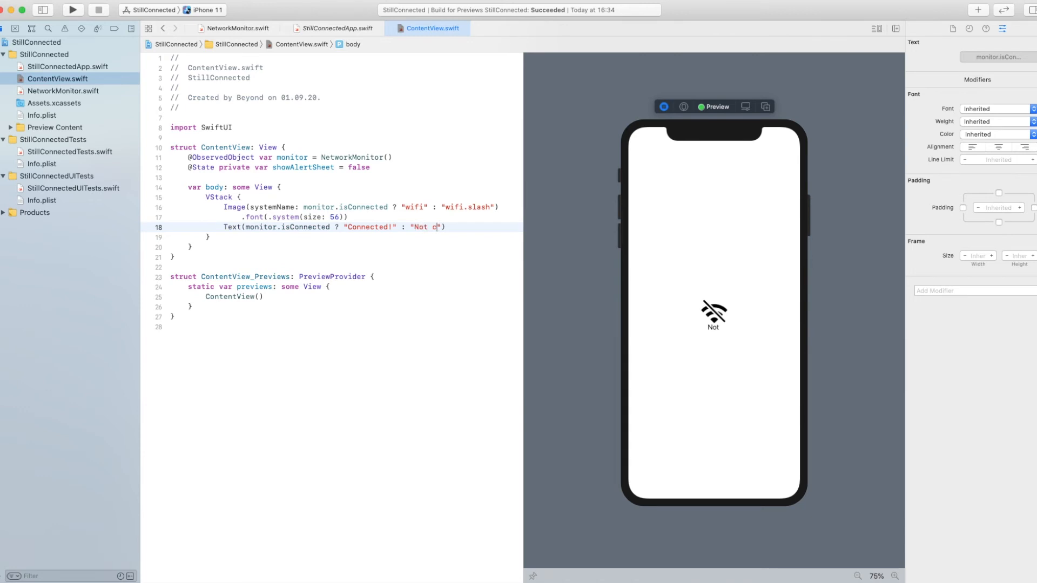
pyautogui.write('onnected!')
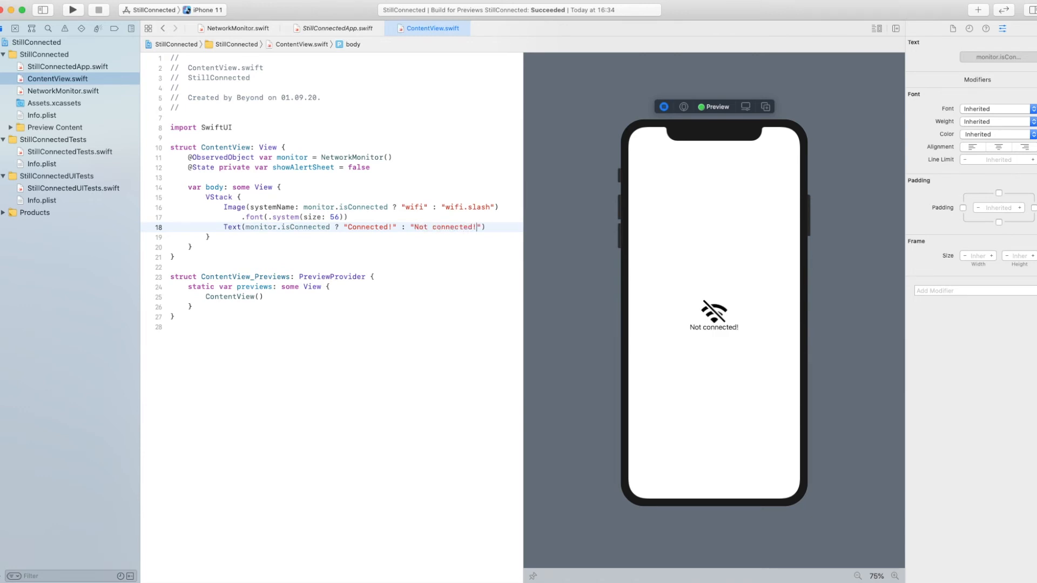
pyautogui.moveTo(911, 18)
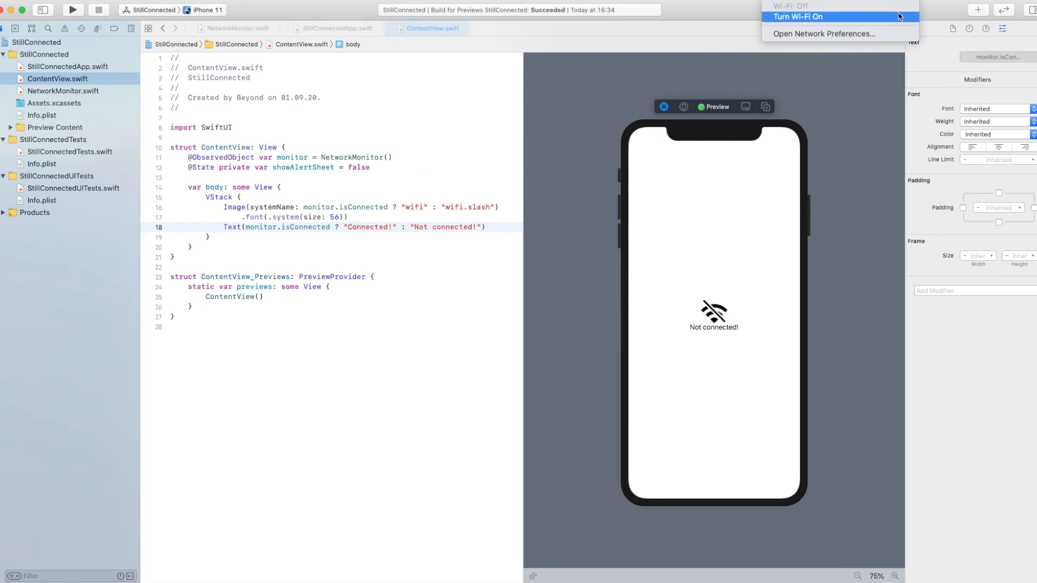
# - Turn the Mac's Wi-Fi back on and start a Button line after the status text
pyautogui.click(489, 227)
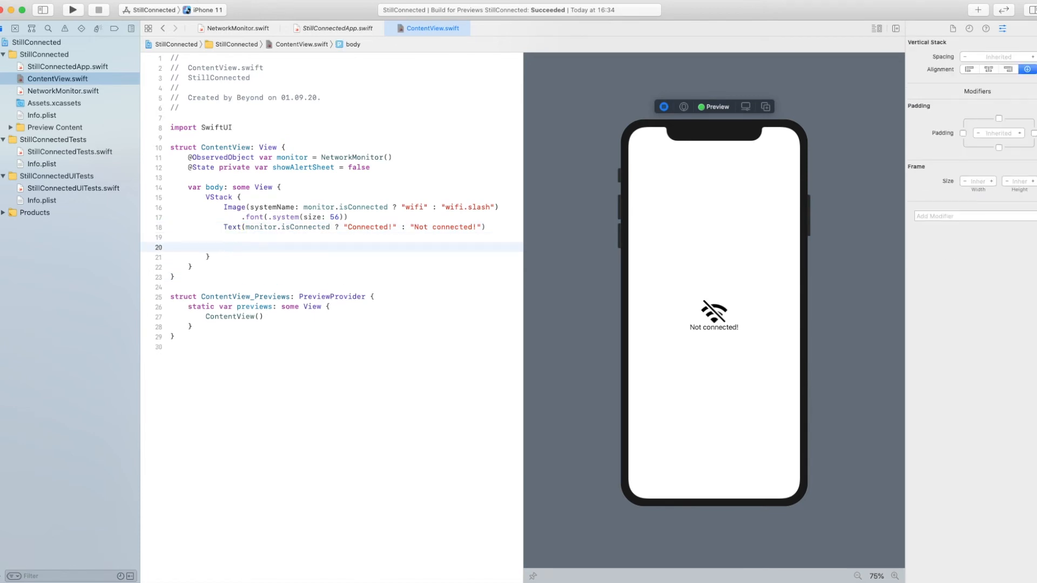
pyautogui.write('Button(title: StringProtocol, action: () -> Void')
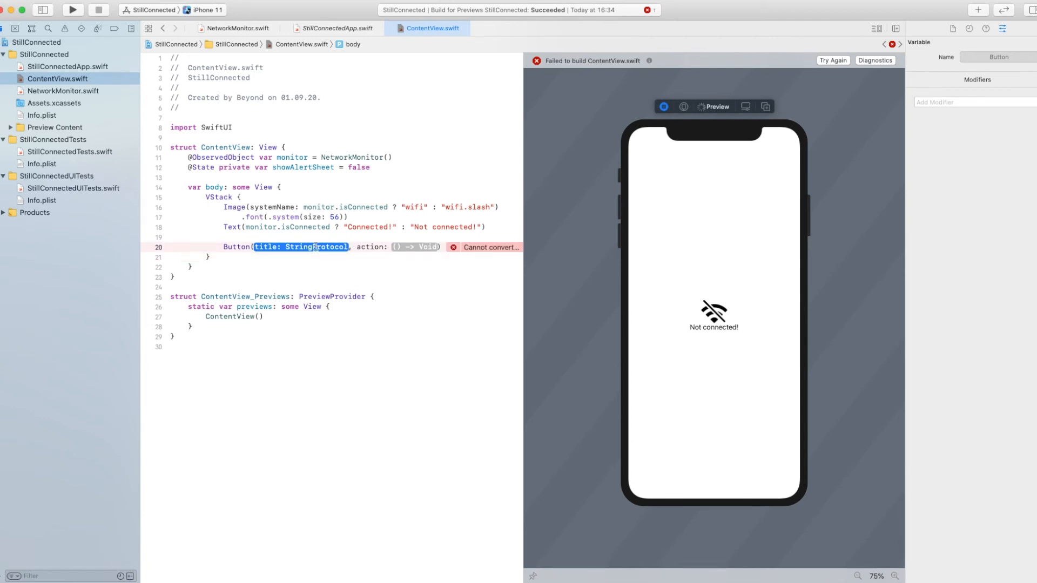
# - Complete Button("Perform Network Request") { self.showAlertSheet = true } and move after the VStack's closing brace
pyautogui.write('""')
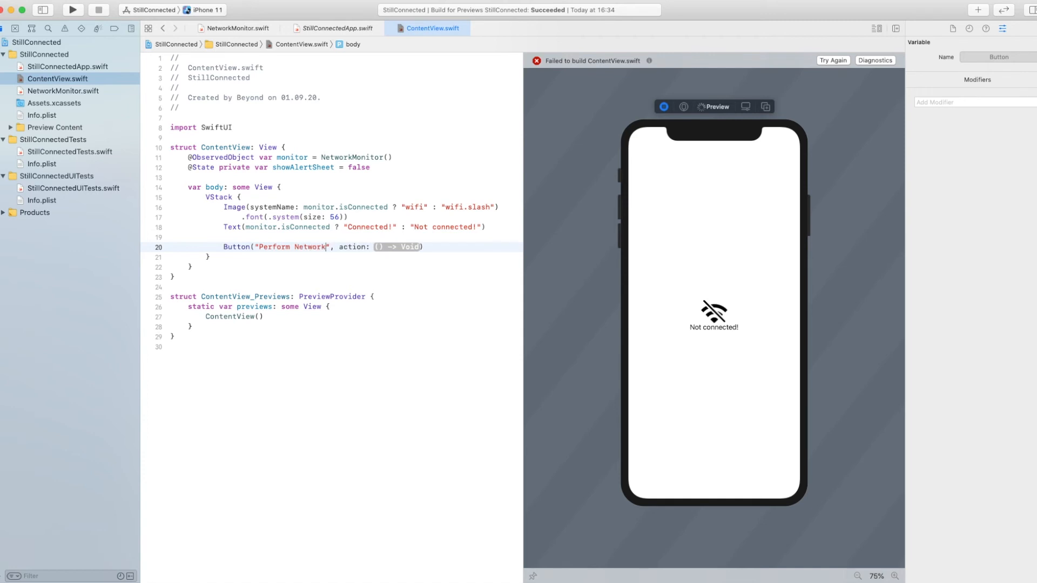
pyautogui.write('Request')
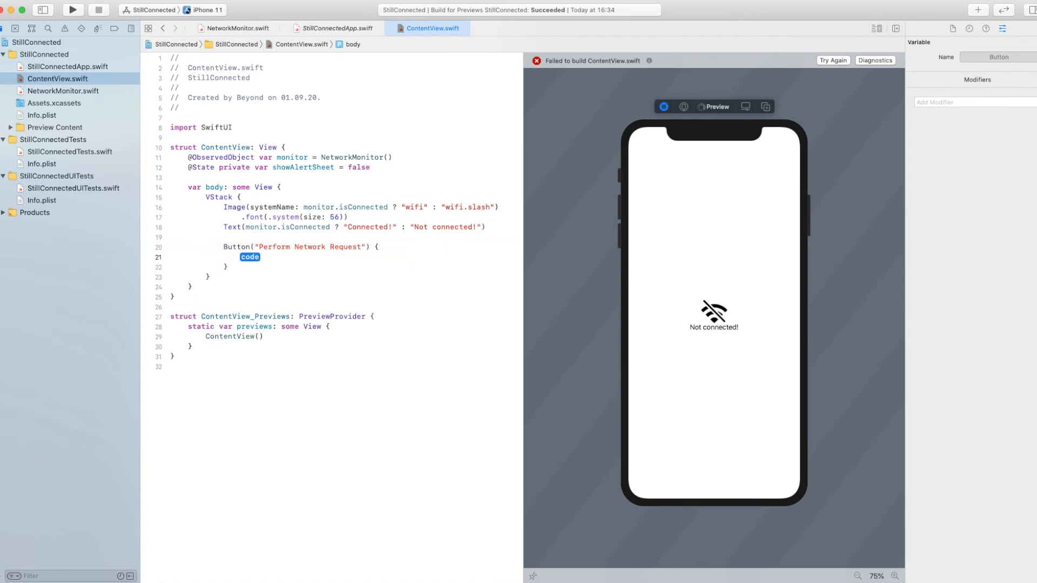
pyautogui.write('self.showAlertSheet =')
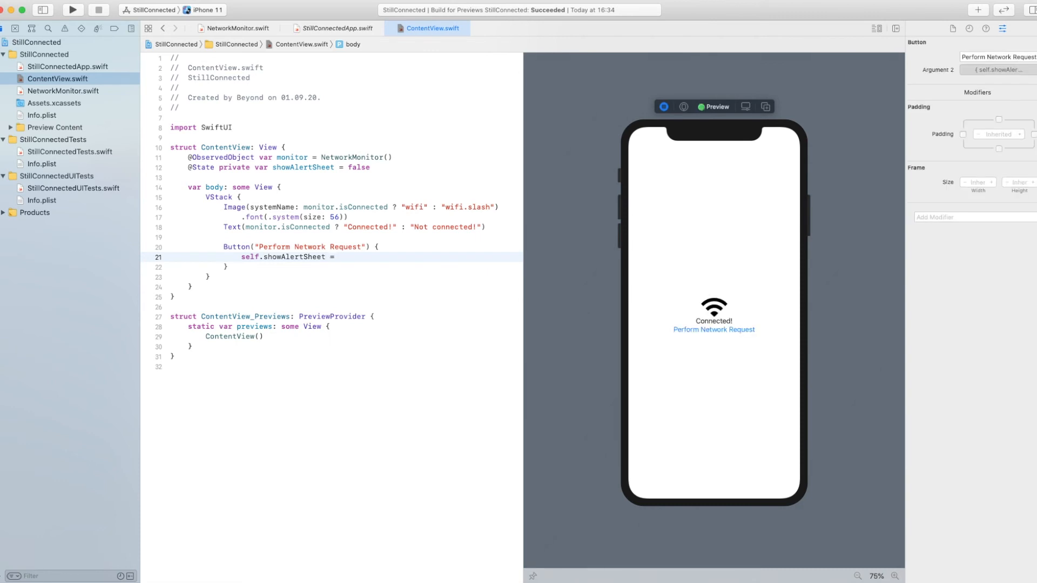
pyautogui.write('true')
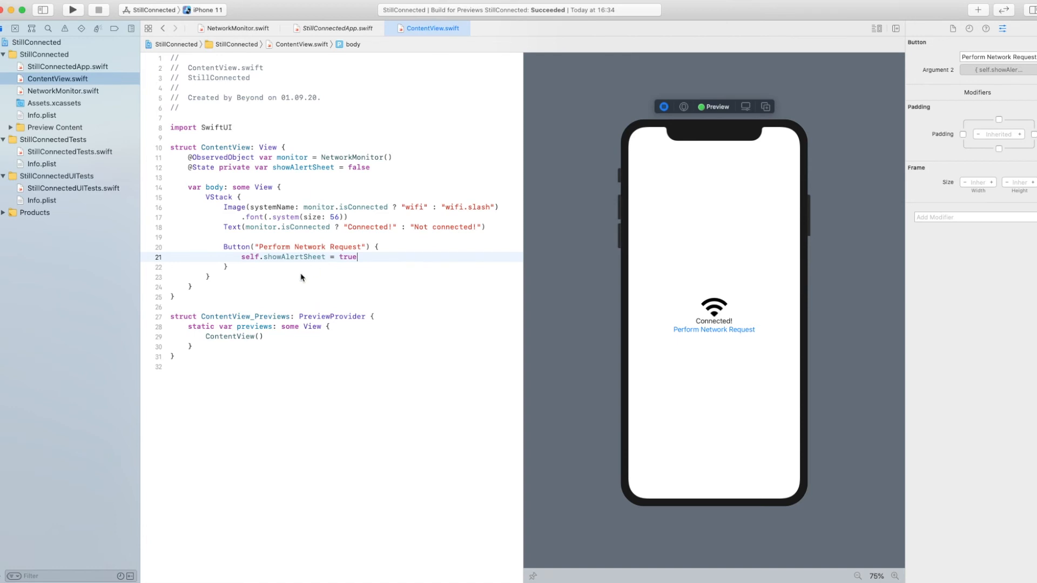
pyautogui.click(226, 275)
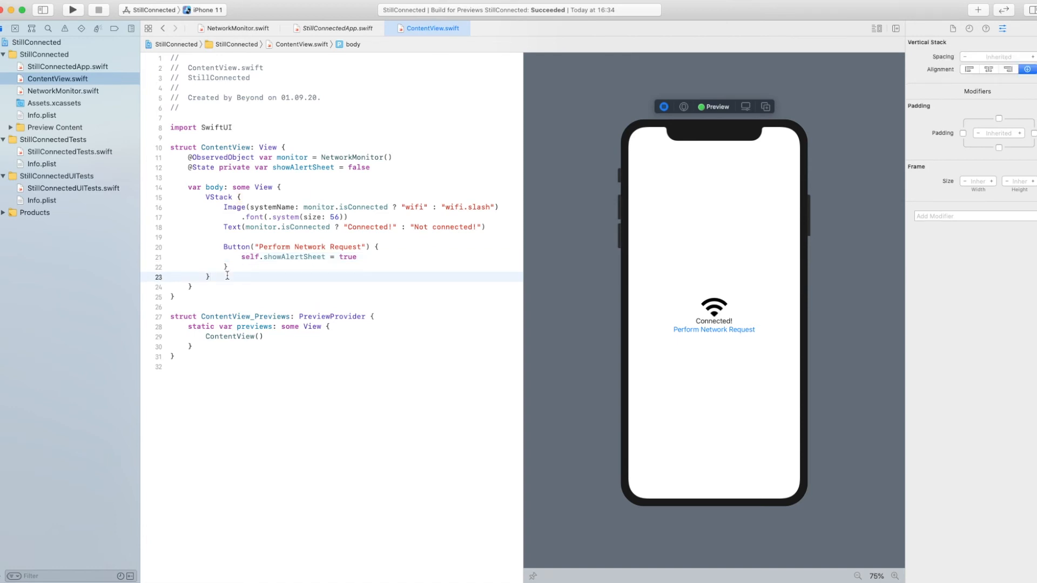
# - Attach .alert(isPresented: $showAlertSheet) to the VStack, leaving its content to fill in
pyautogui.doubleClick(218, 196)
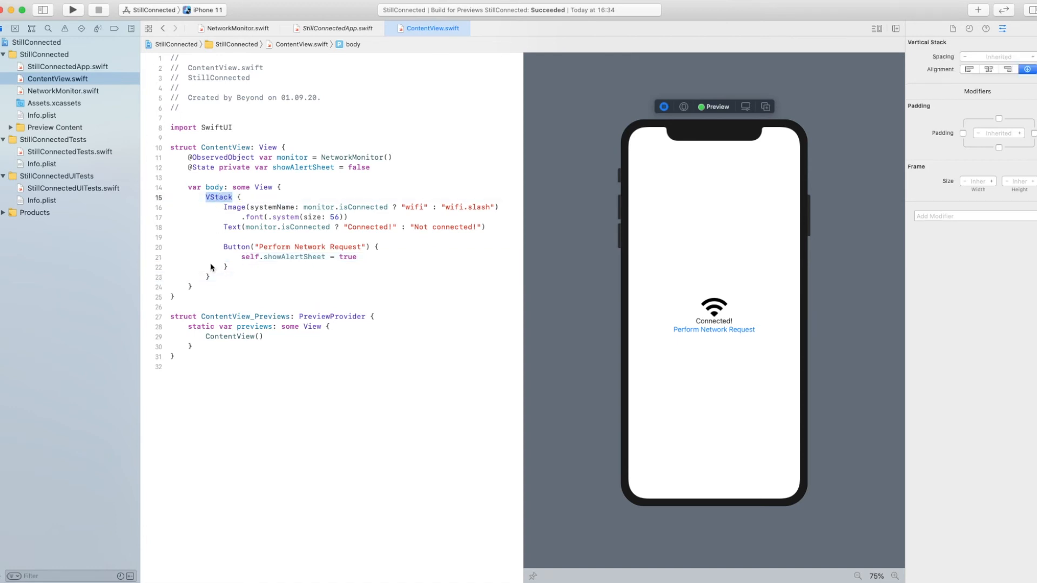
pyautogui.write('.al')
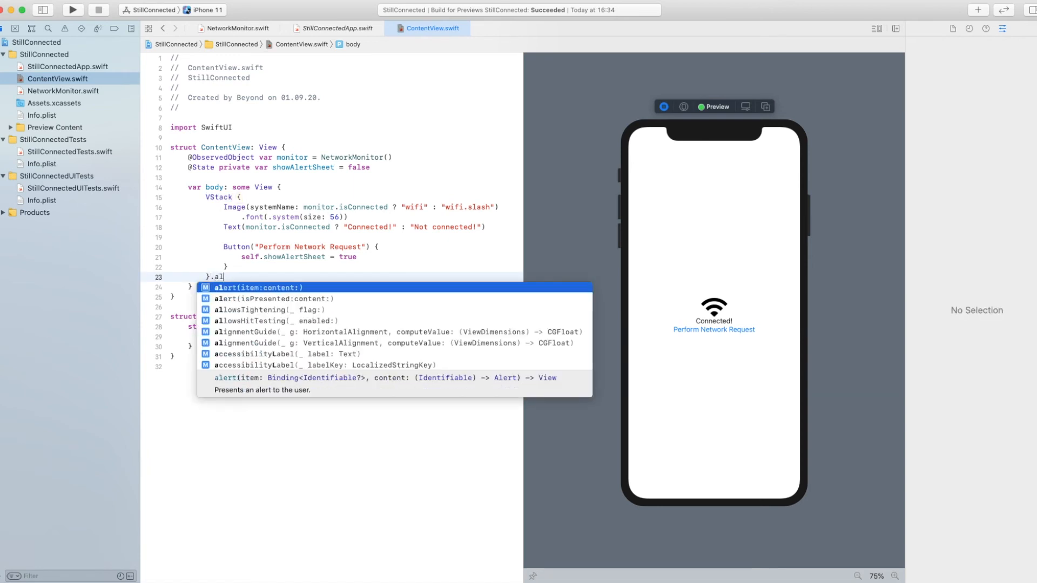
pyautogui.press('Down')
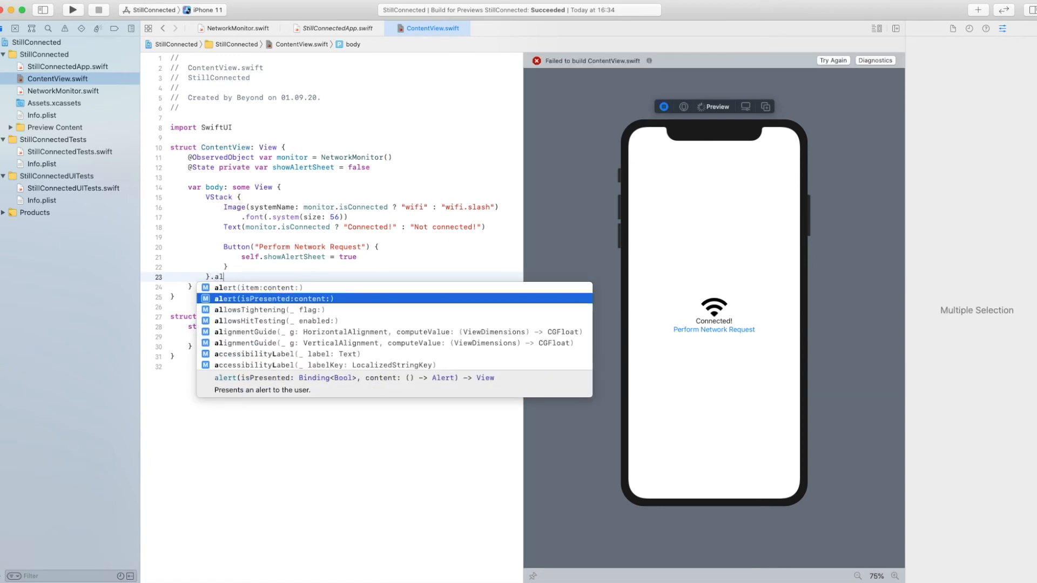
pyautogui.click(273, 298)
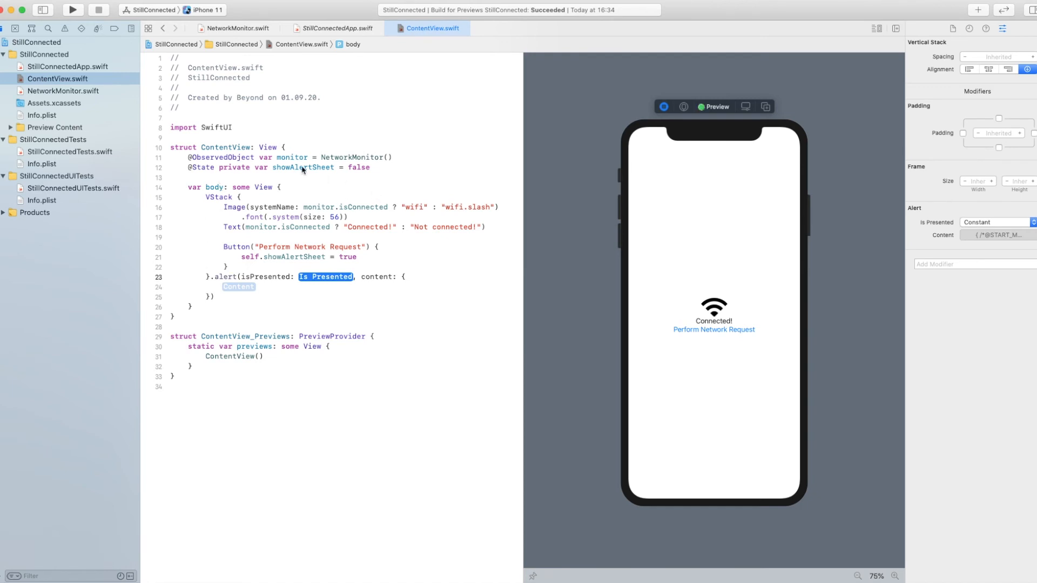
pyautogui.click(302, 167)
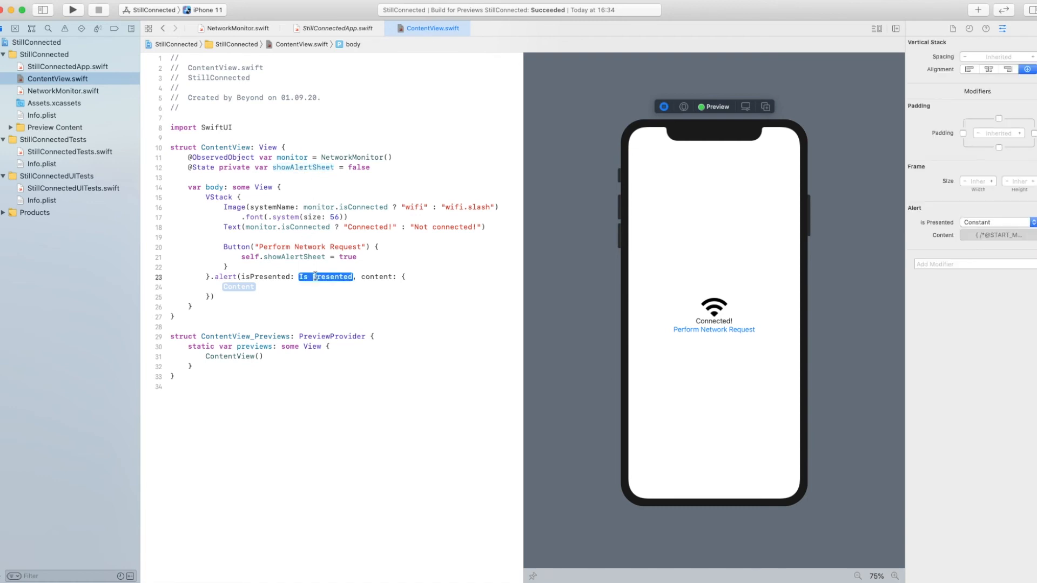
pyautogui.write('$showAlertSheet')
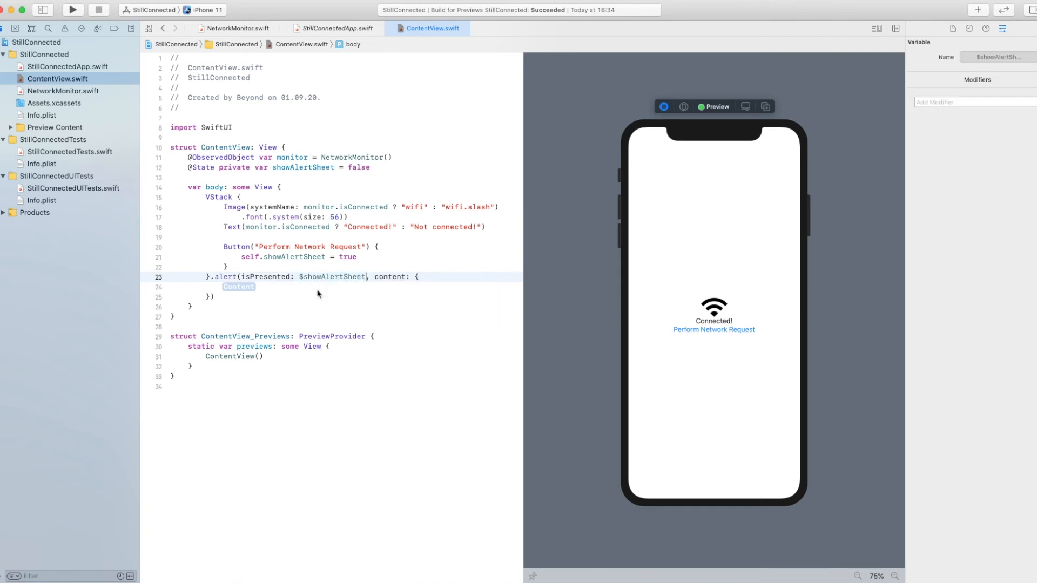
pyautogui.moveTo(299, 170)
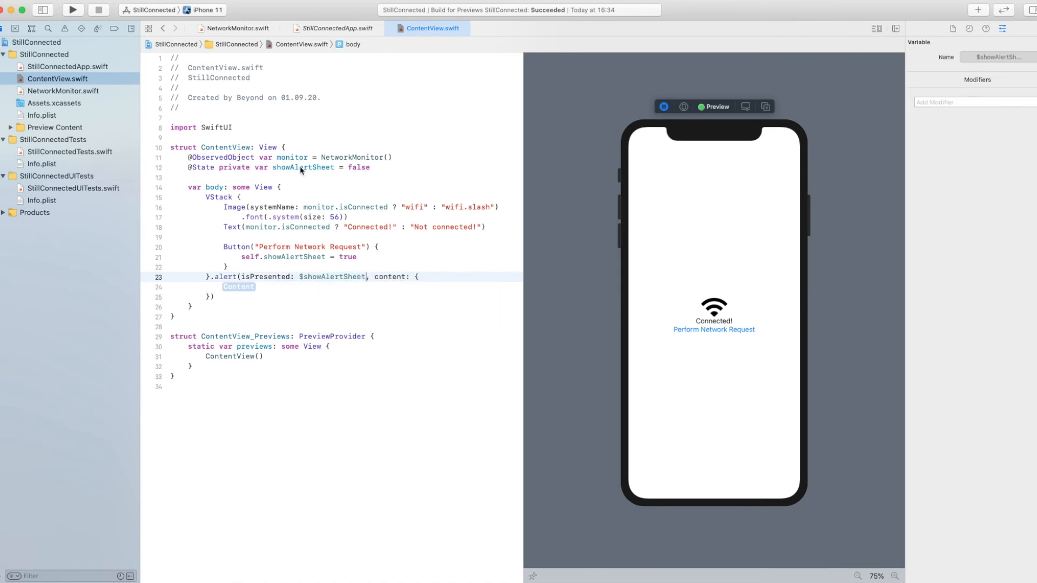
pyautogui.click(238, 288)
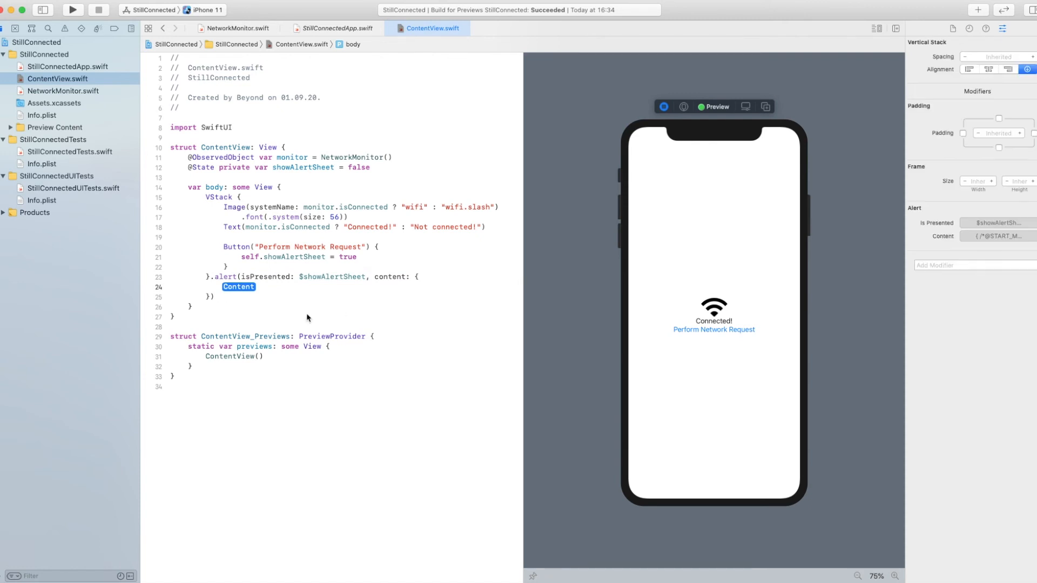
pyautogui.moveTo(284, 293)
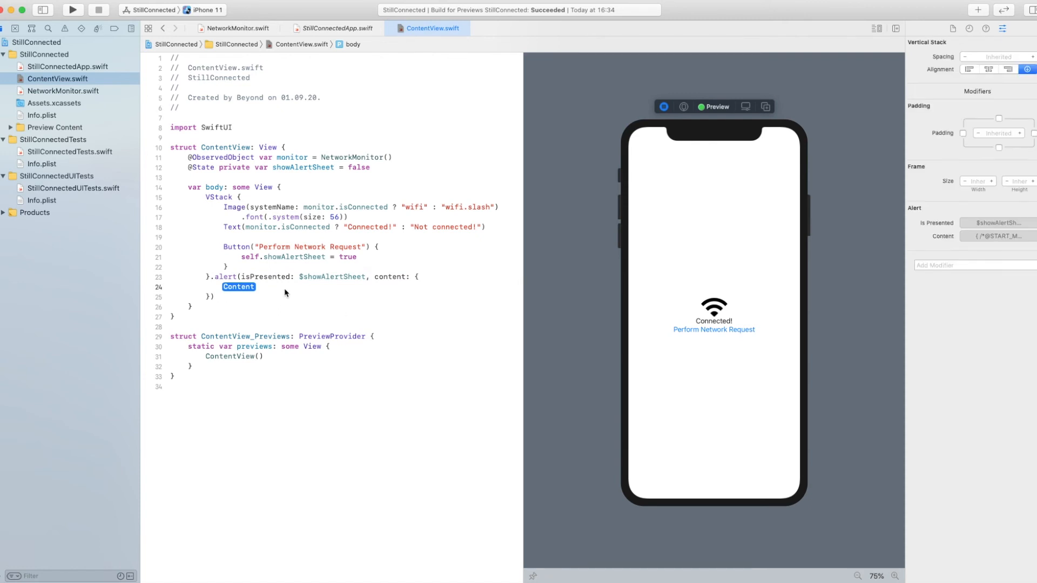
# - In an if monitor.isConnected branch, return an Alert titled Text("Success!")
pyautogui.write('i')
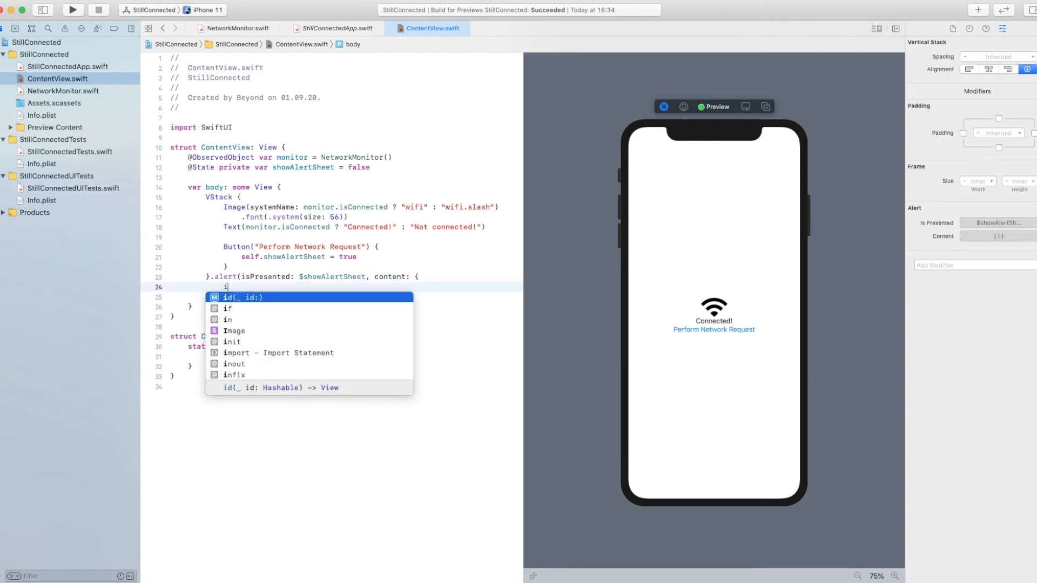
pyautogui.write('f monitor.isConnected {')
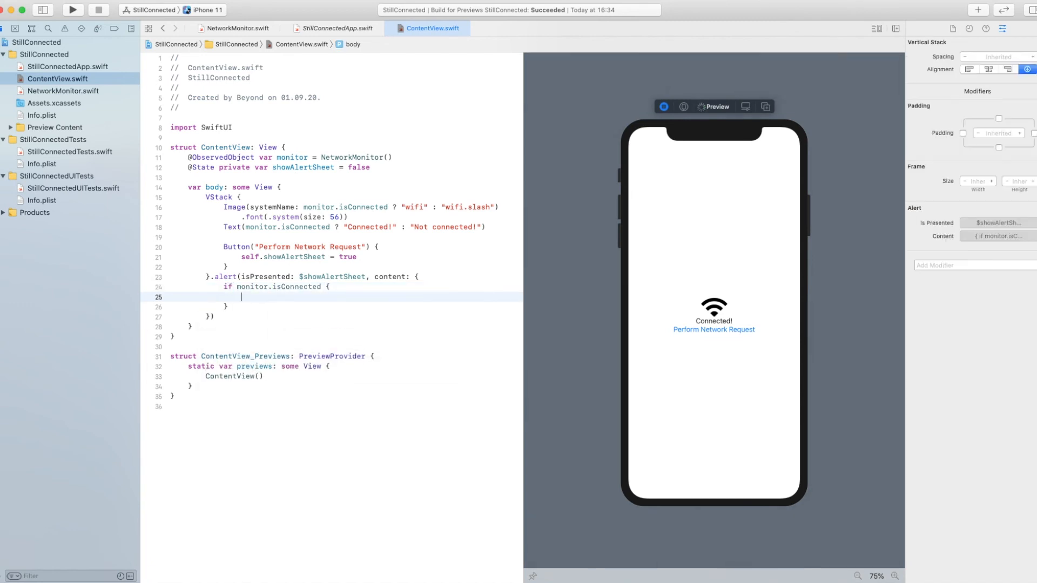
pyautogui.write('return')
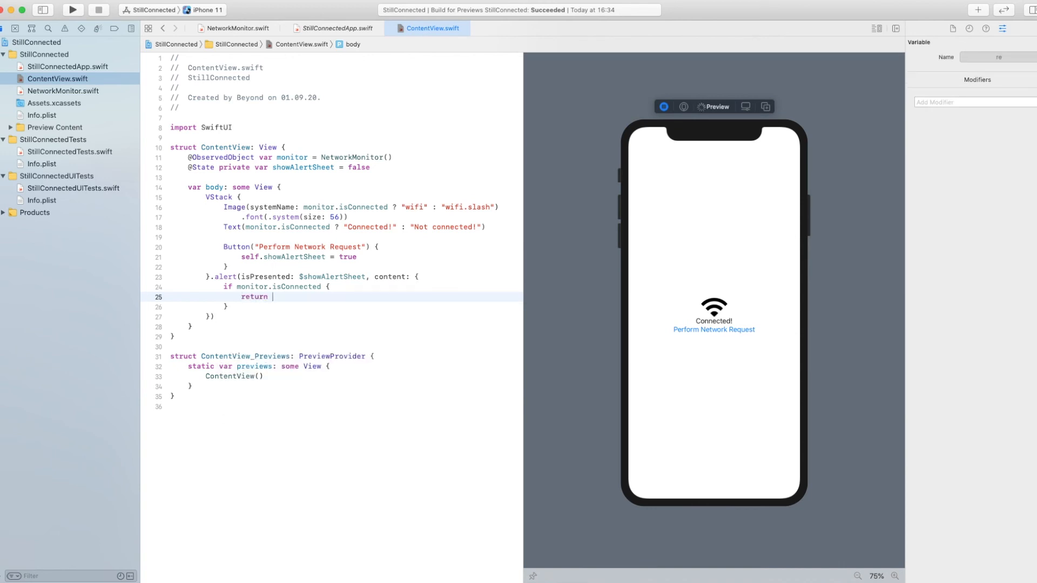
pyautogui.write('Alert(title: Text, message: Text?, dismissButton: Alert.Button?')
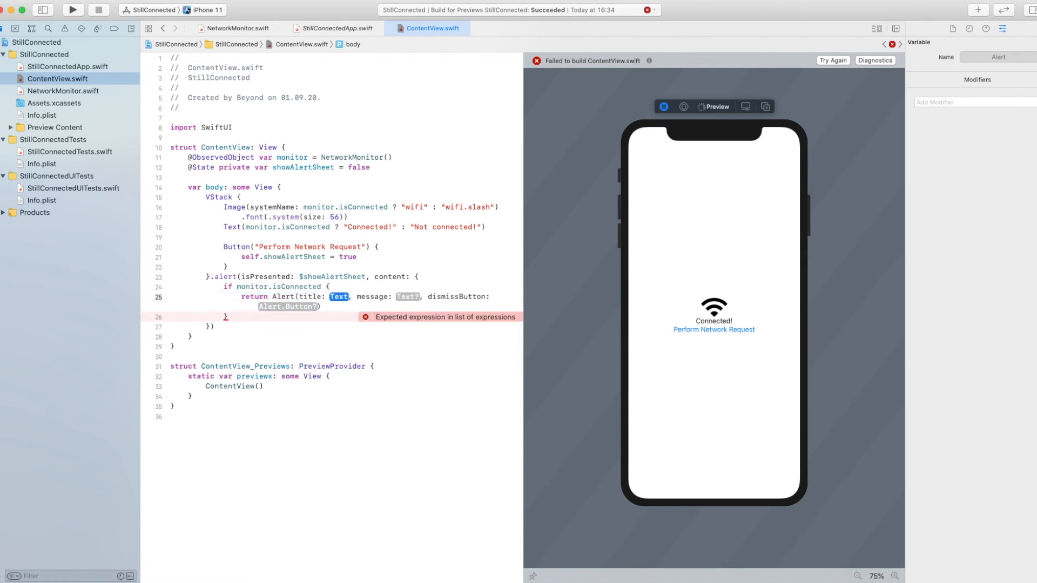
pyautogui.write('("")')
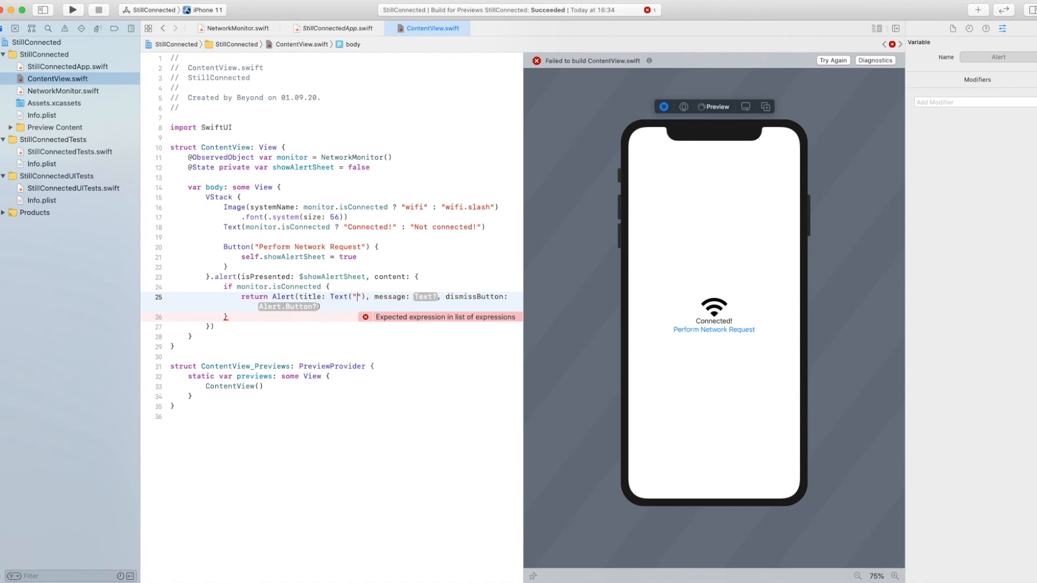
pyautogui.write('Success!')
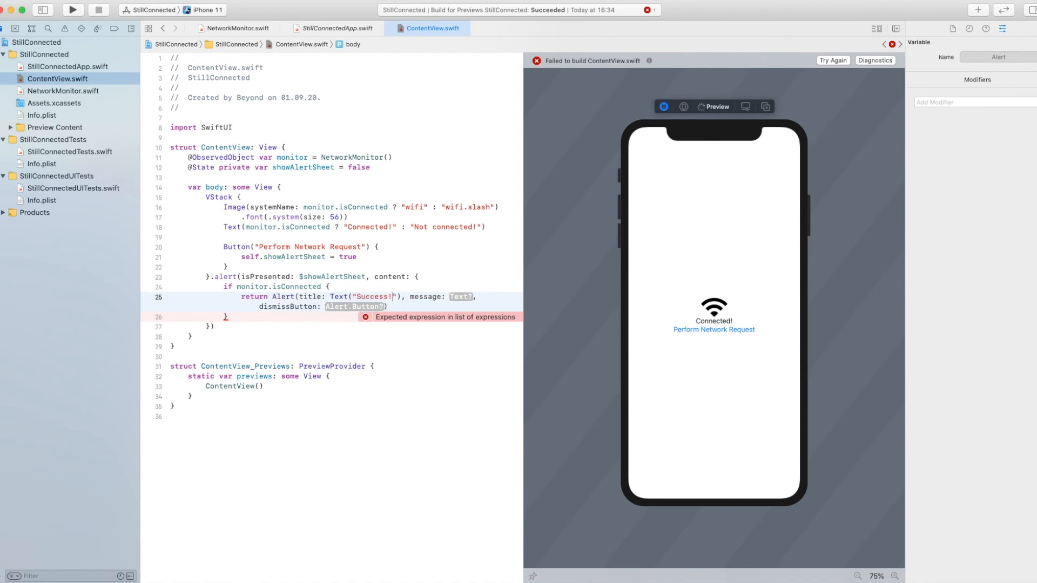
# - Set the alert message to Text("The network request can be performed.")
pyautogui.doubleClick(460, 296)
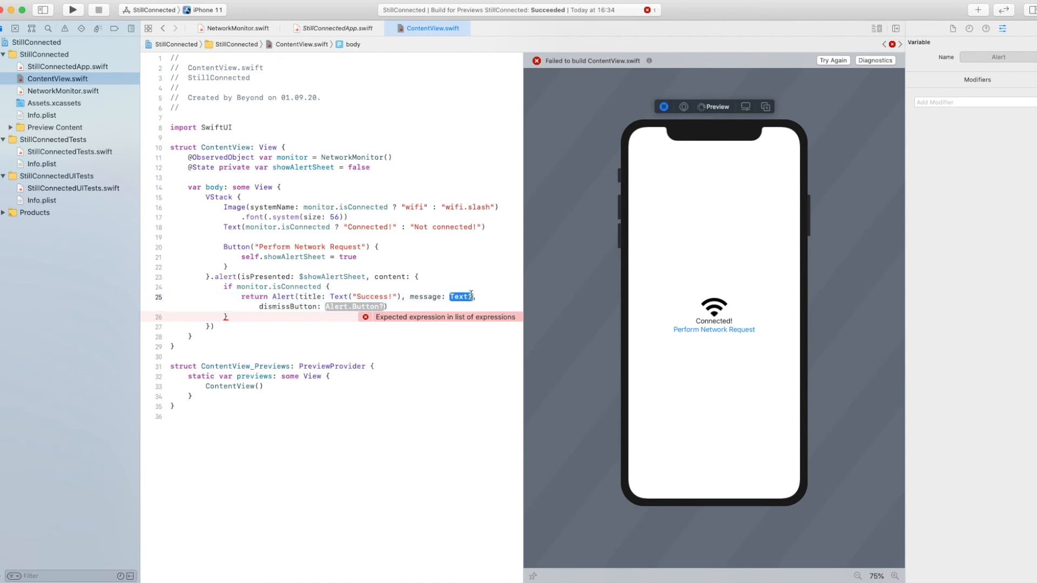
pyautogui.click(465, 296)
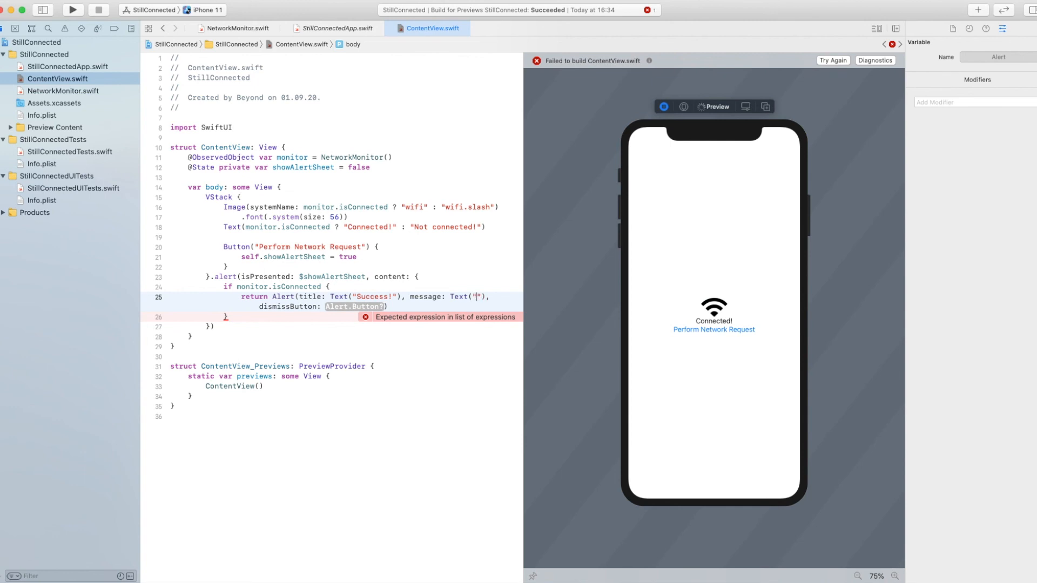
pyautogui.write('The n')
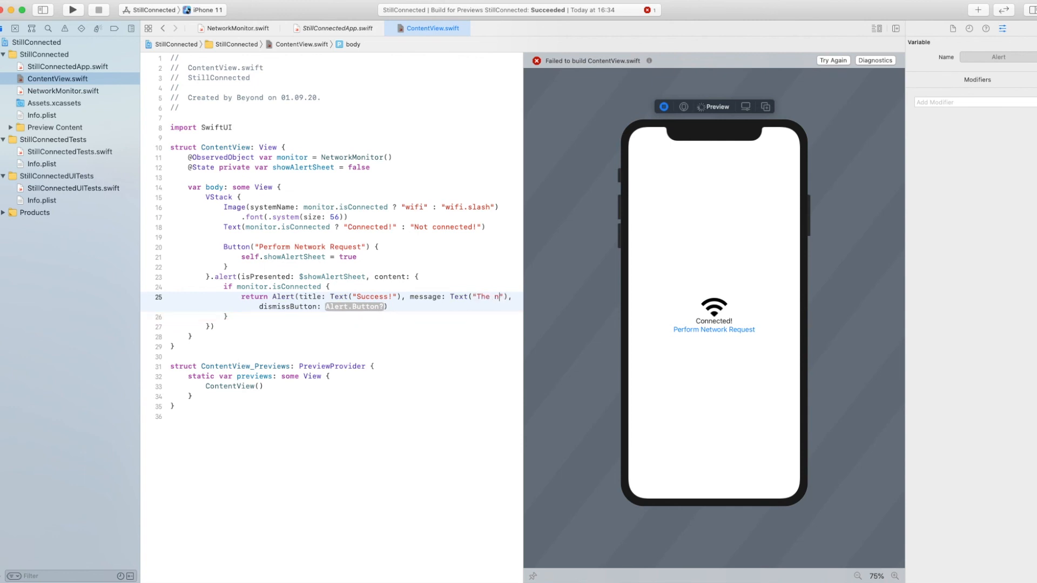
pyautogui.write('etwork request')
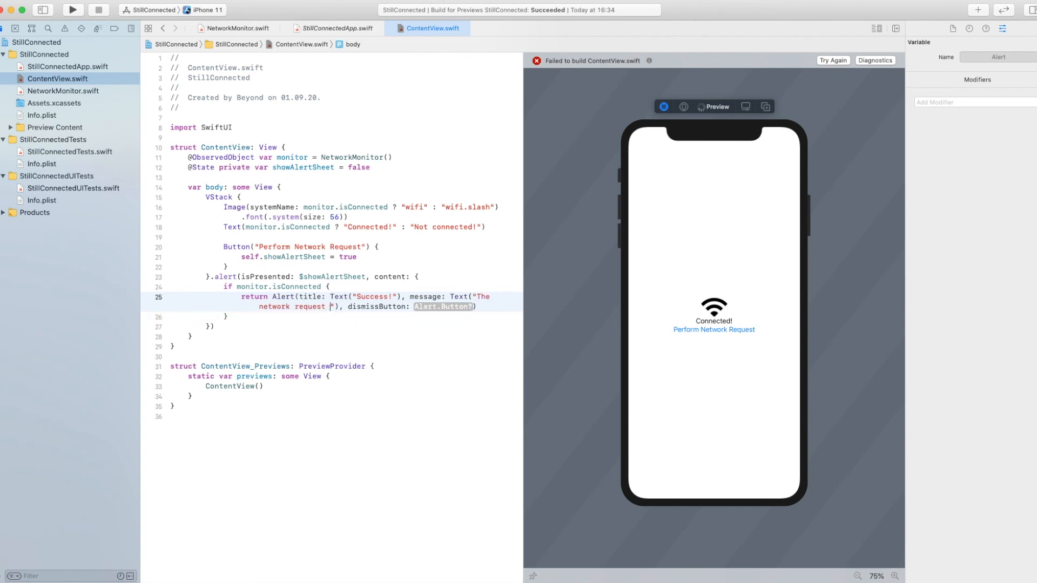
pyautogui.write('can be perfo')
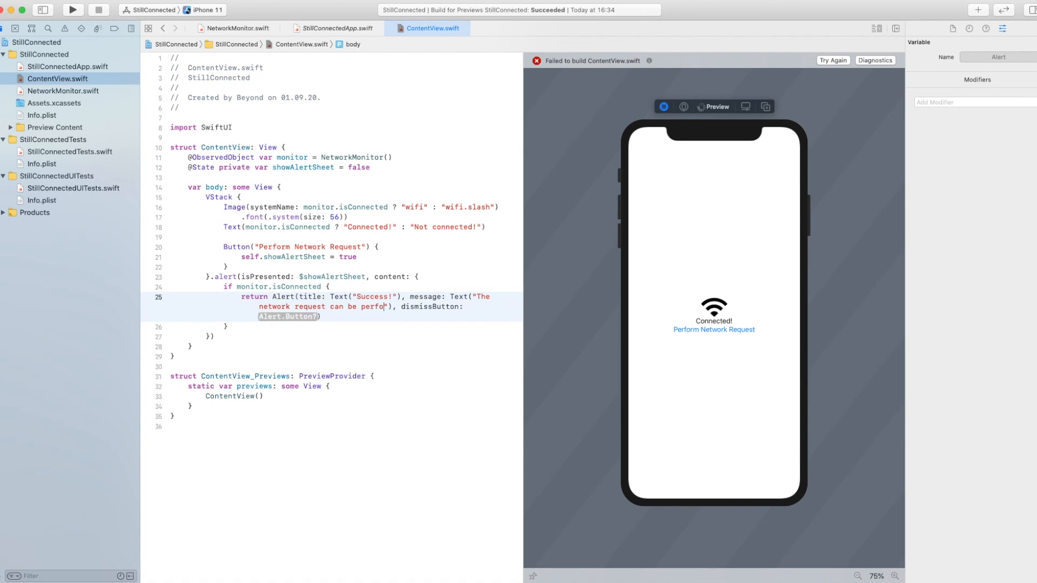
pyautogui.write('rmed.')
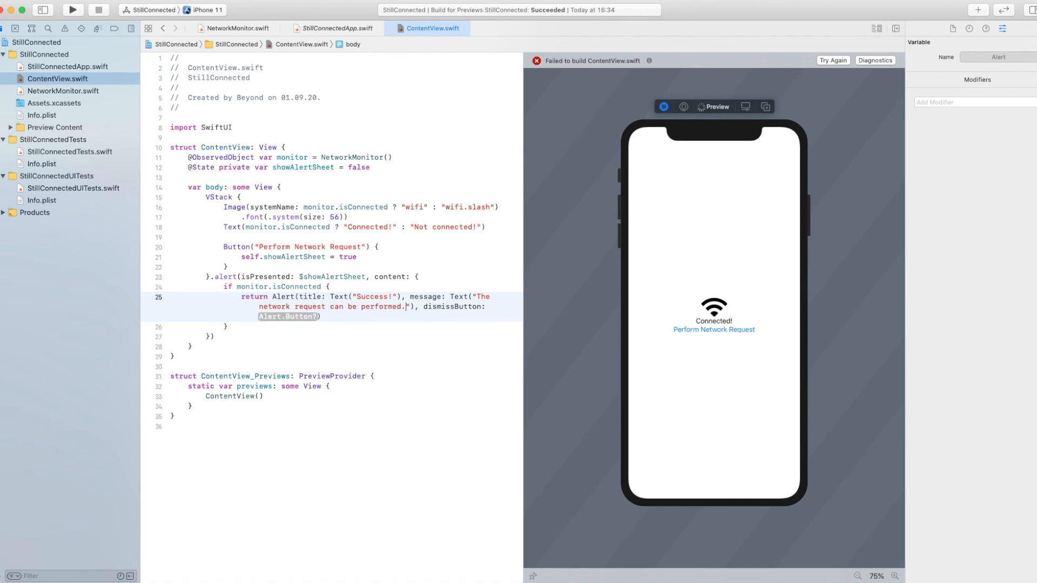
# - Give the alert a .default dismiss button
pyautogui.doubleClick(287, 316)
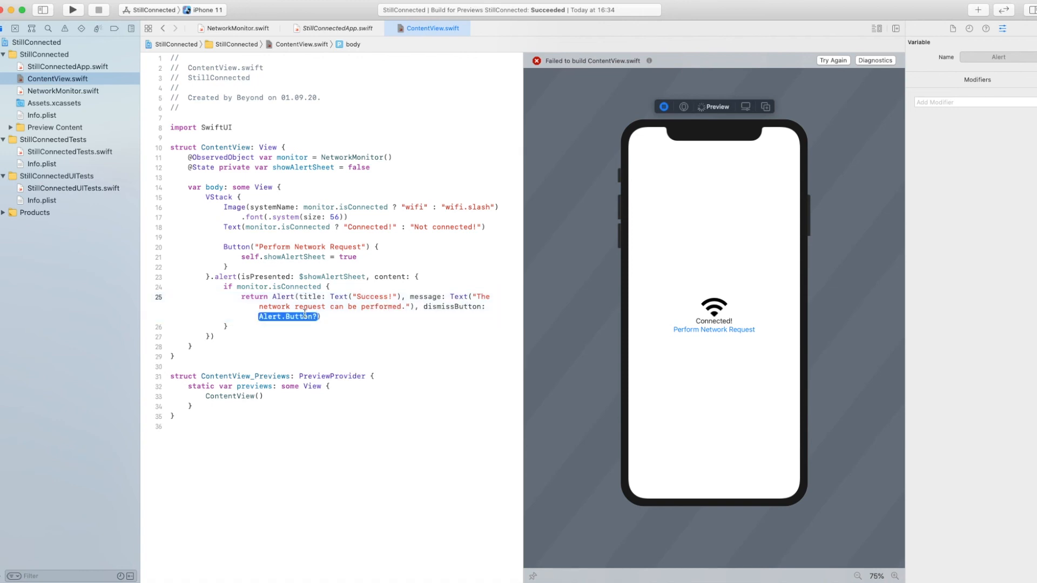
pyautogui.write('.')
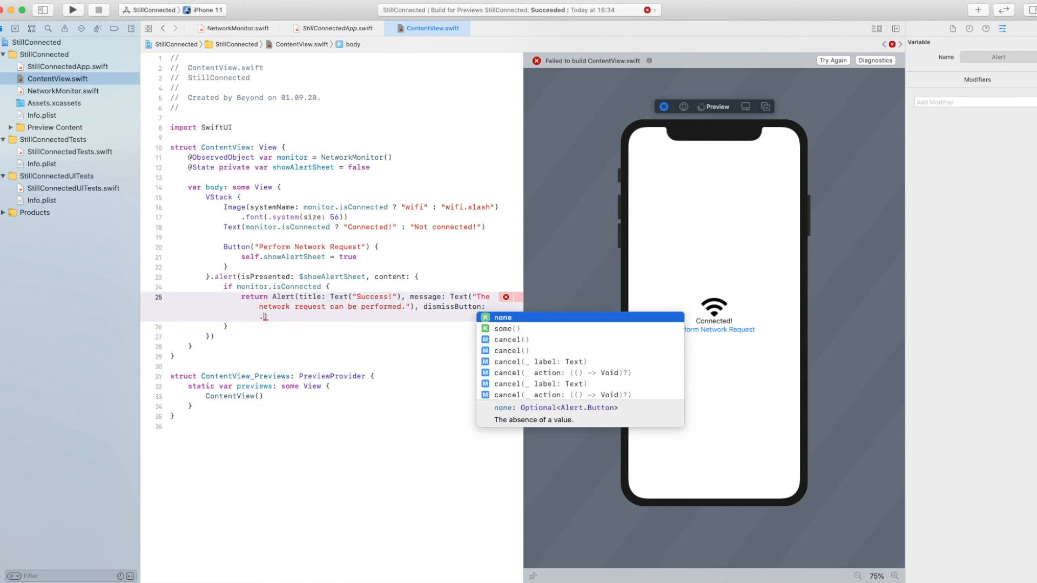
pyautogui.write('defa')
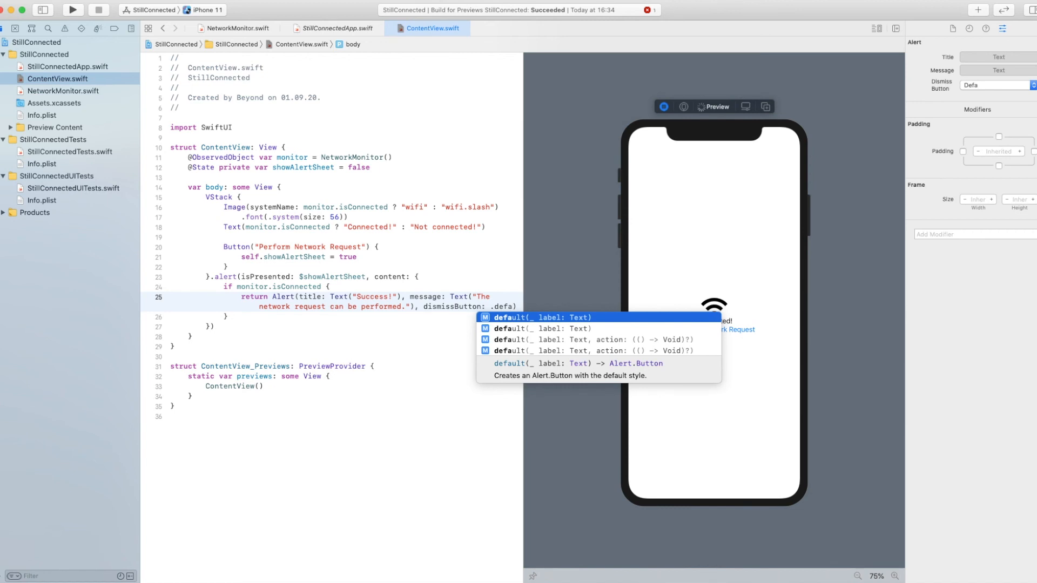
pyautogui.click(536, 318)
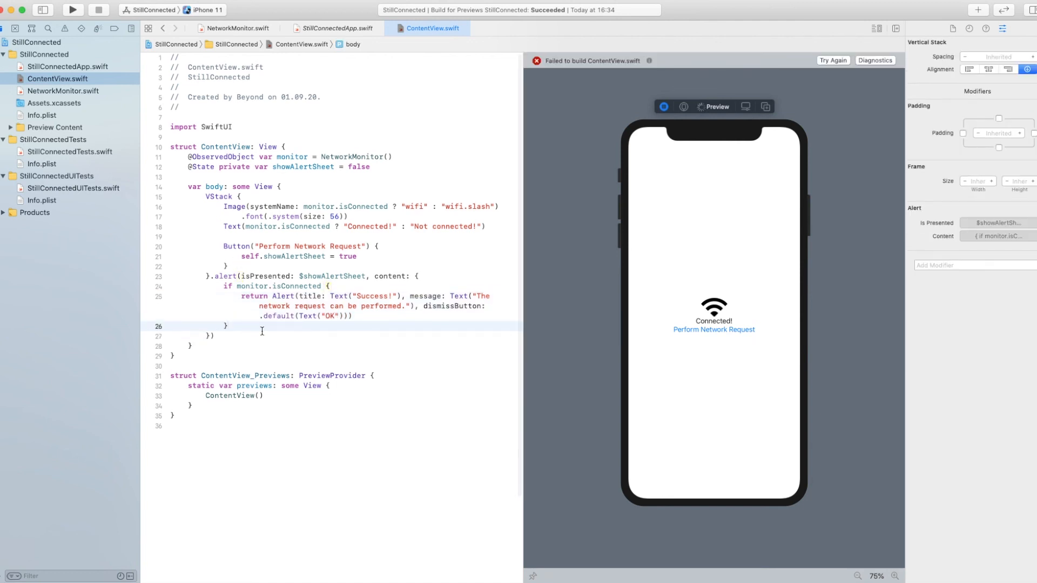
# - Return a fallback Alert titled "No Internet Connection" asking to enable WiFi or Cellular data, with a Cancel button
pyautogui.press('Return')
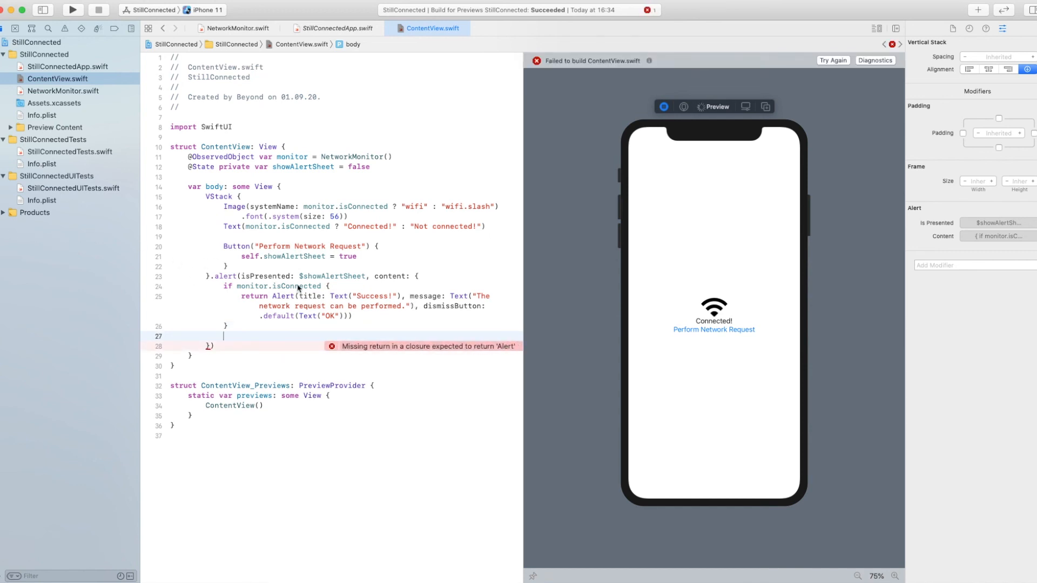
pyautogui.moveTo(253, 342)
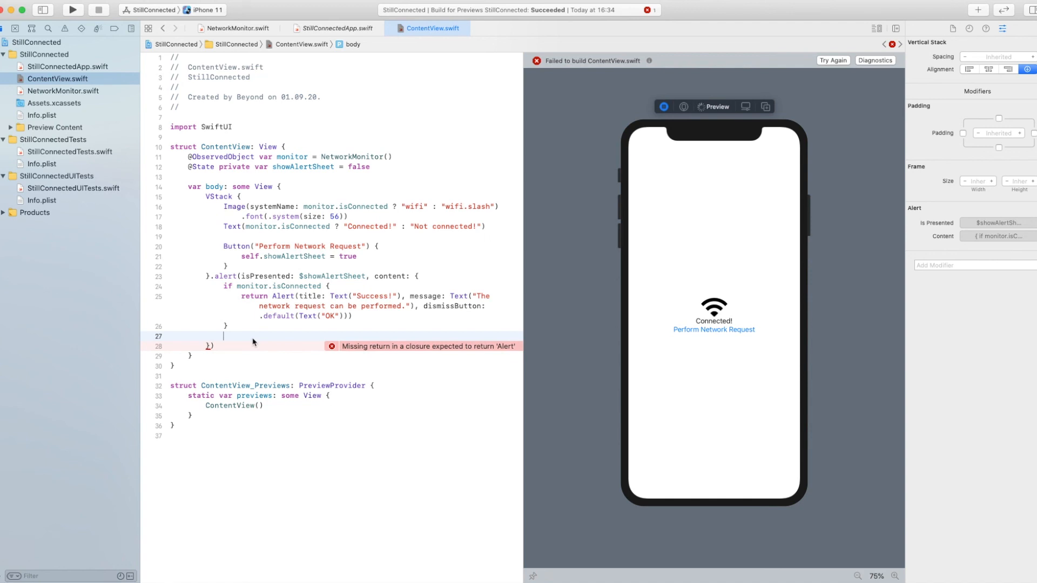
pyautogui.write('return Alert(title: Text("No Internet Connection"), message: Text("Please enable WiFi or Cellular data"), dismissButton: .default(Text("Cancel")))')
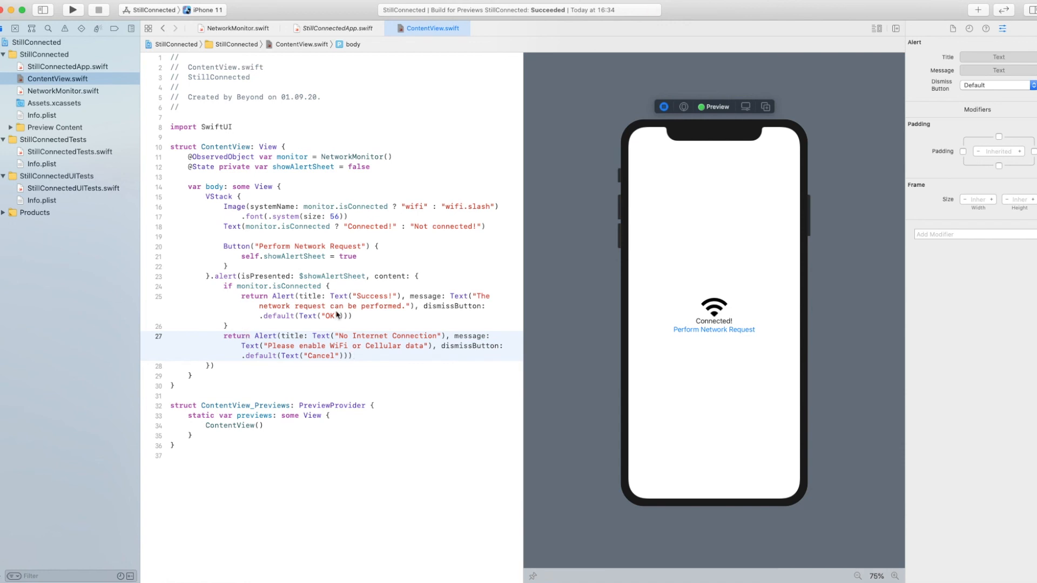
pyautogui.moveTo(706, 326)
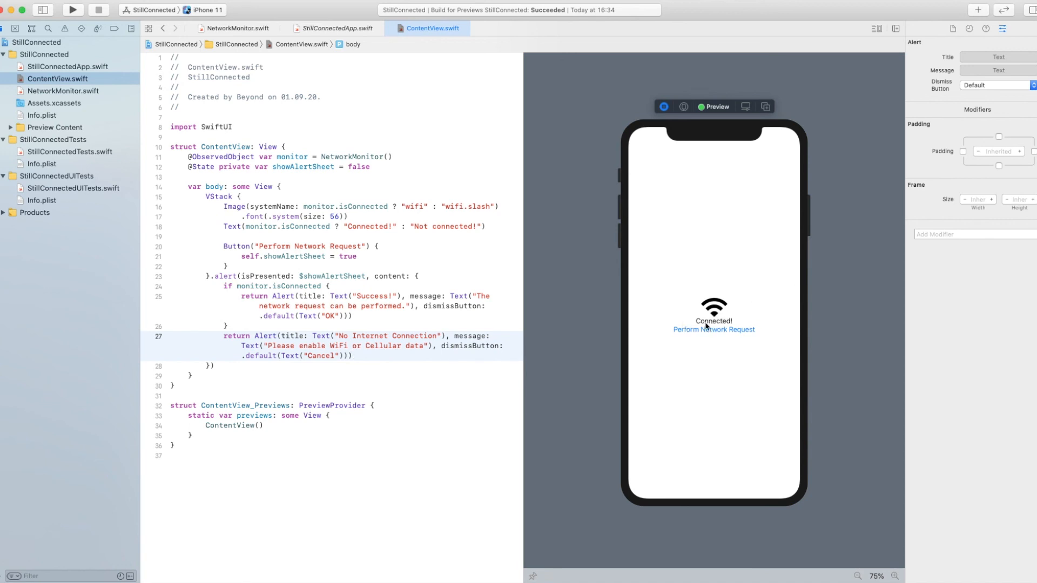
# - Add .padding() to the Connected!/Not connected! status Text
pyautogui.click(493, 227)
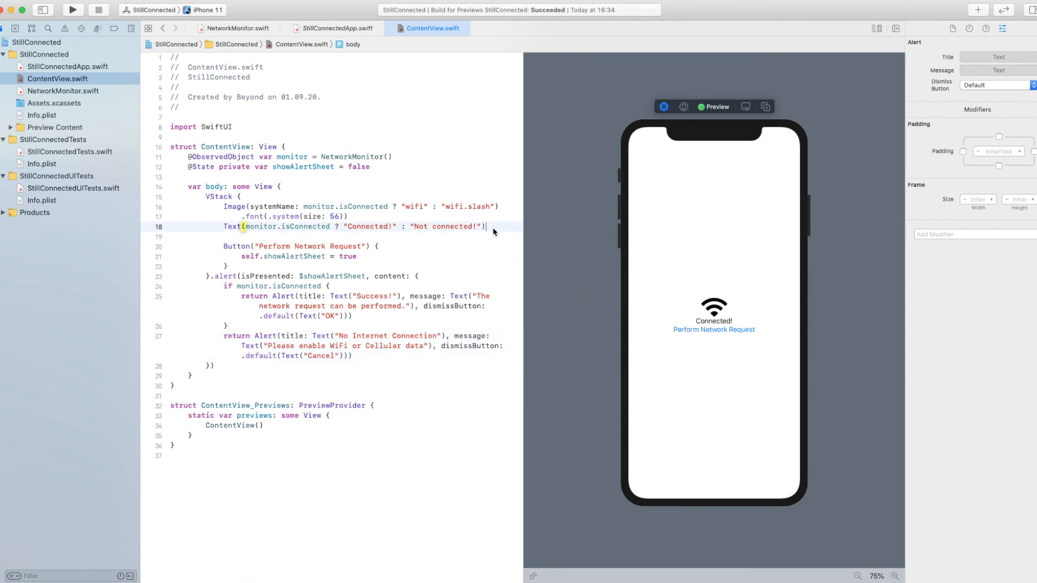
pyautogui.write('.padding(')
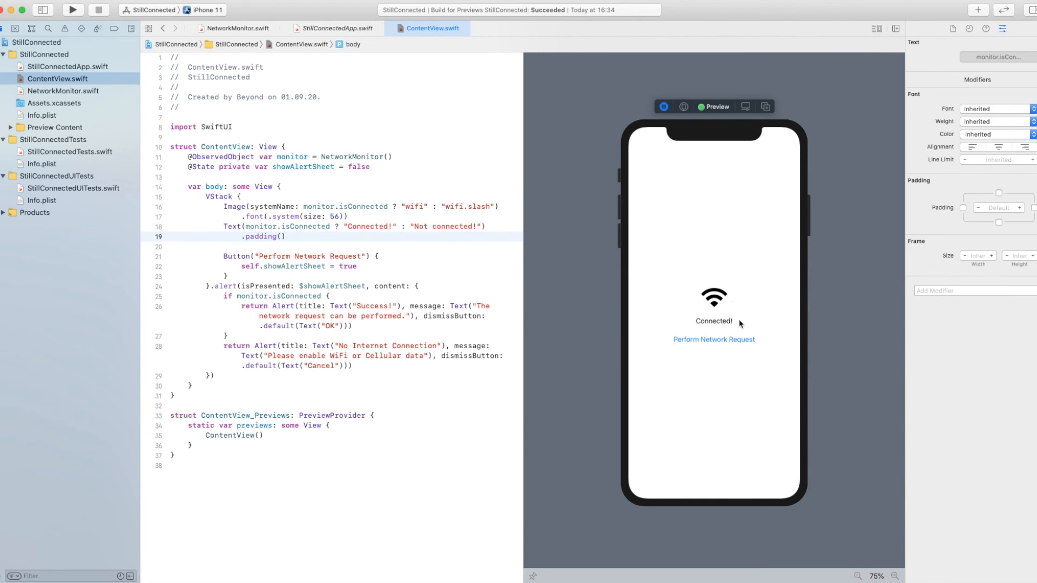
pyautogui.moveTo(708, 343)
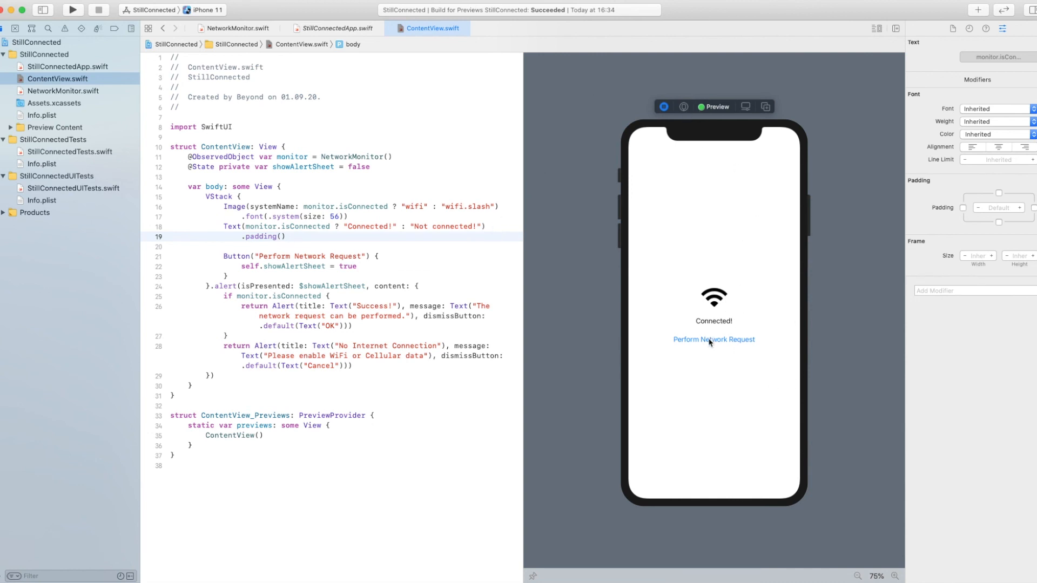
# - In the preview, trigger the request to see Success! with OK, then offline see No Internet Connection with Cancel
pyautogui.click(713, 340)
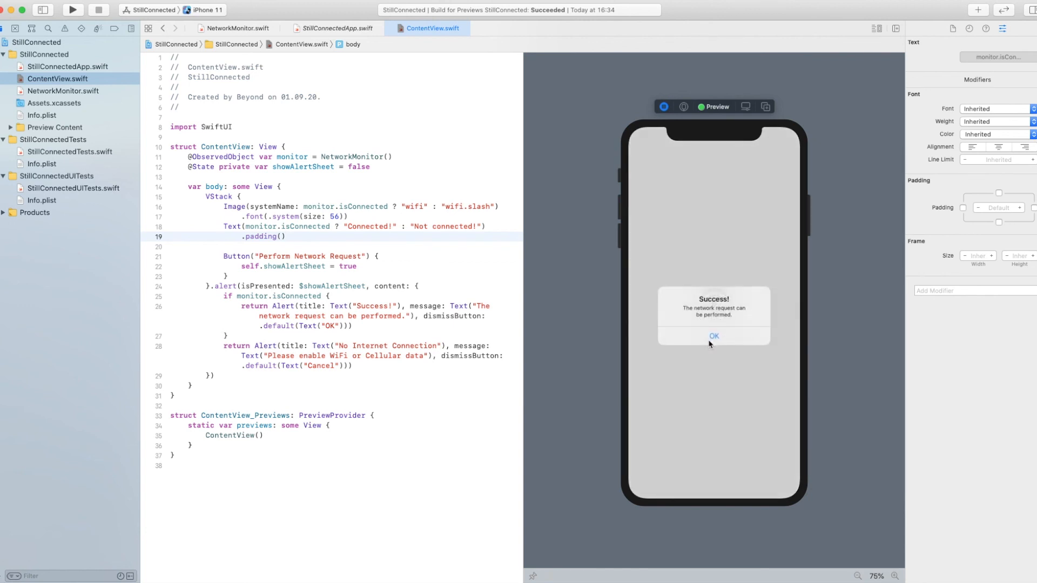
pyautogui.click(714, 336)
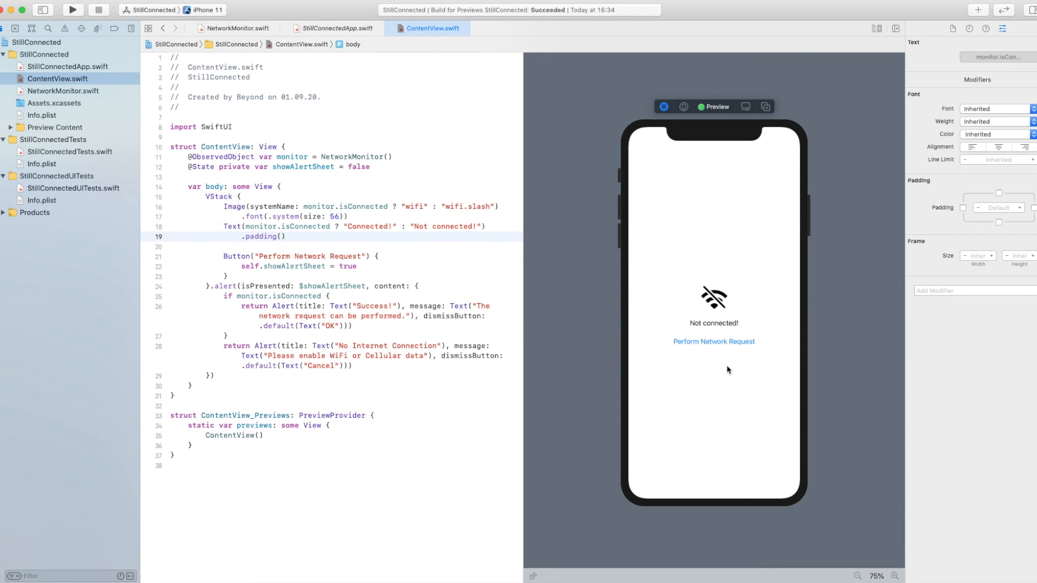
pyautogui.click(714, 341)
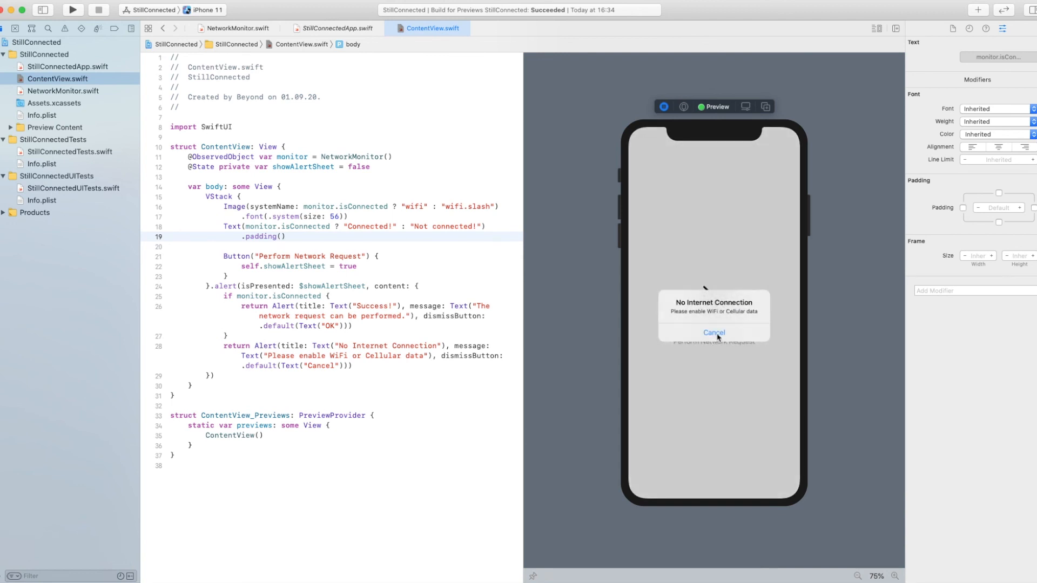
pyautogui.moveTo(701, 337)
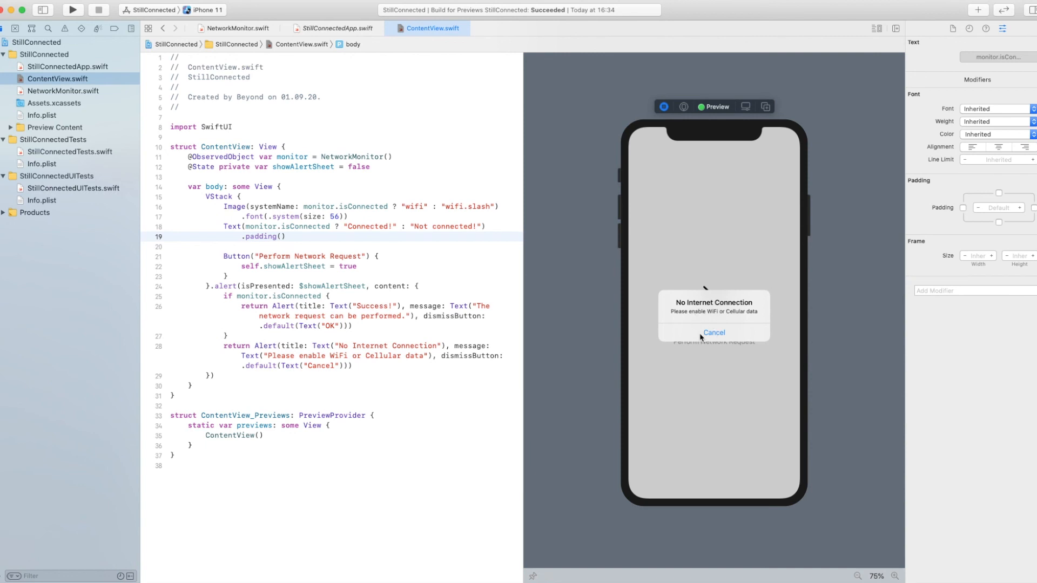
pyautogui.click(714, 331)
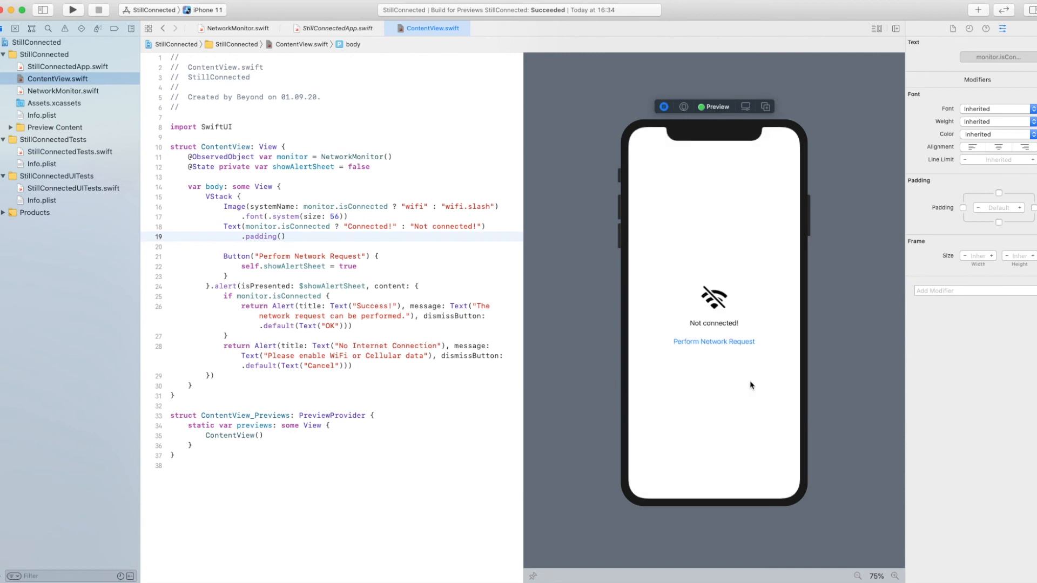